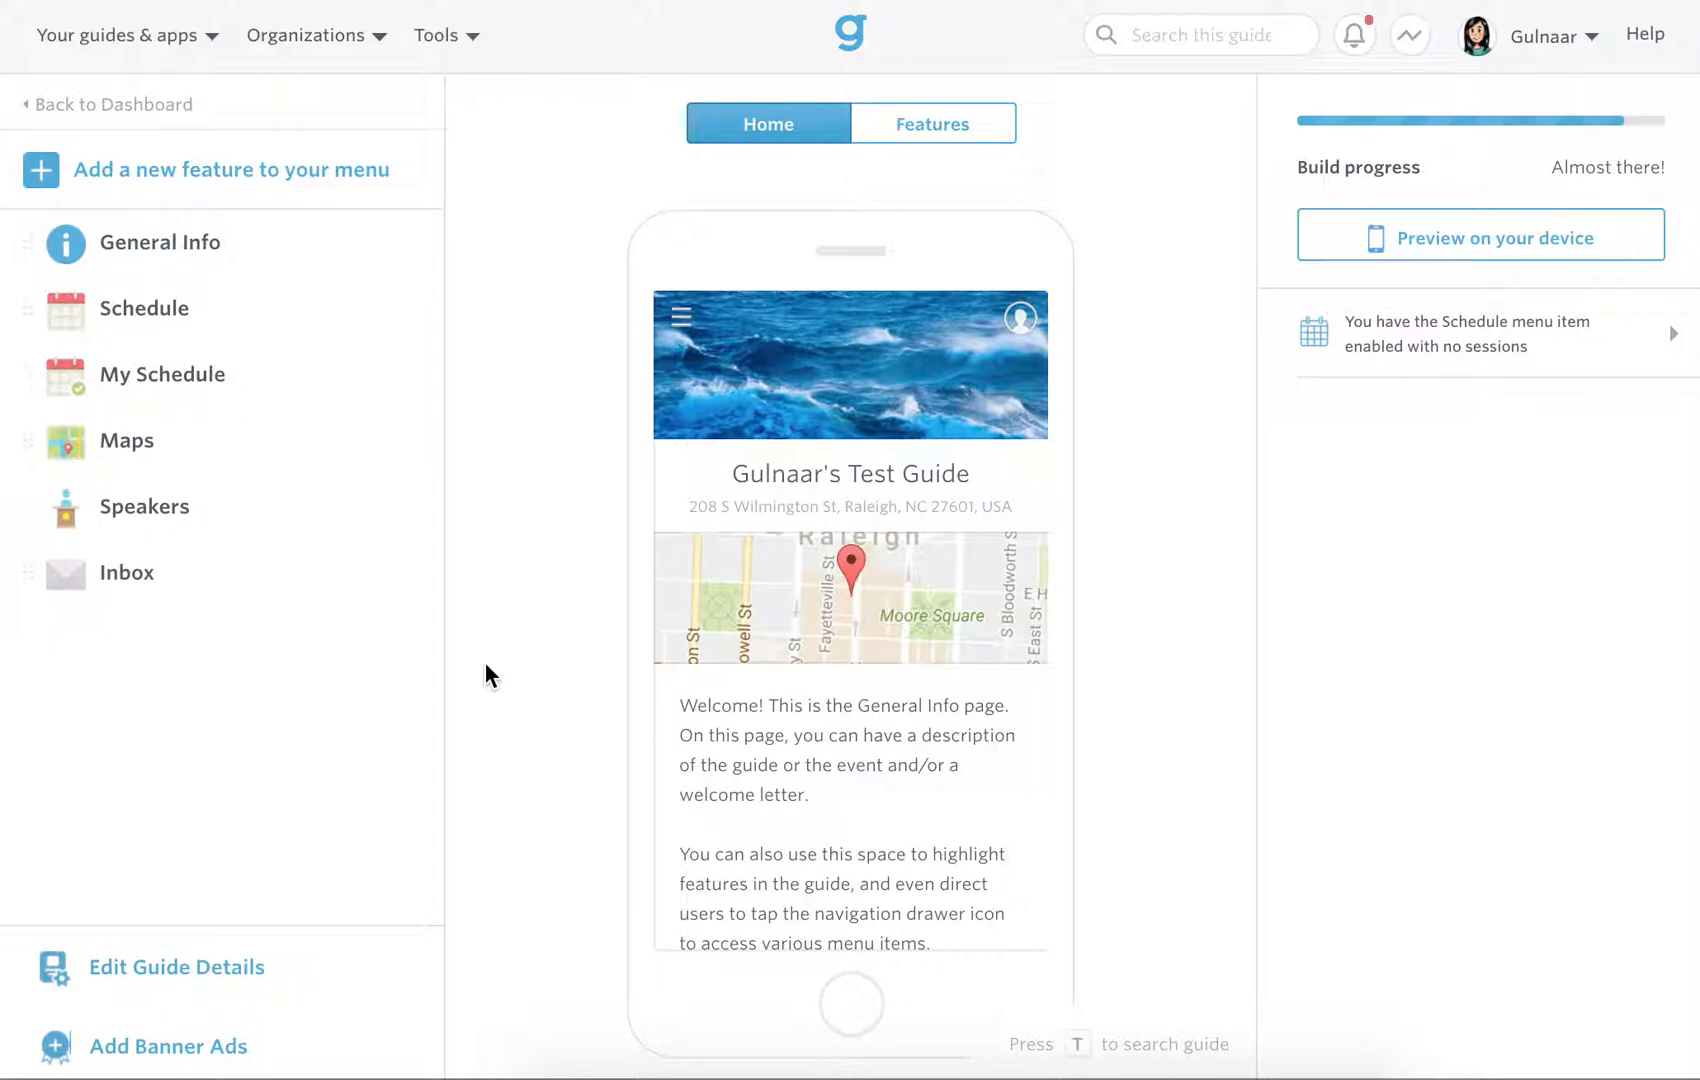
mouse_move(420, 690)
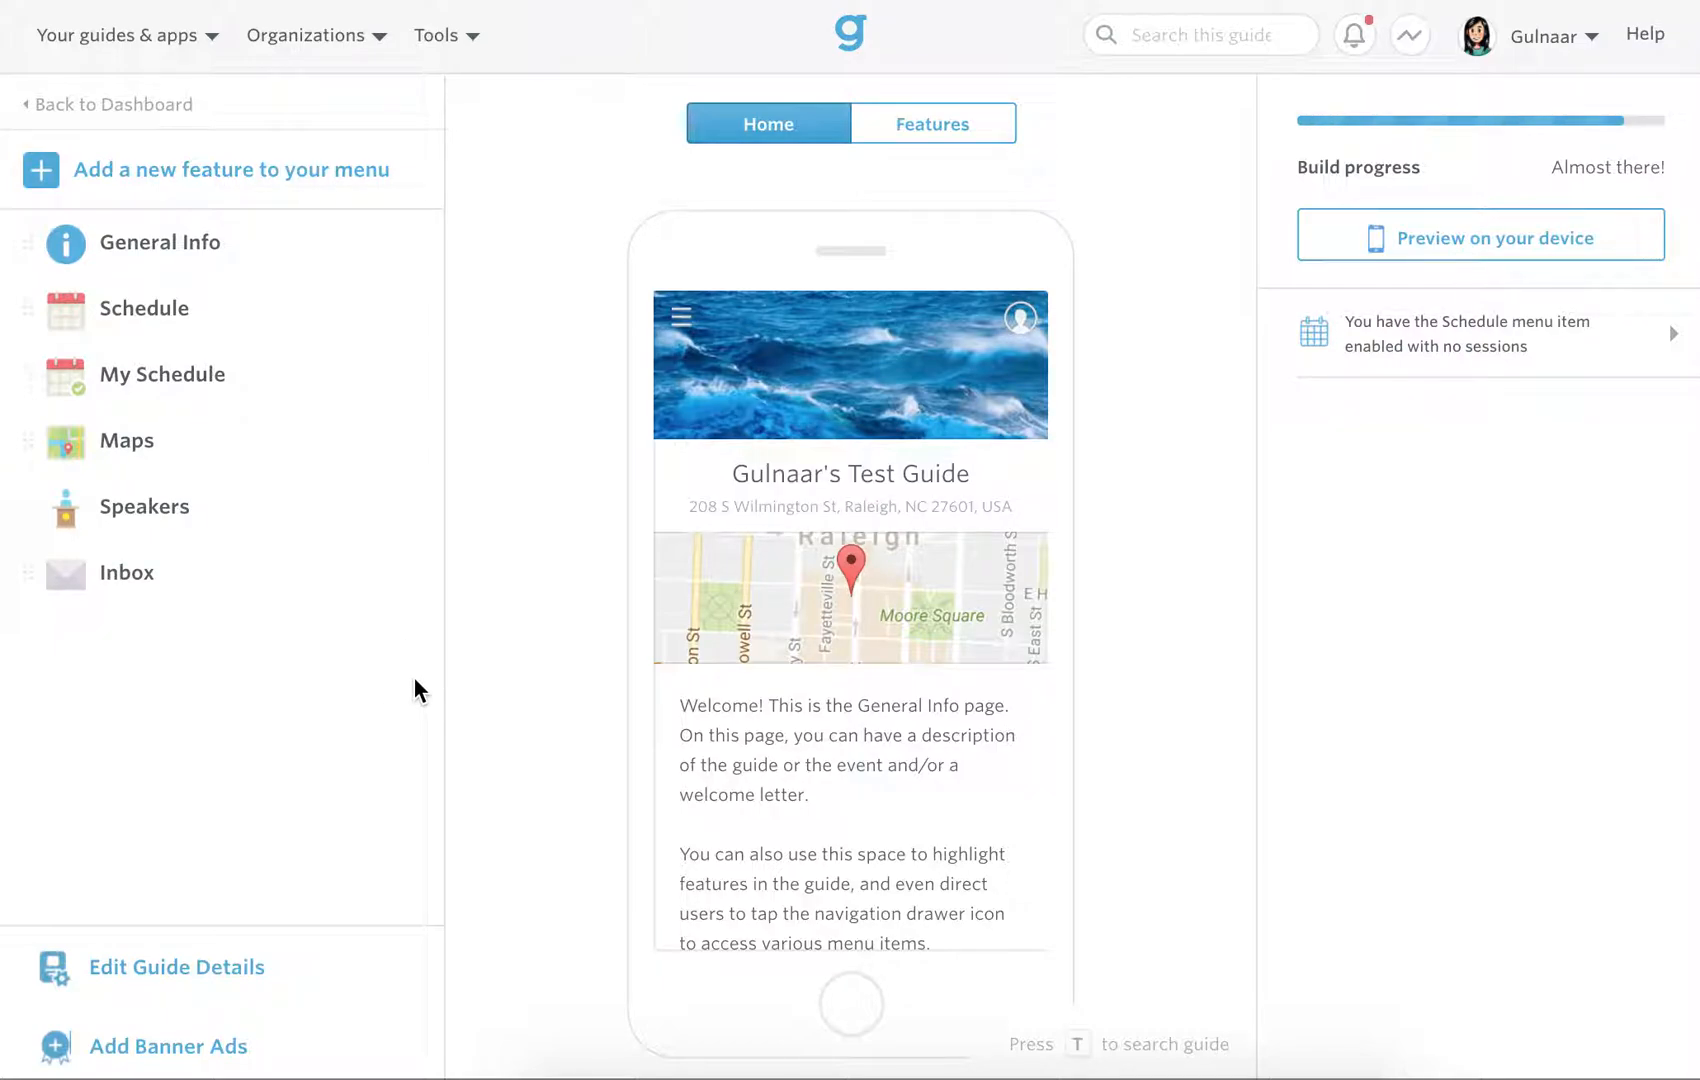
mouse_move(322, 310)
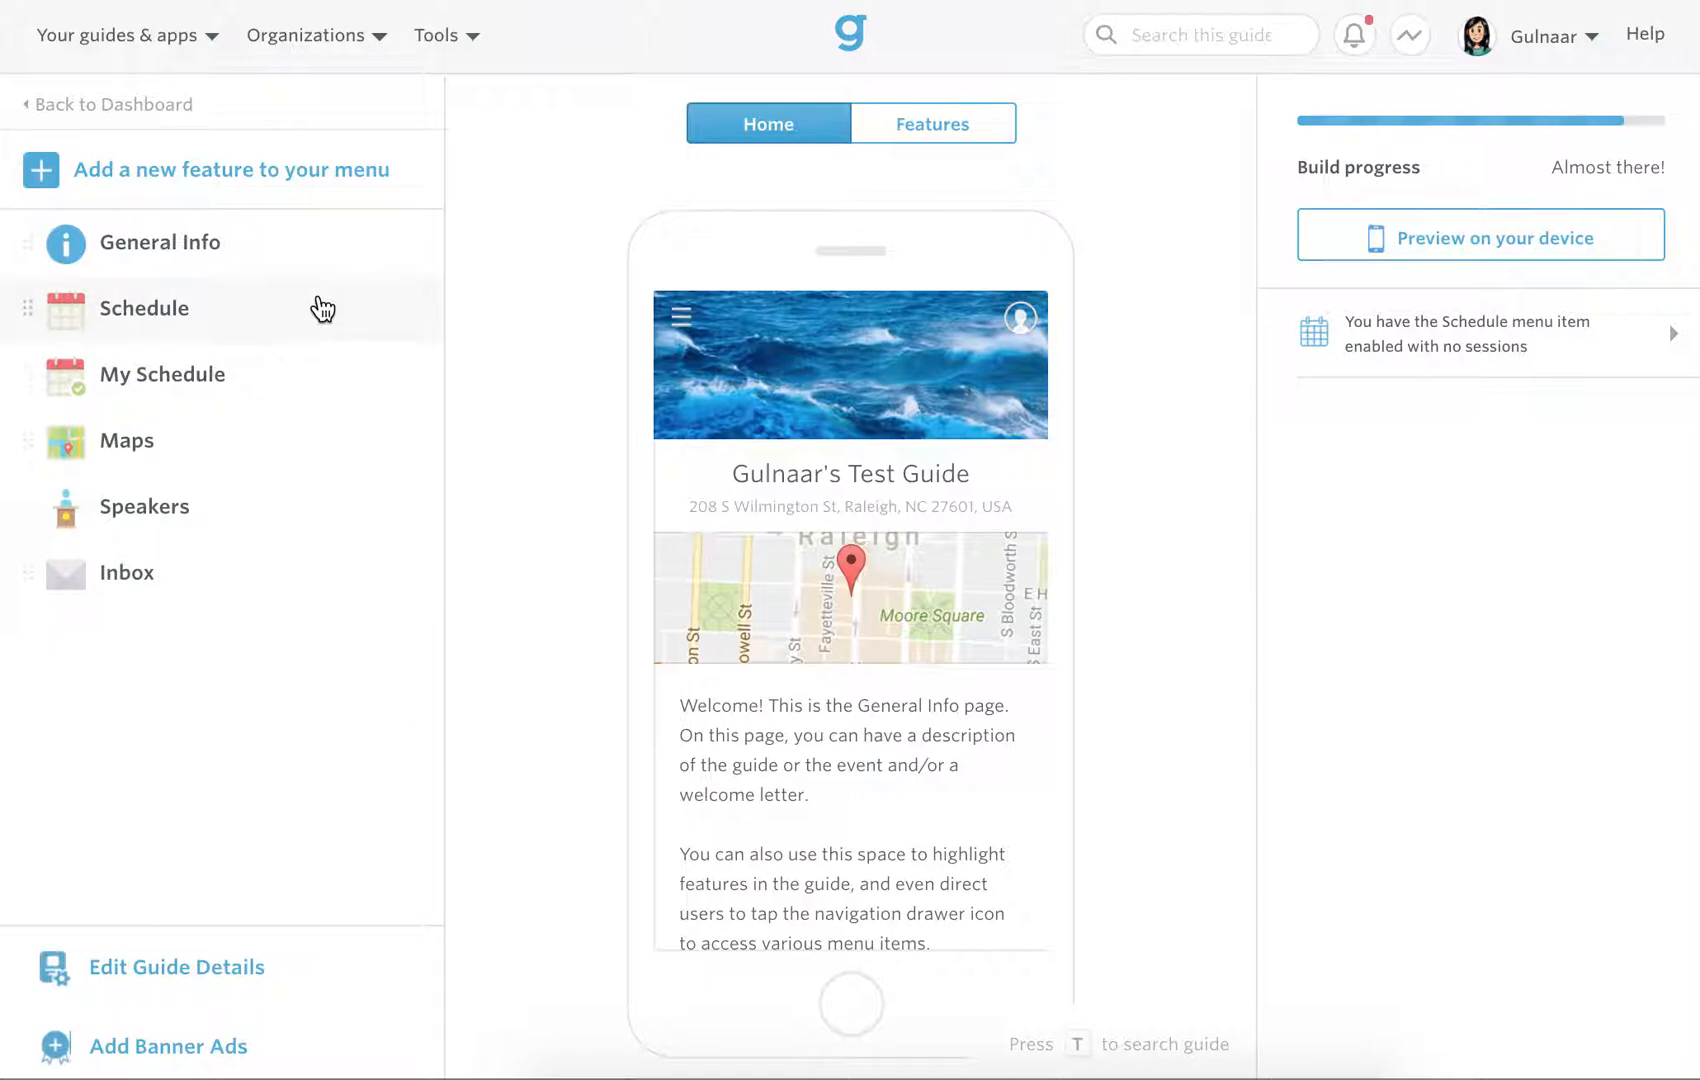
Show the Schedule feature's empty Sessions panel from the left feature menu
click(144, 308)
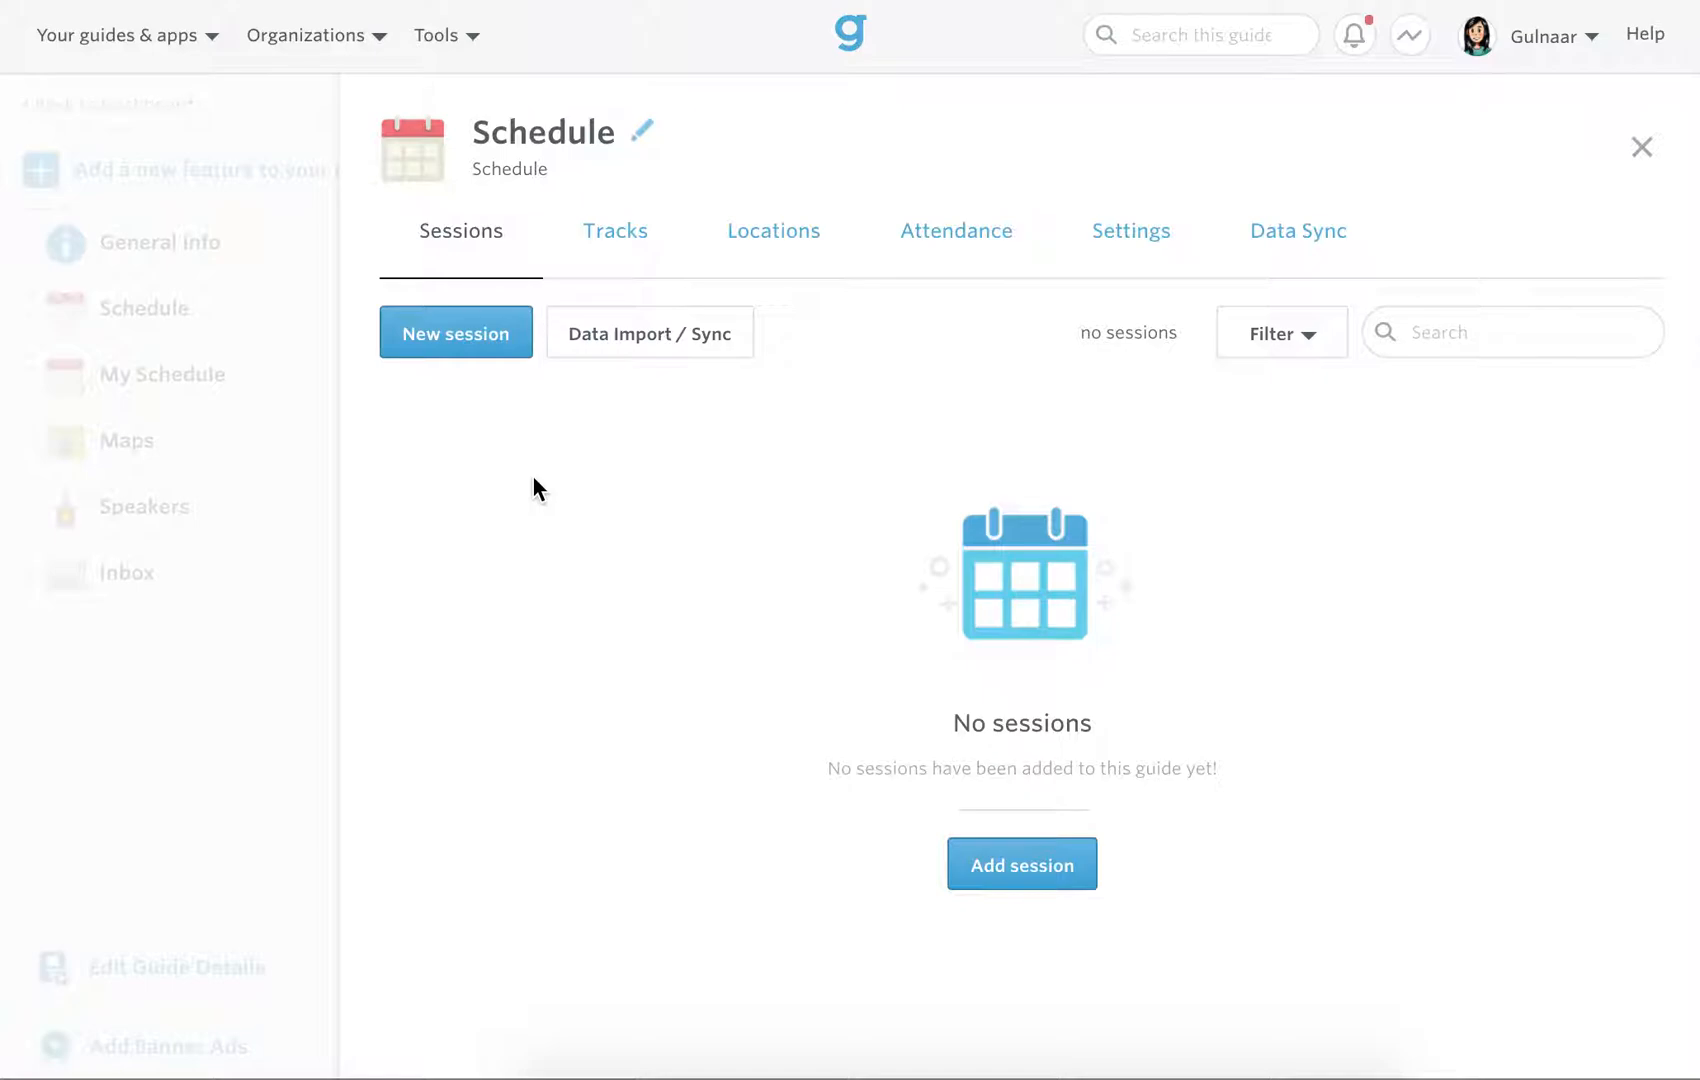
mouse_move(634, 518)
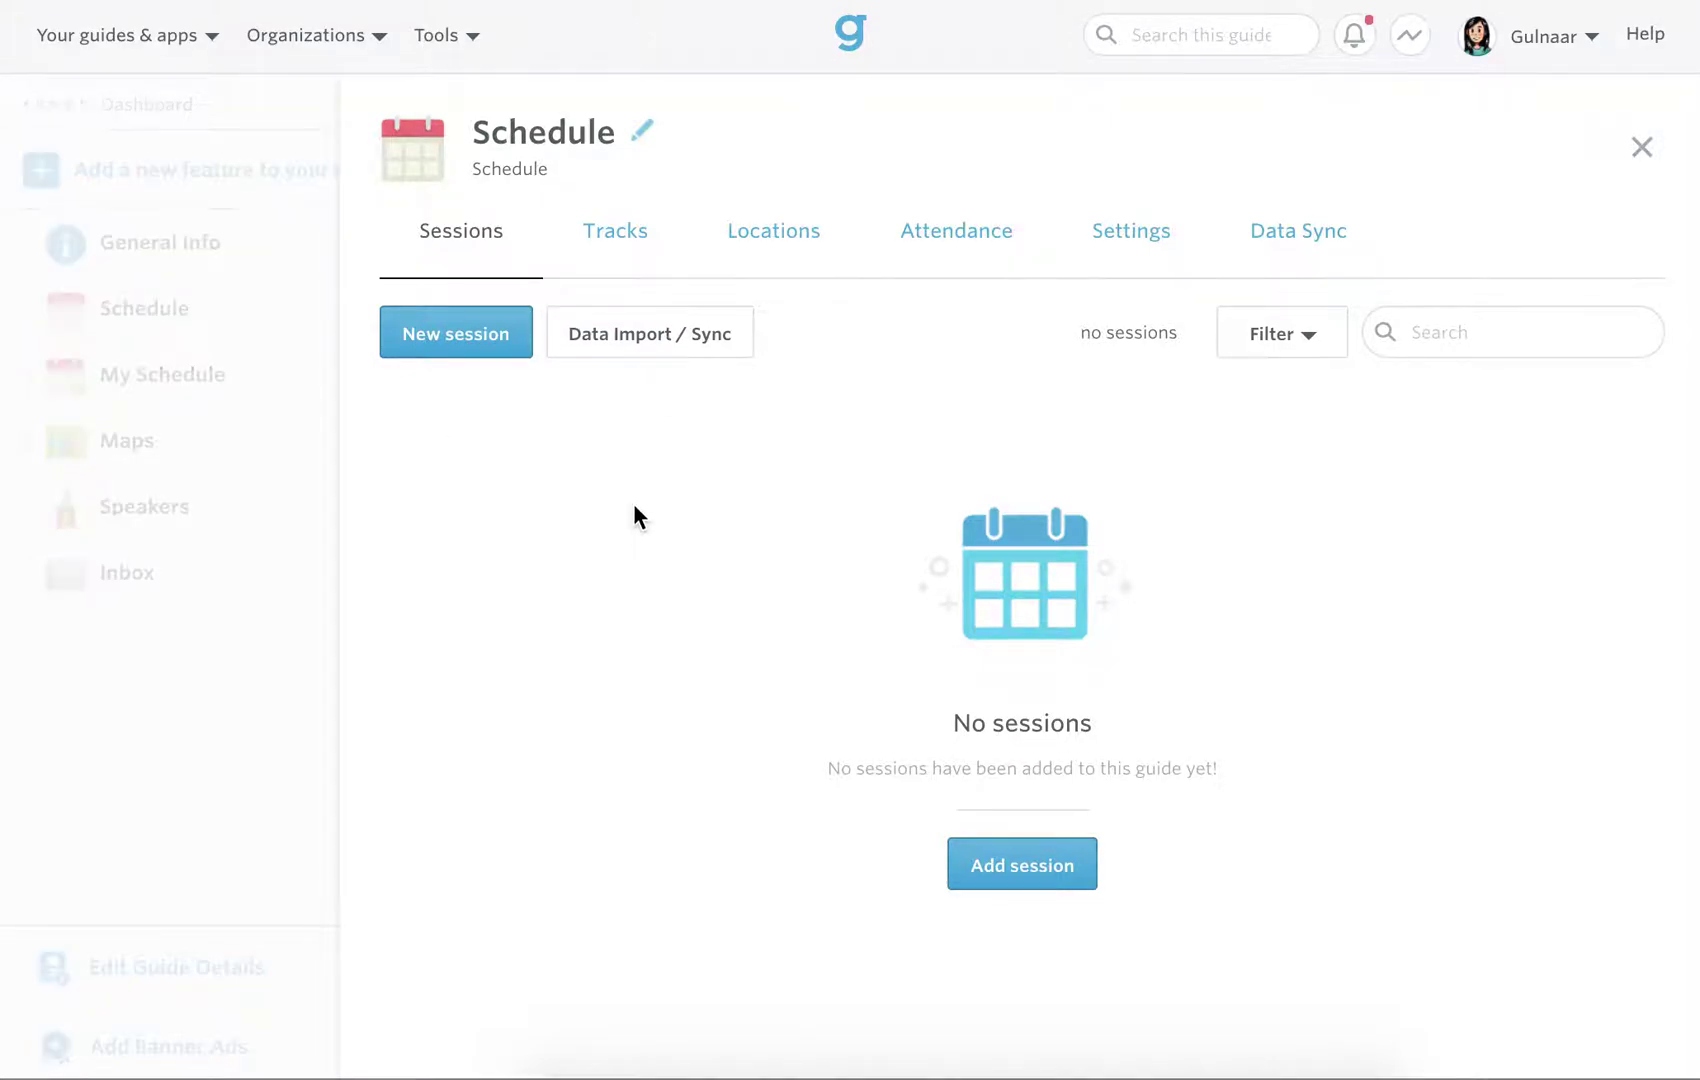
mouse_move(650, 332)
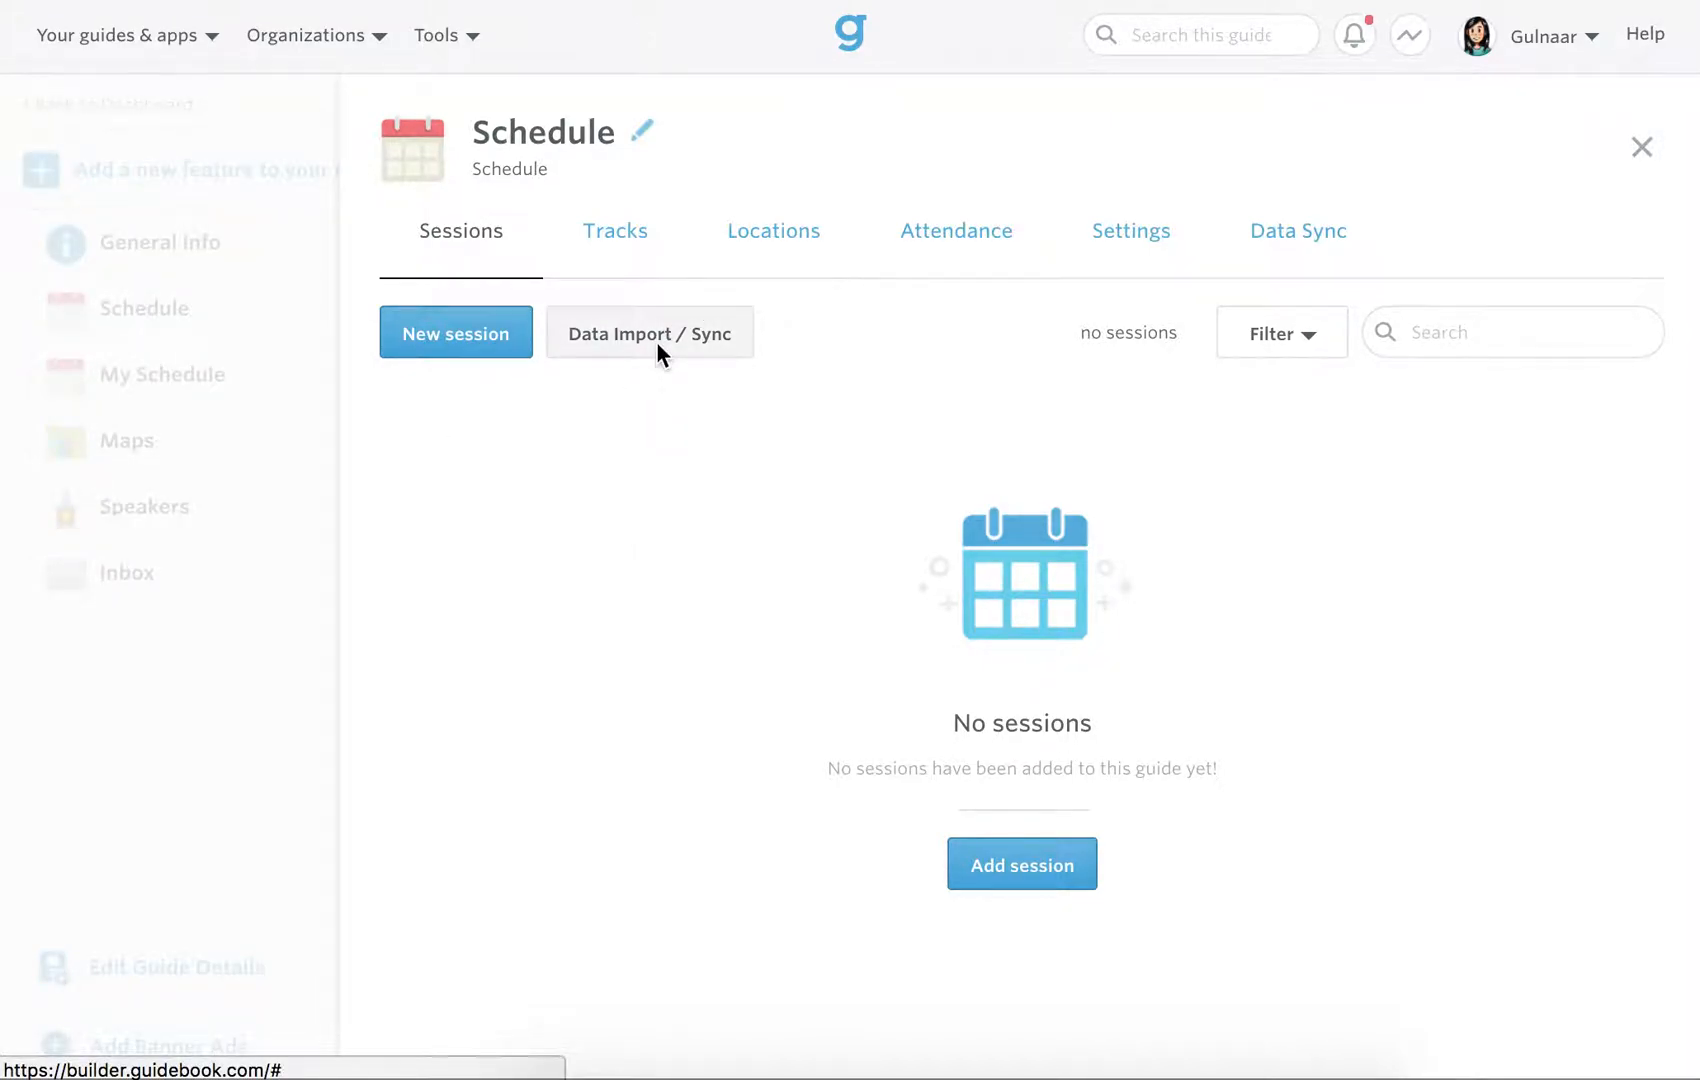
Download the Schedule (XLS) template from the Data Import / Sync page
click(650, 332)
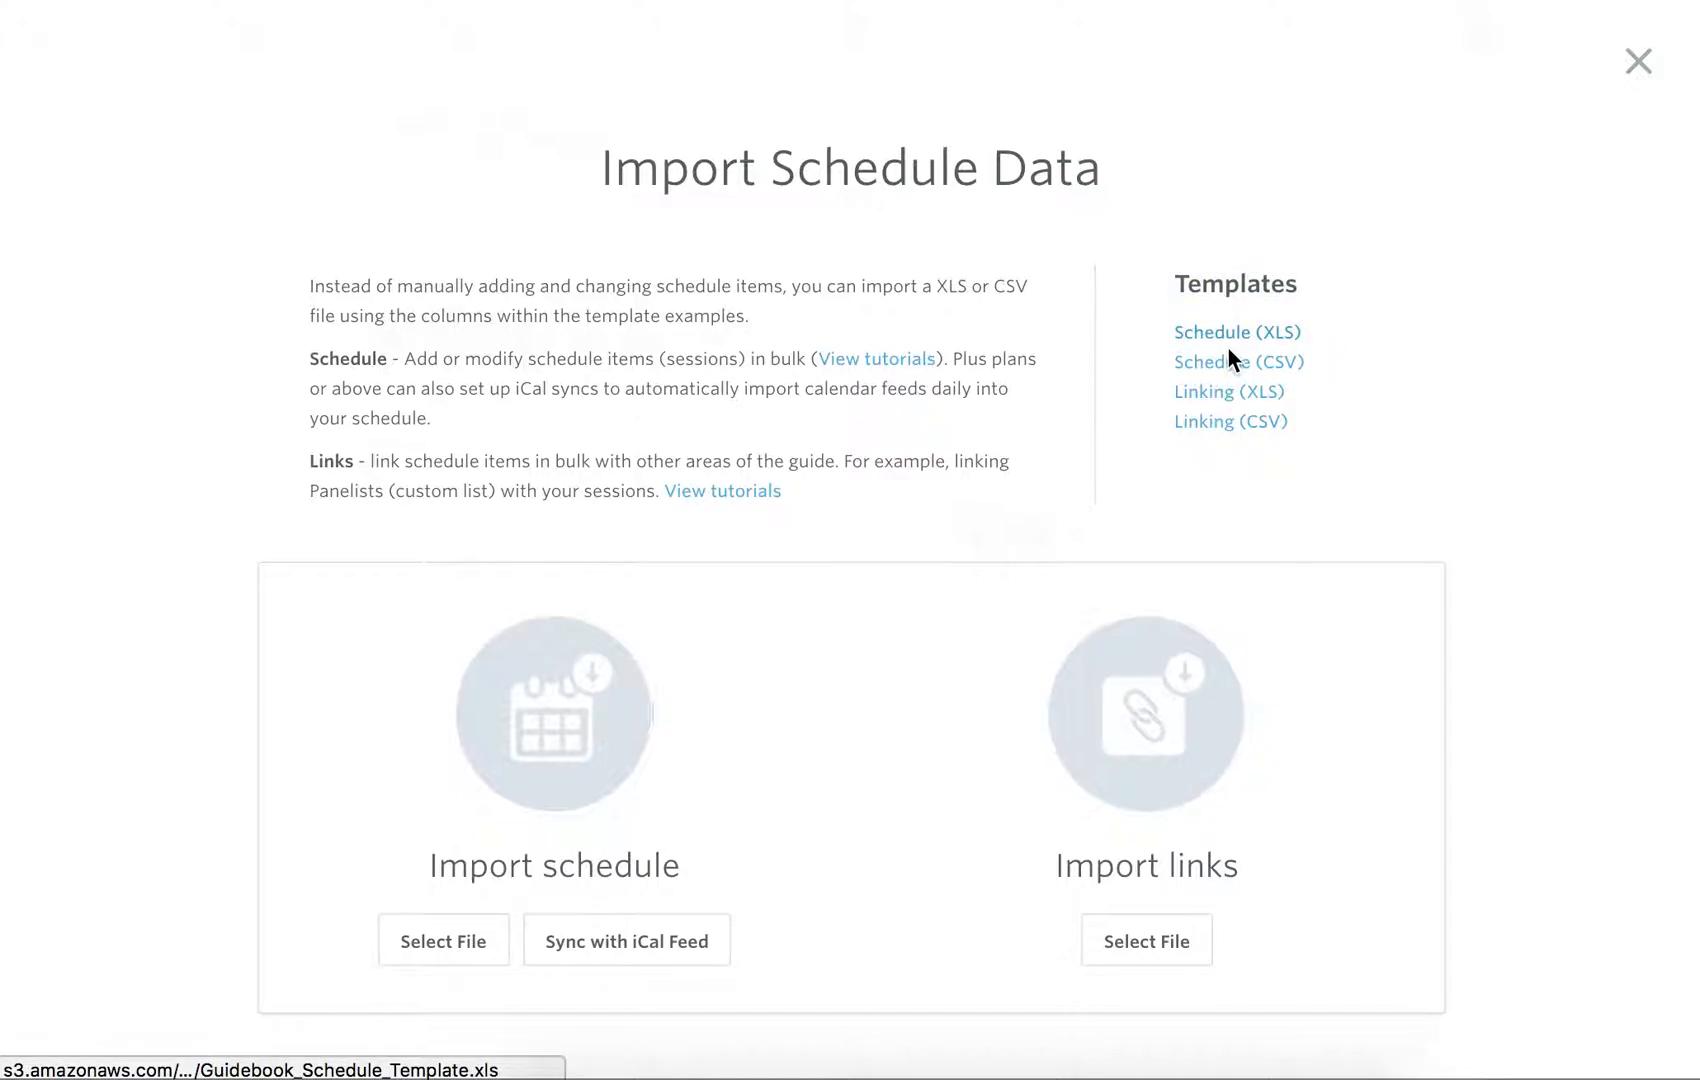
mouse_move(1290, 372)
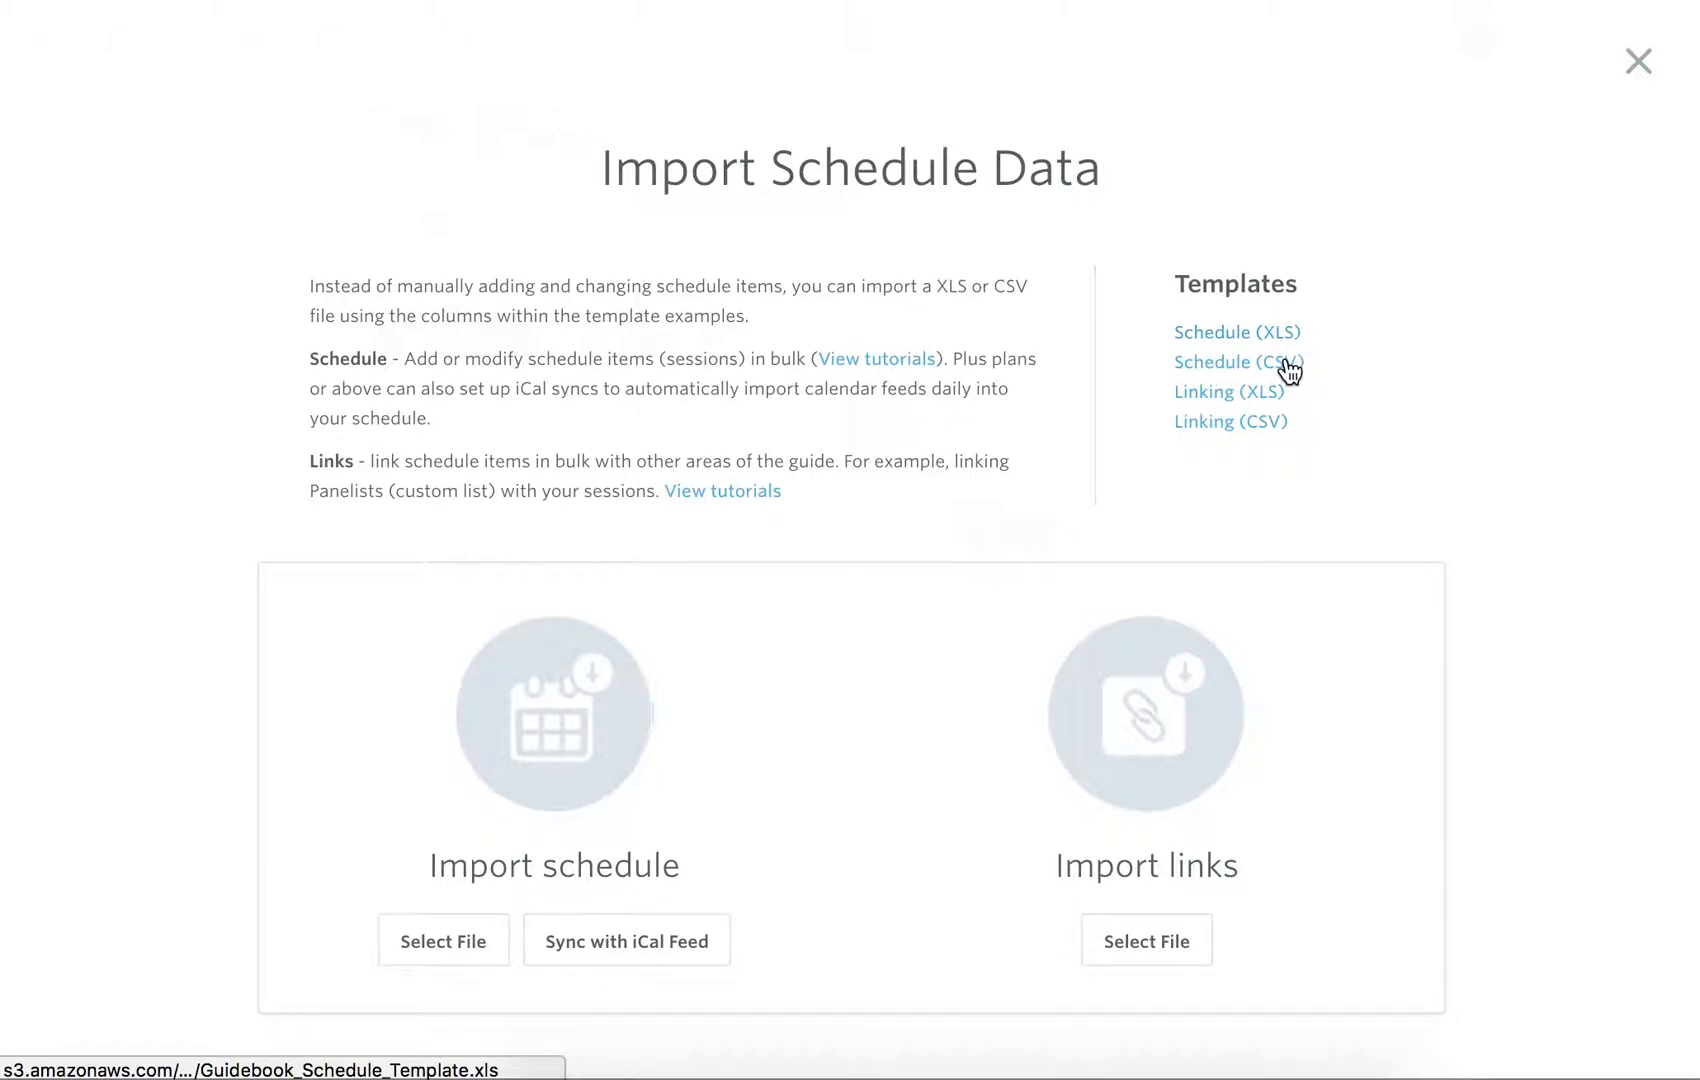
click(1238, 362)
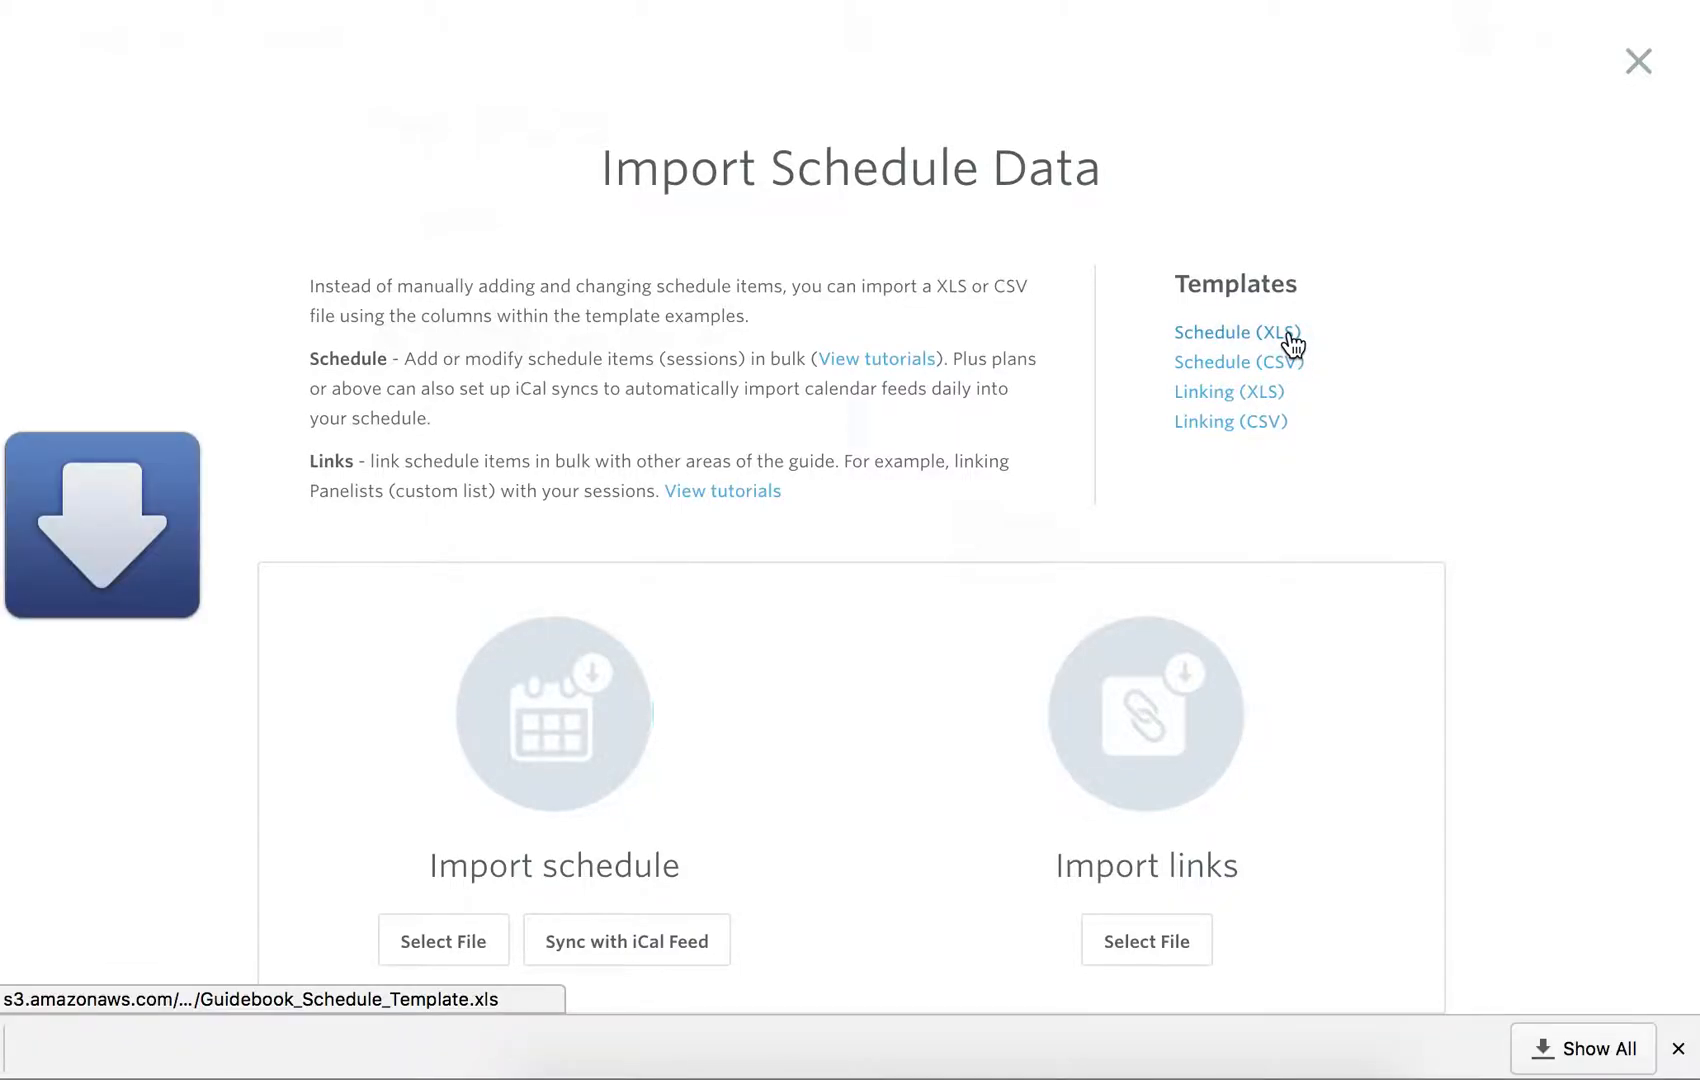
click(1234, 332)
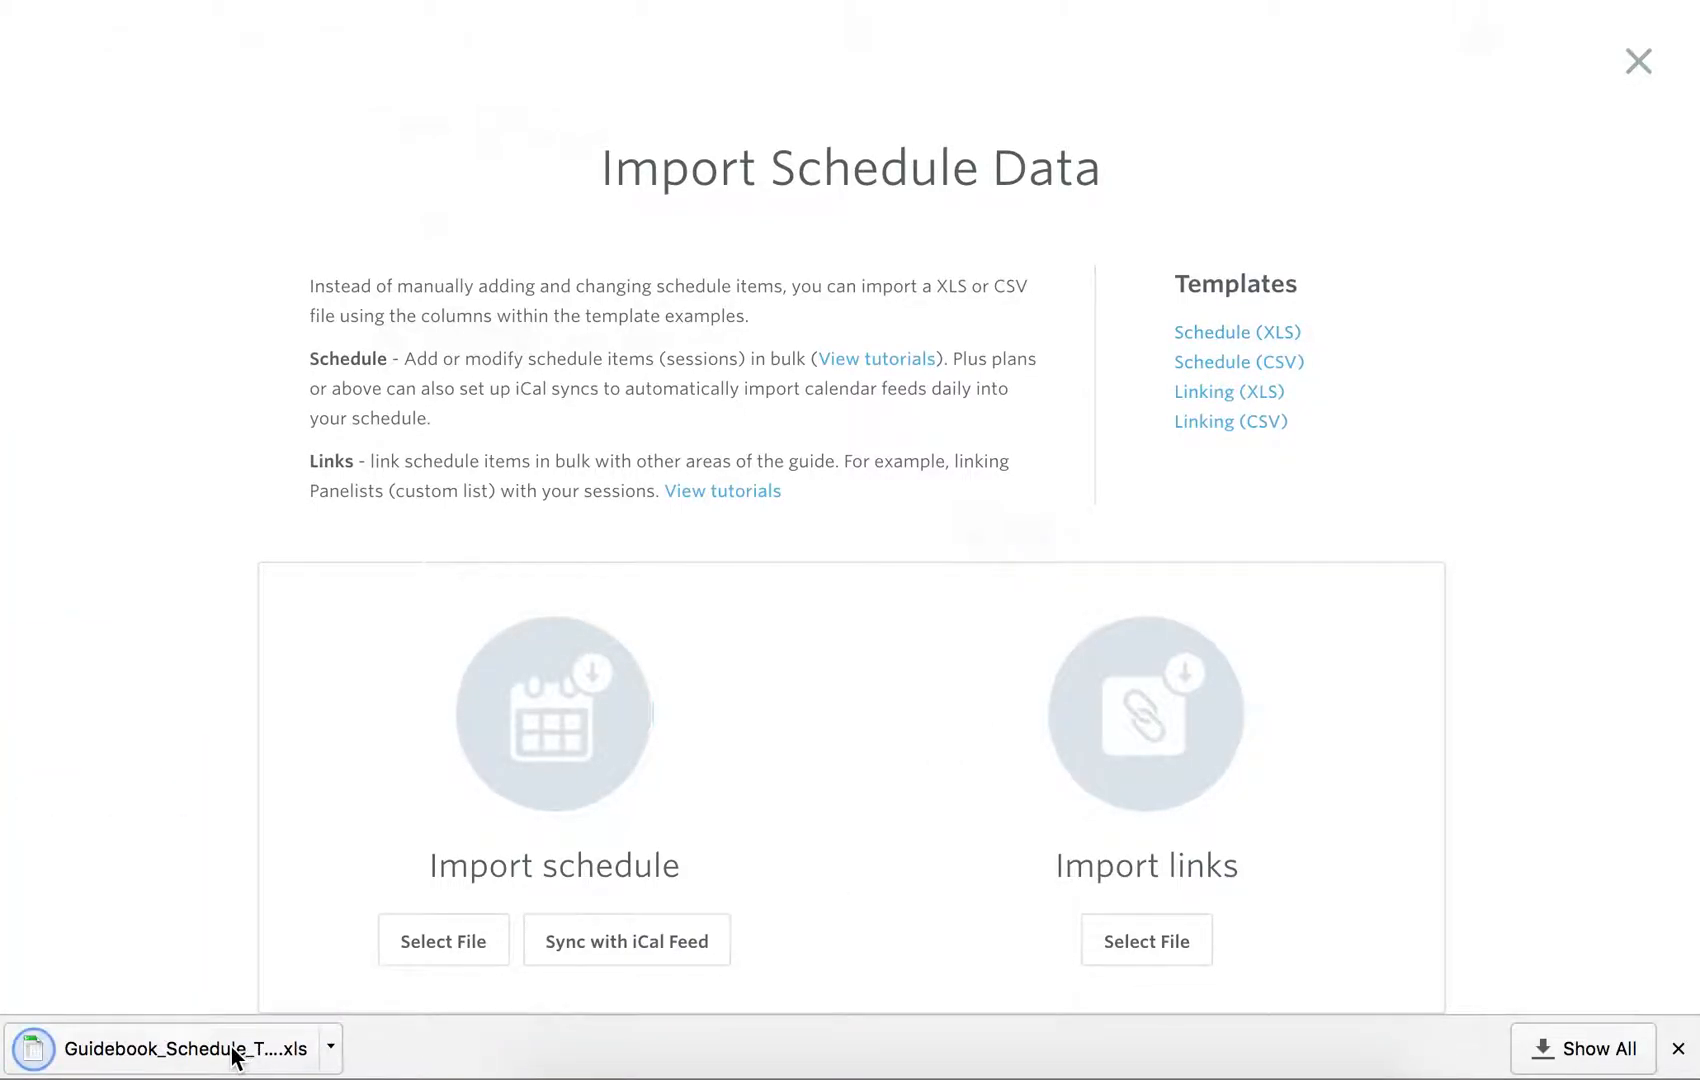
View the downloaded template's sample sessions in Excel at 150% zoom
click(174, 1048)
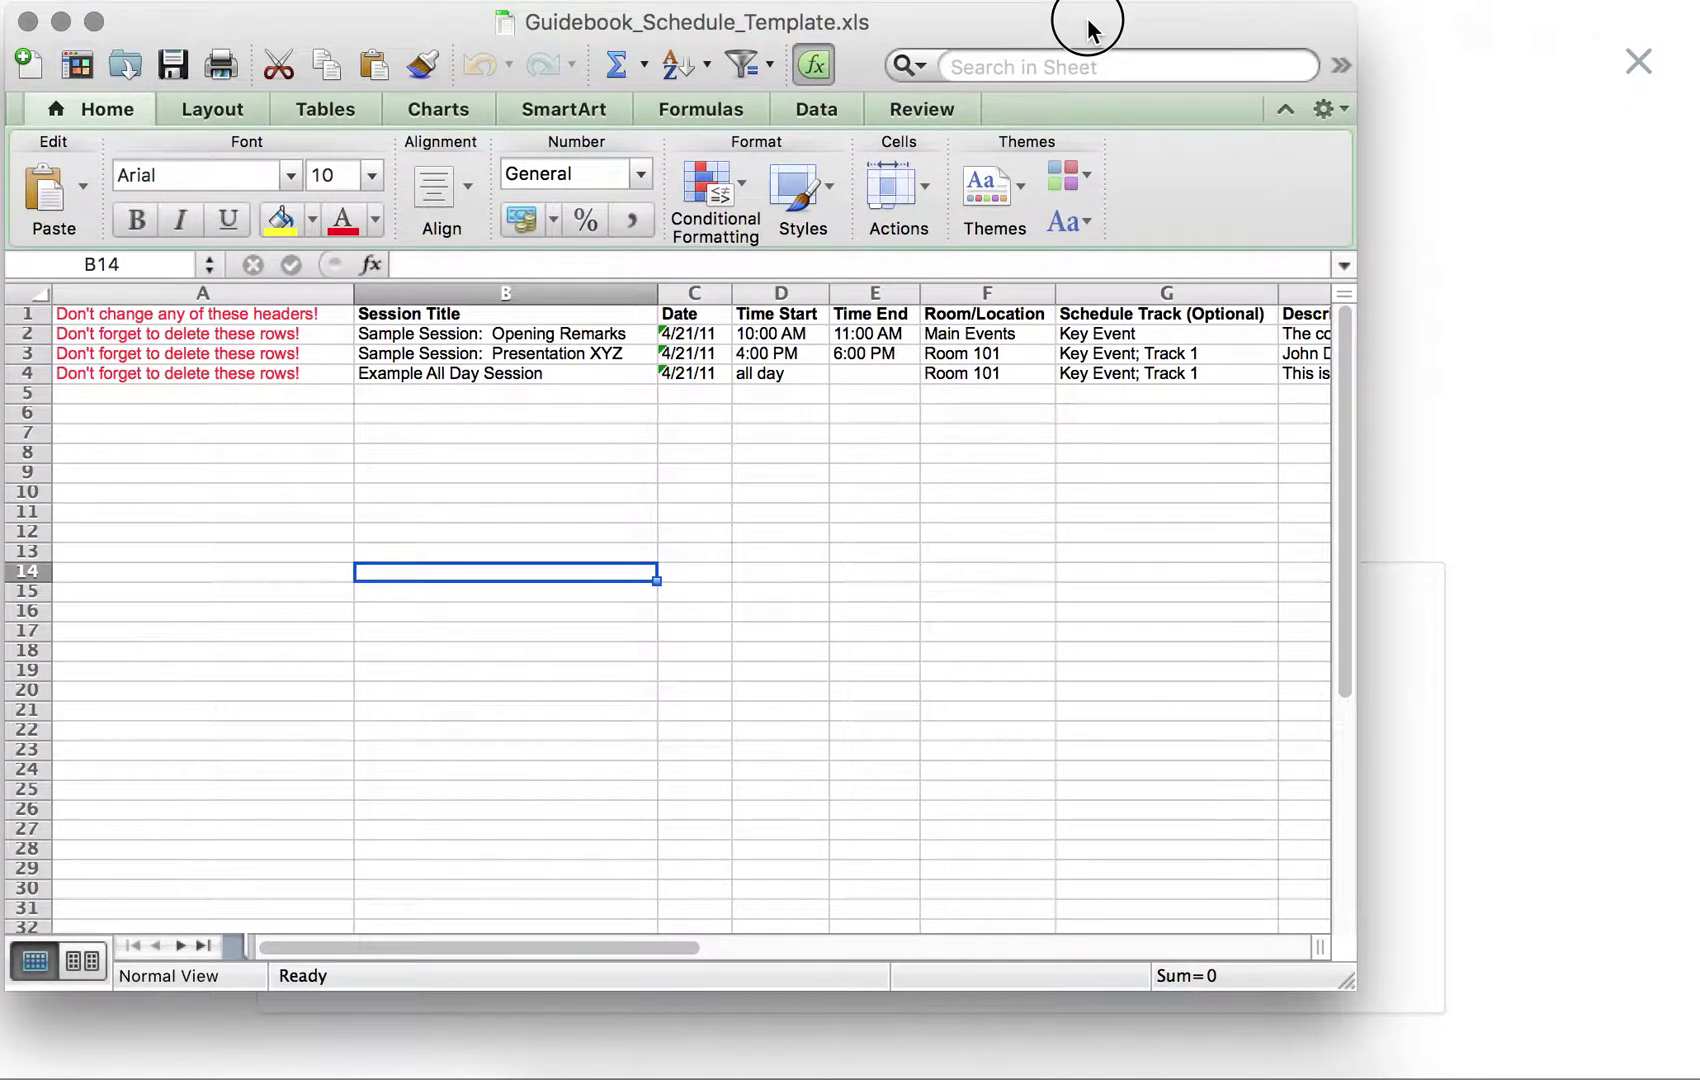
mouse_move(1584, 1032)
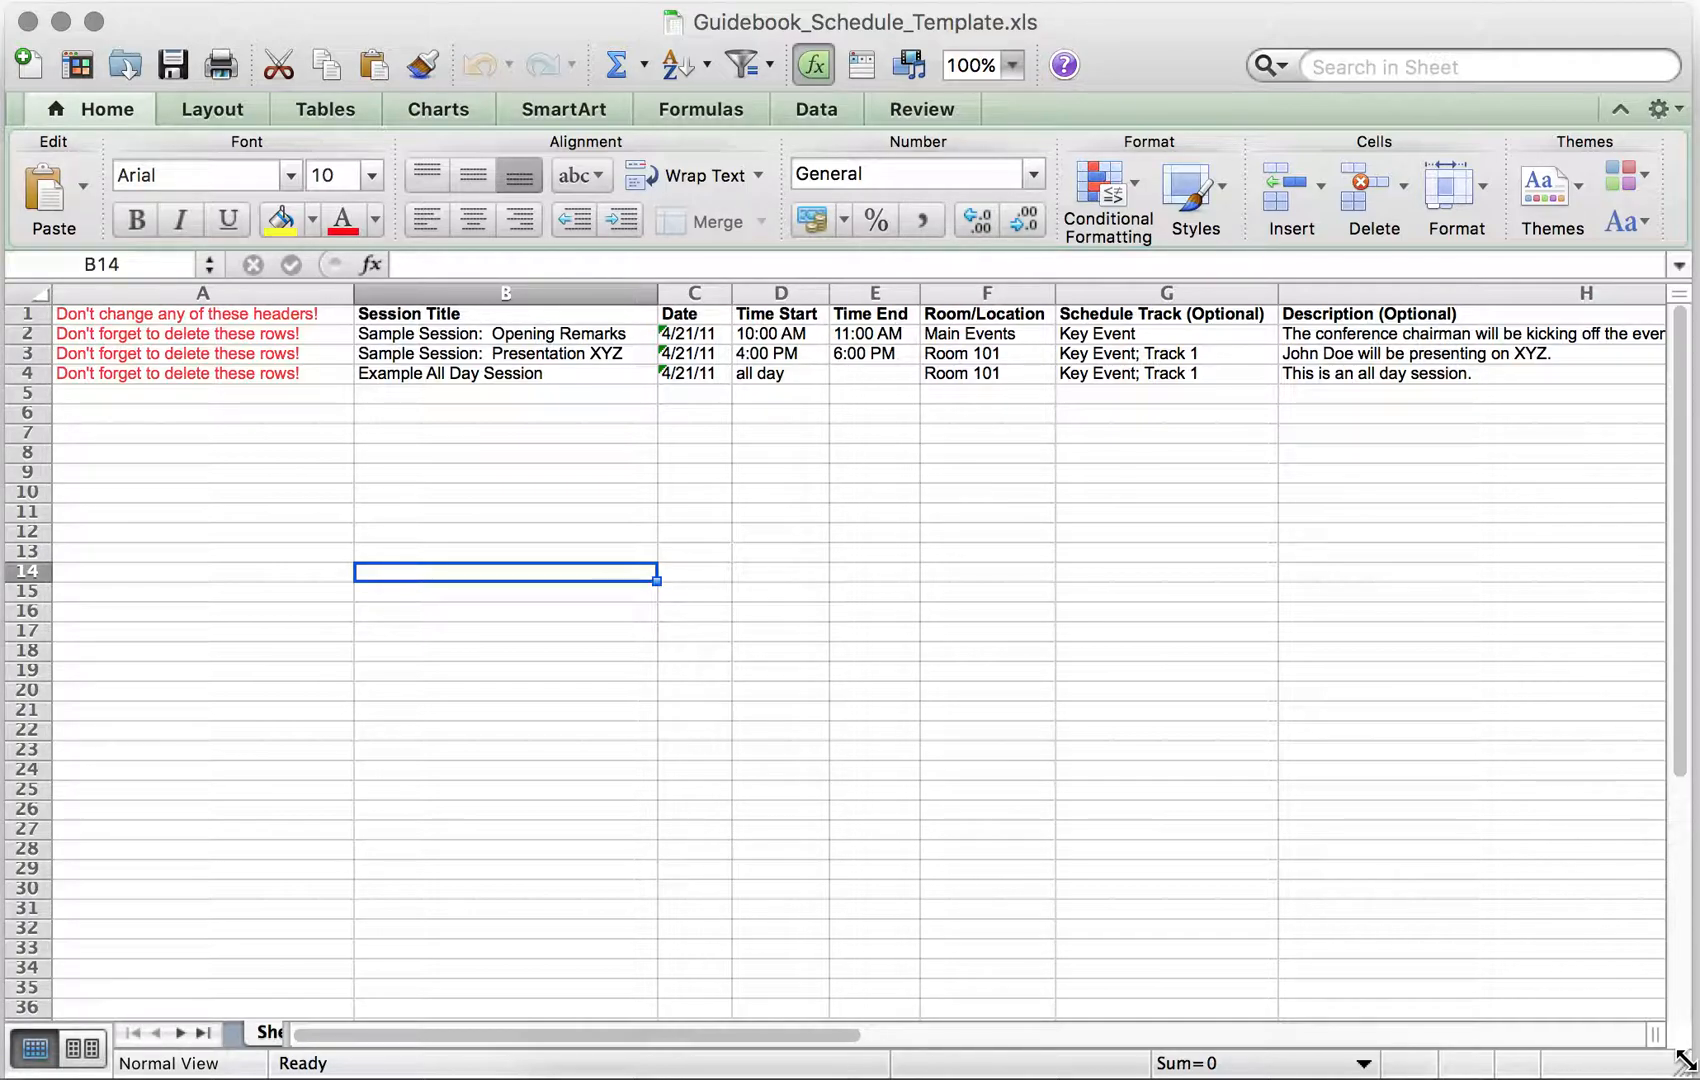
mouse_move(1634, 982)
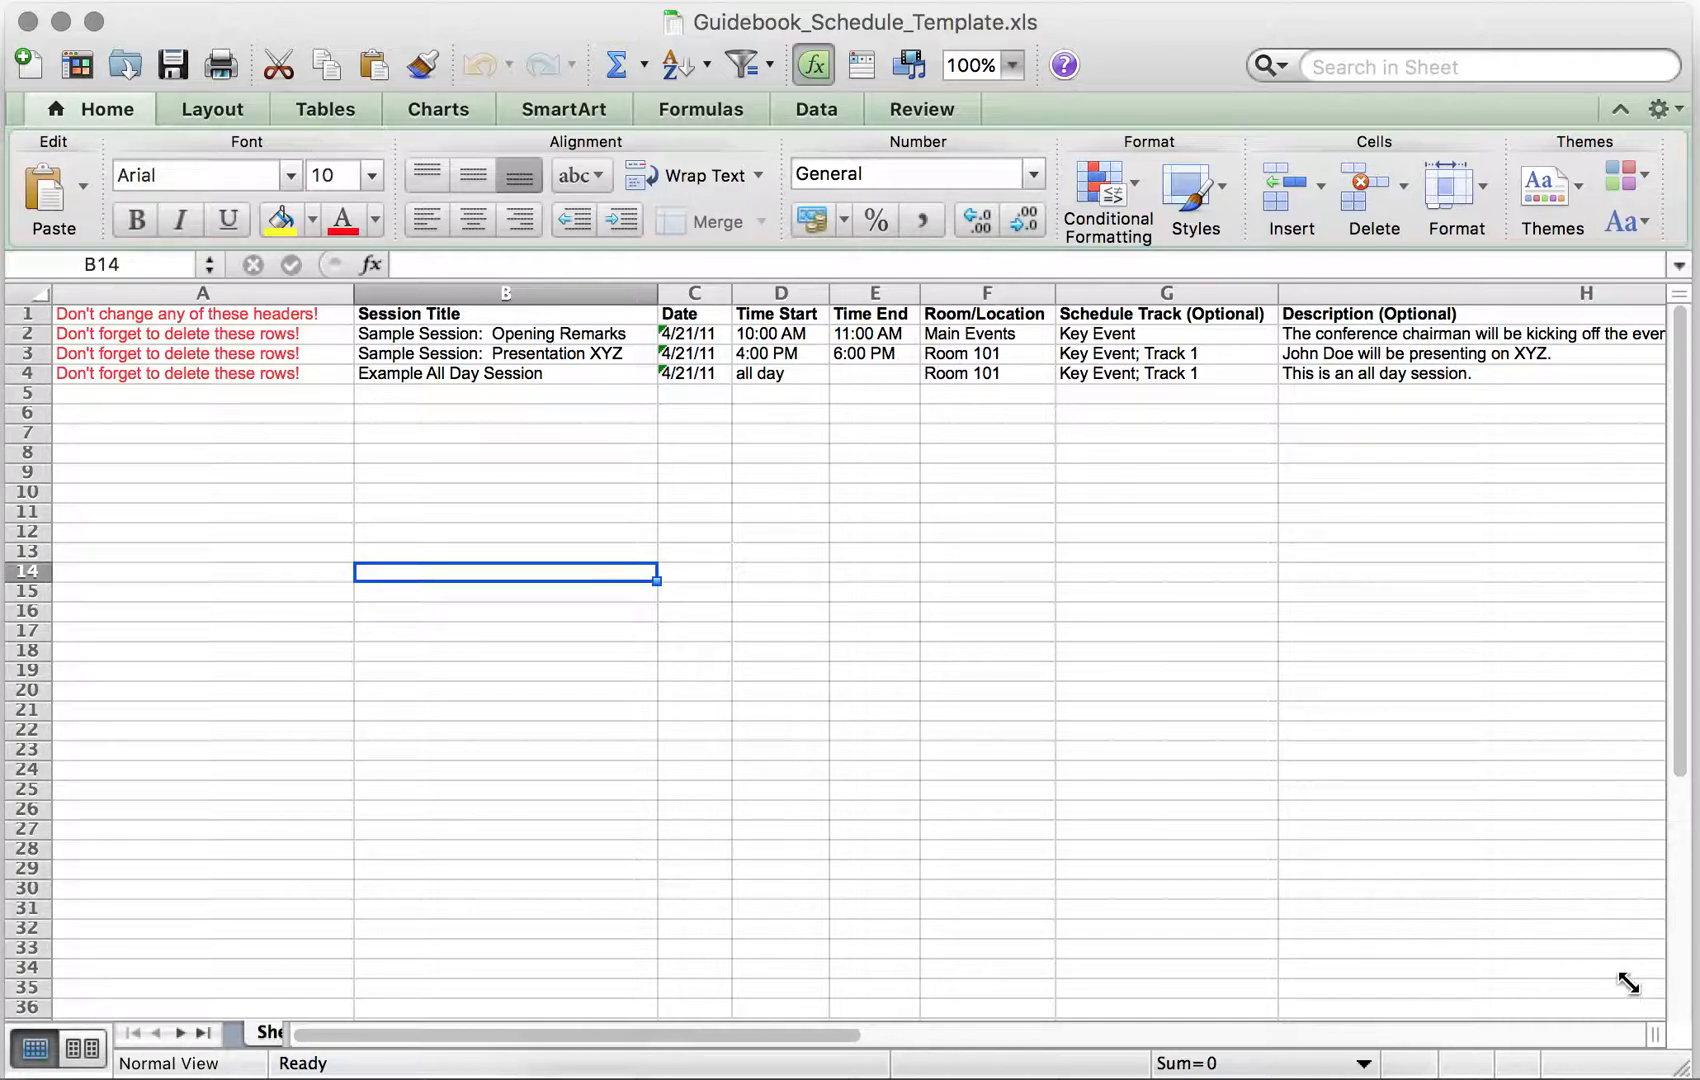
click(1012, 66)
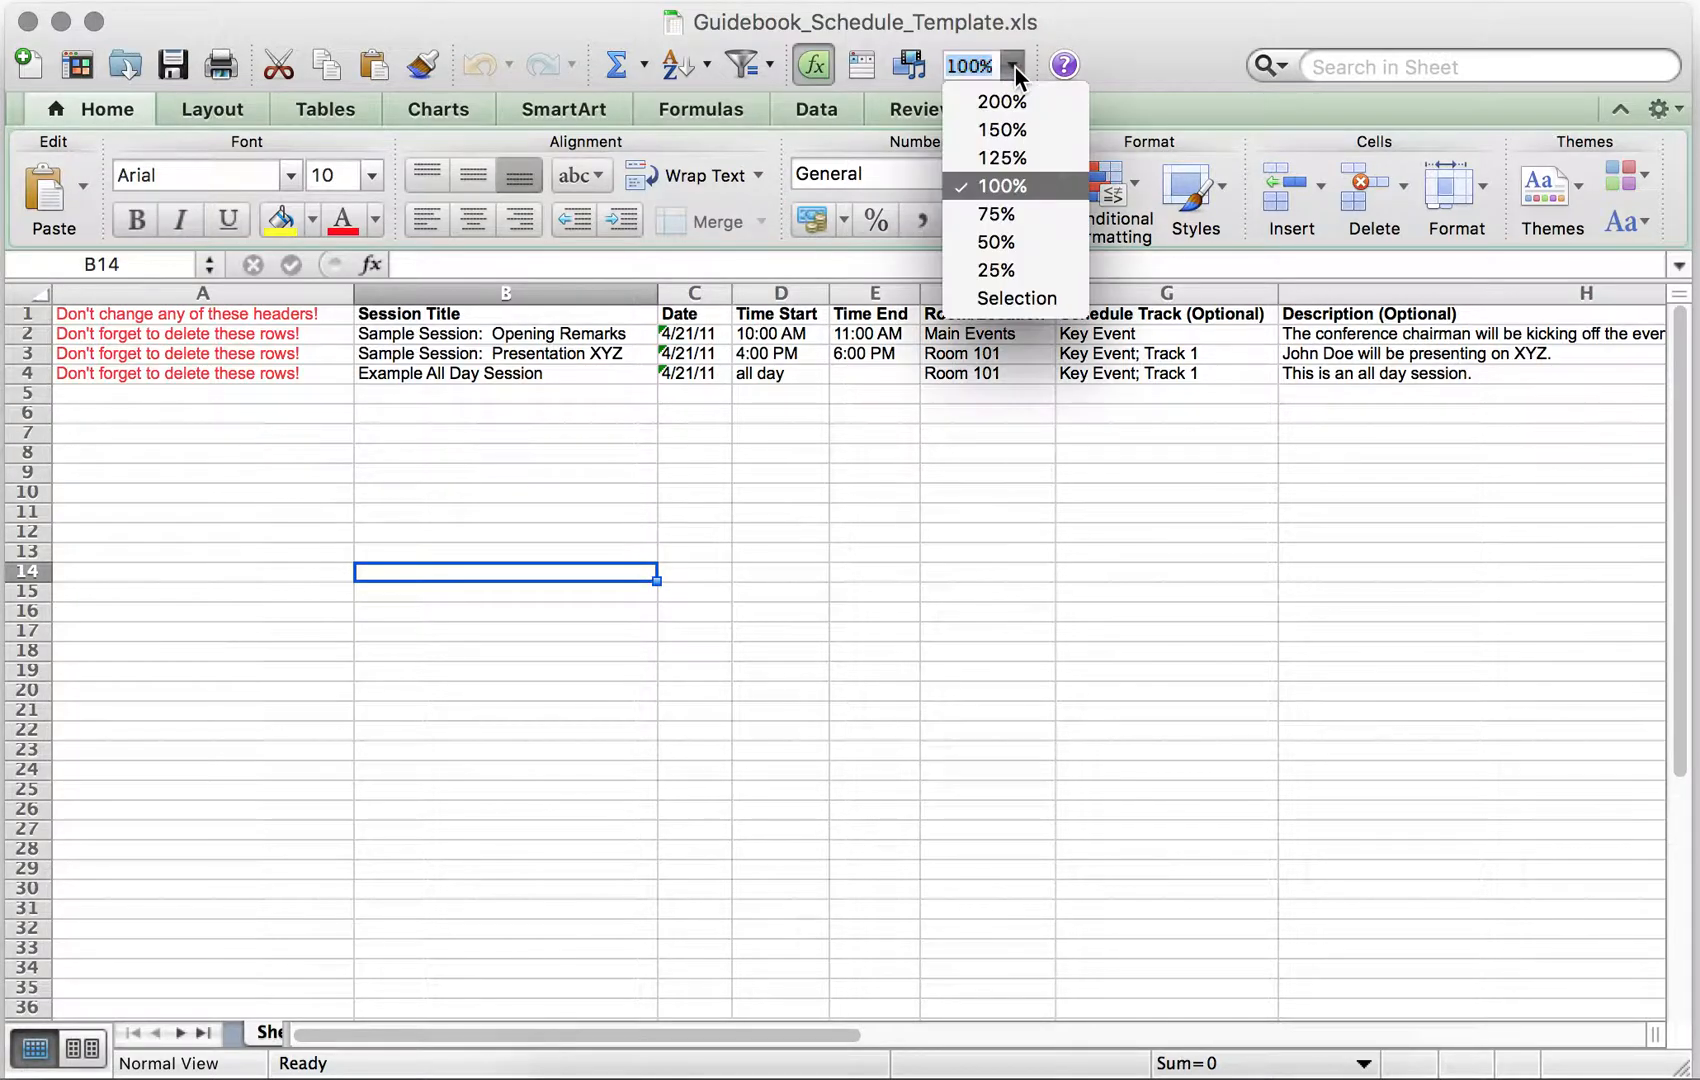
click(996, 130)
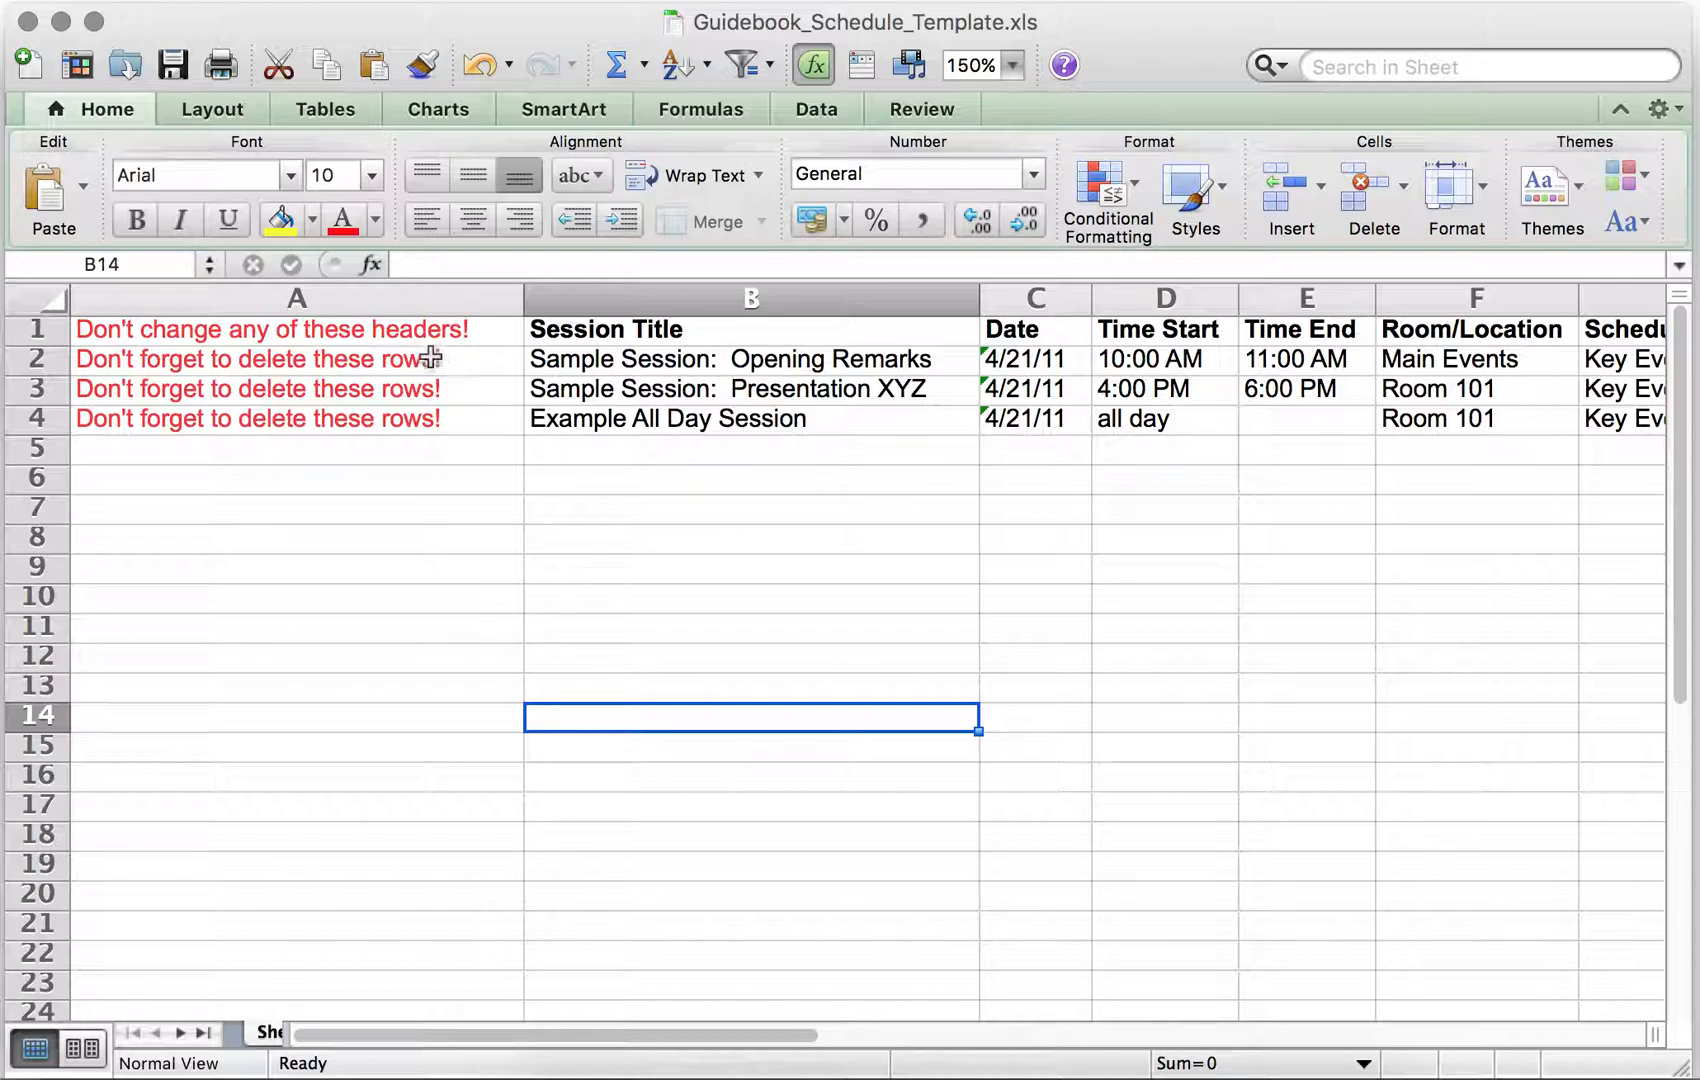
mouse_move(38, 358)
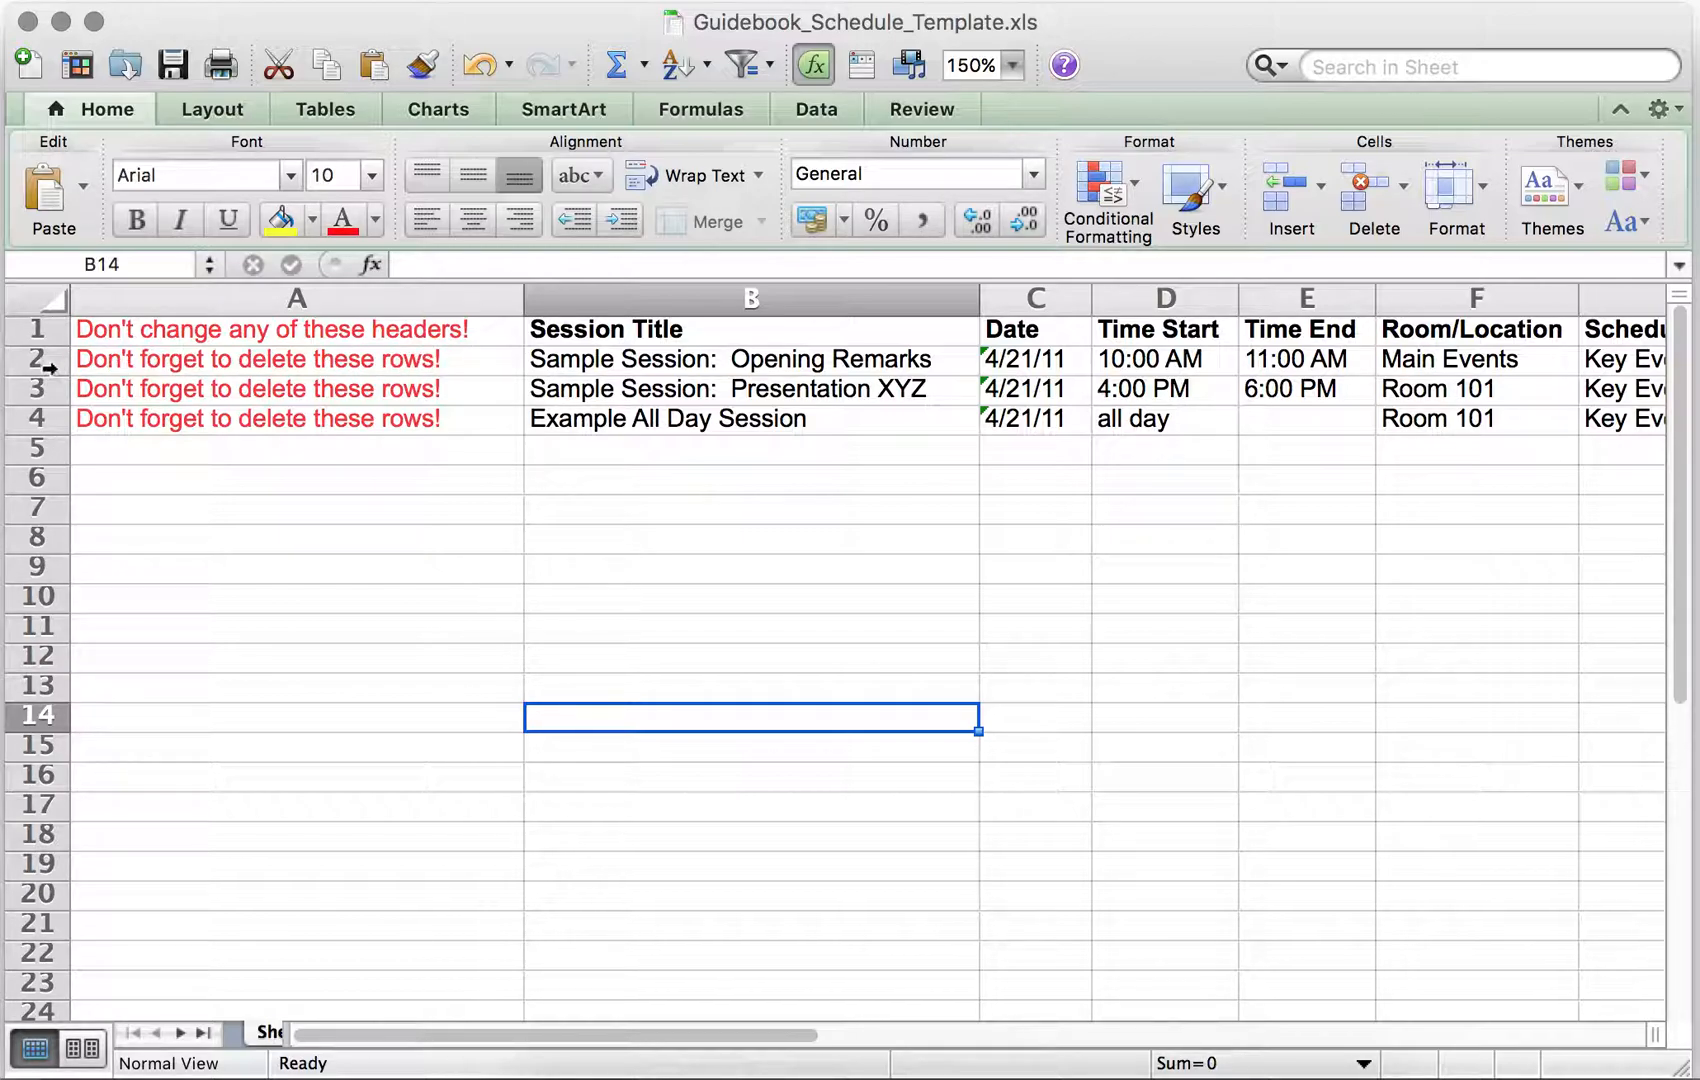
click(256, 358)
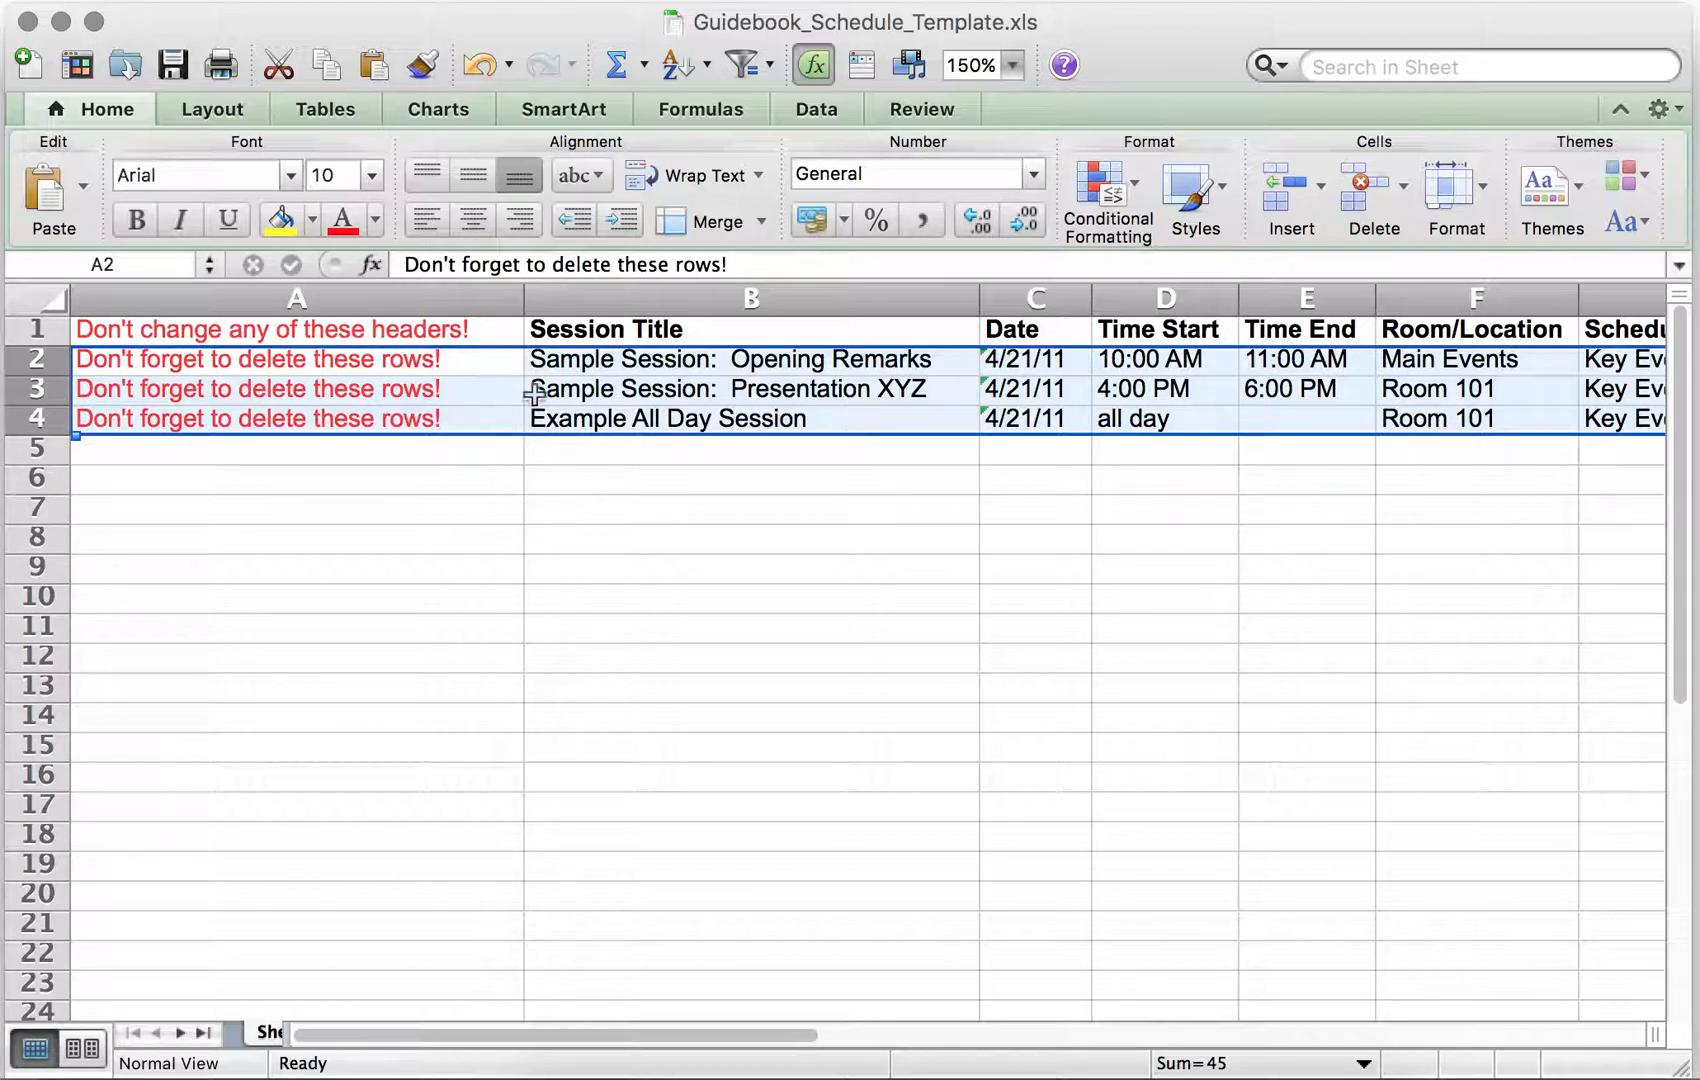
click(272, 330)
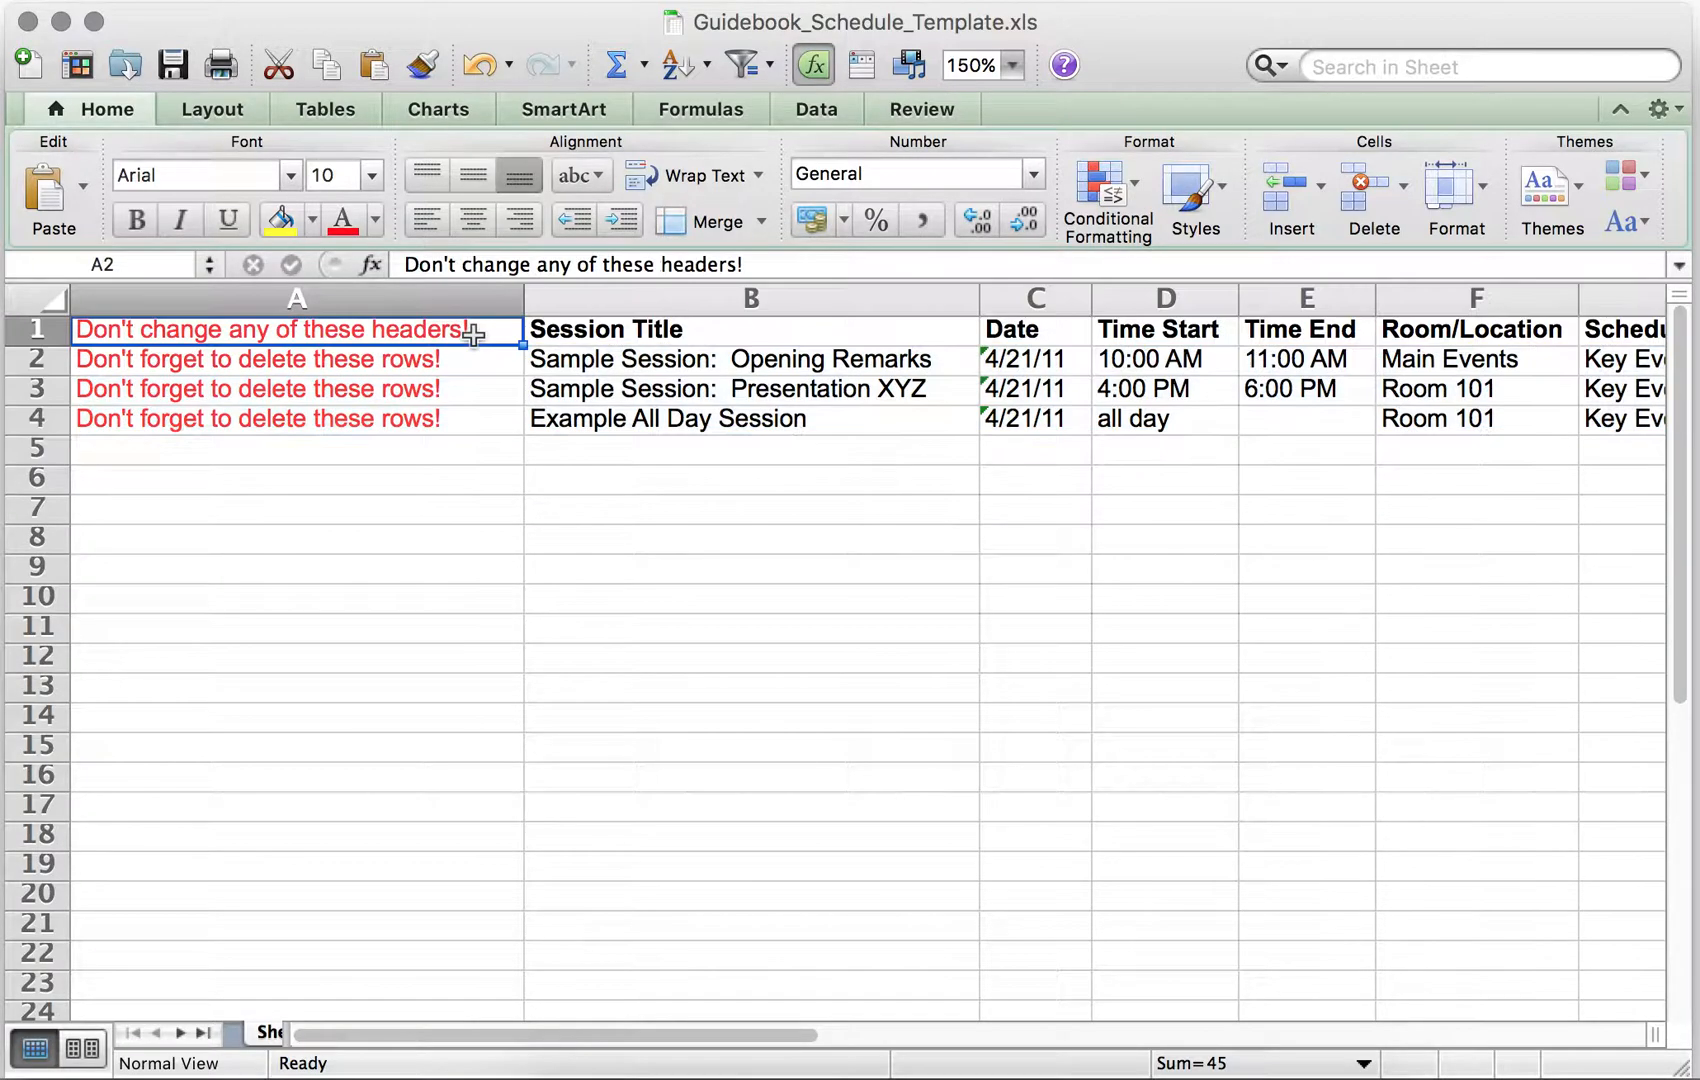
click(296, 328)
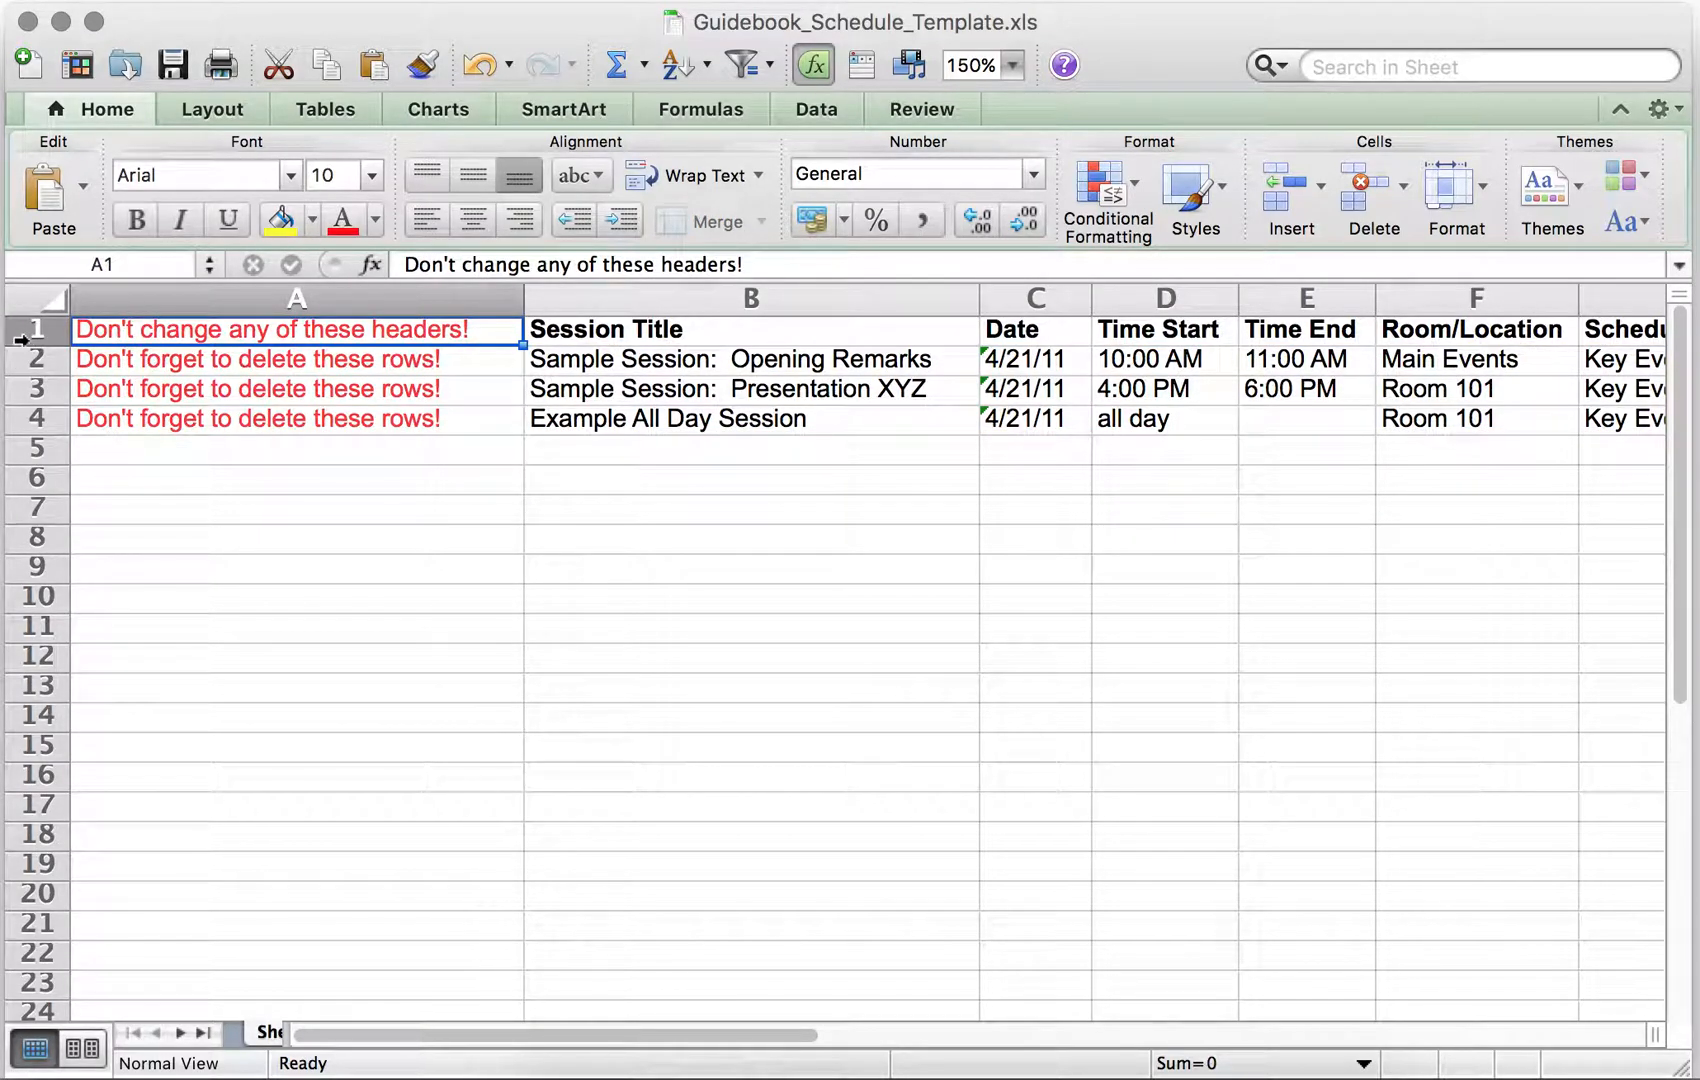
click(750, 328)
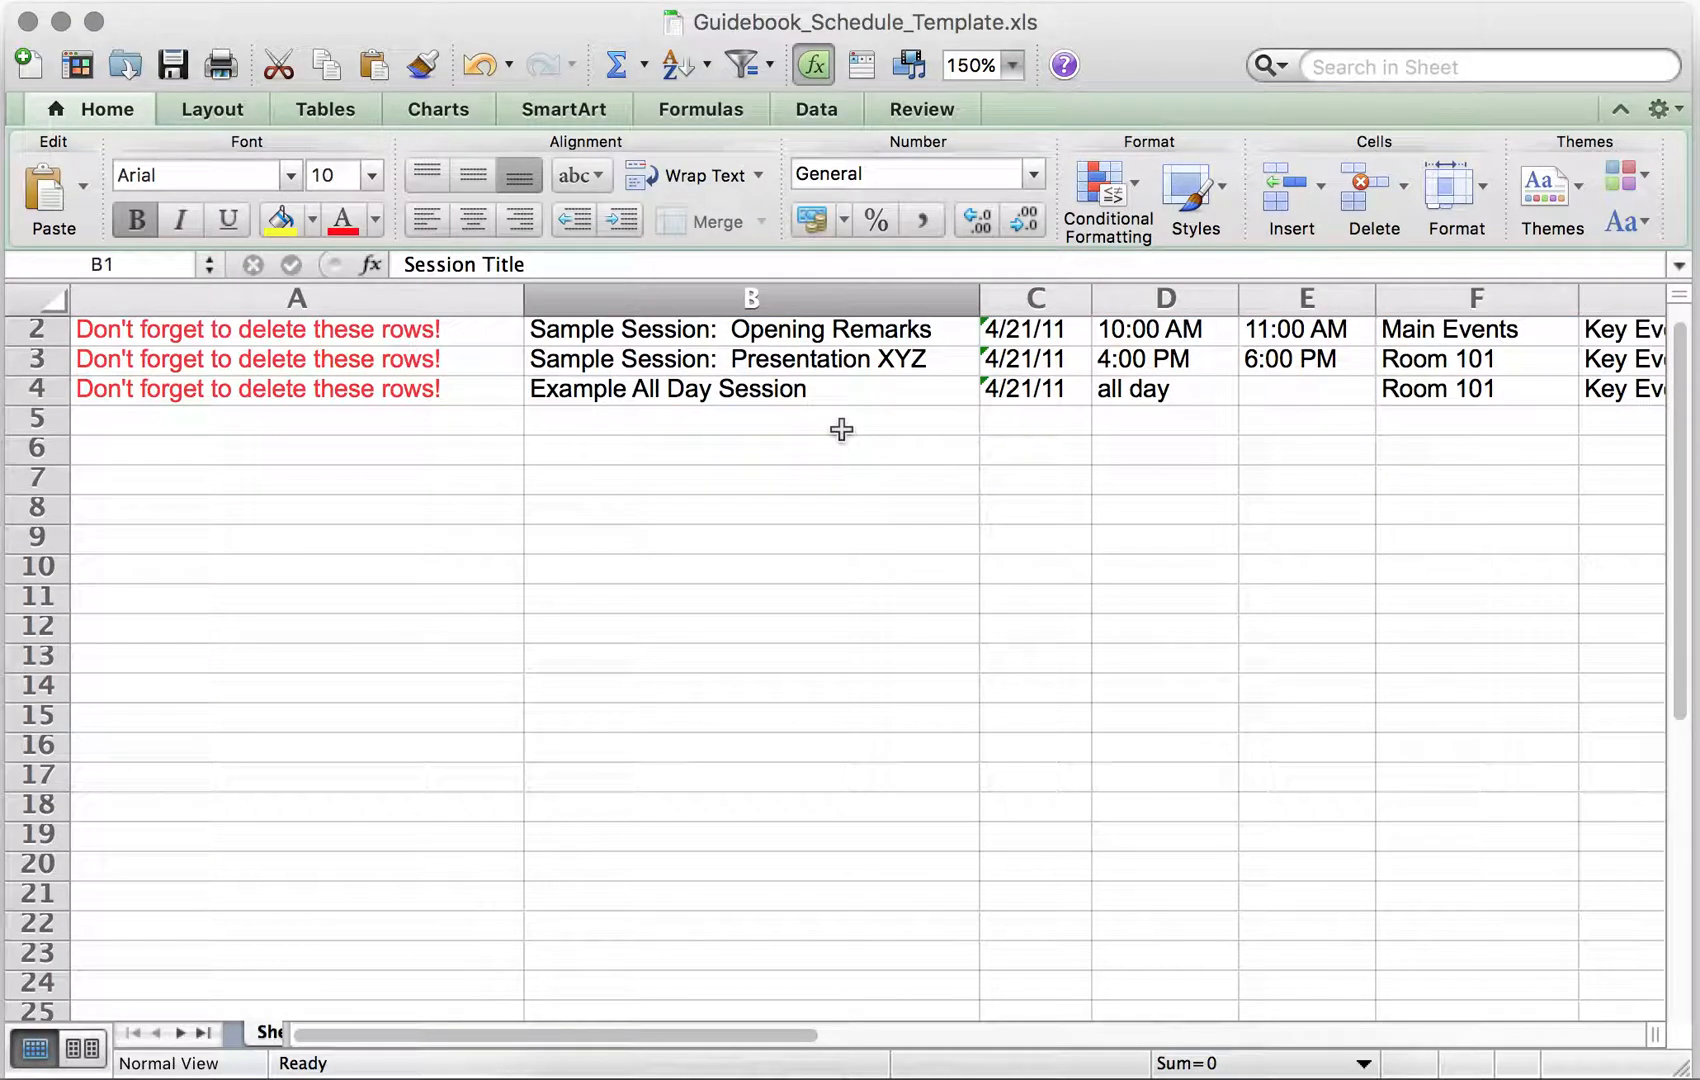
scroll(right, 3)
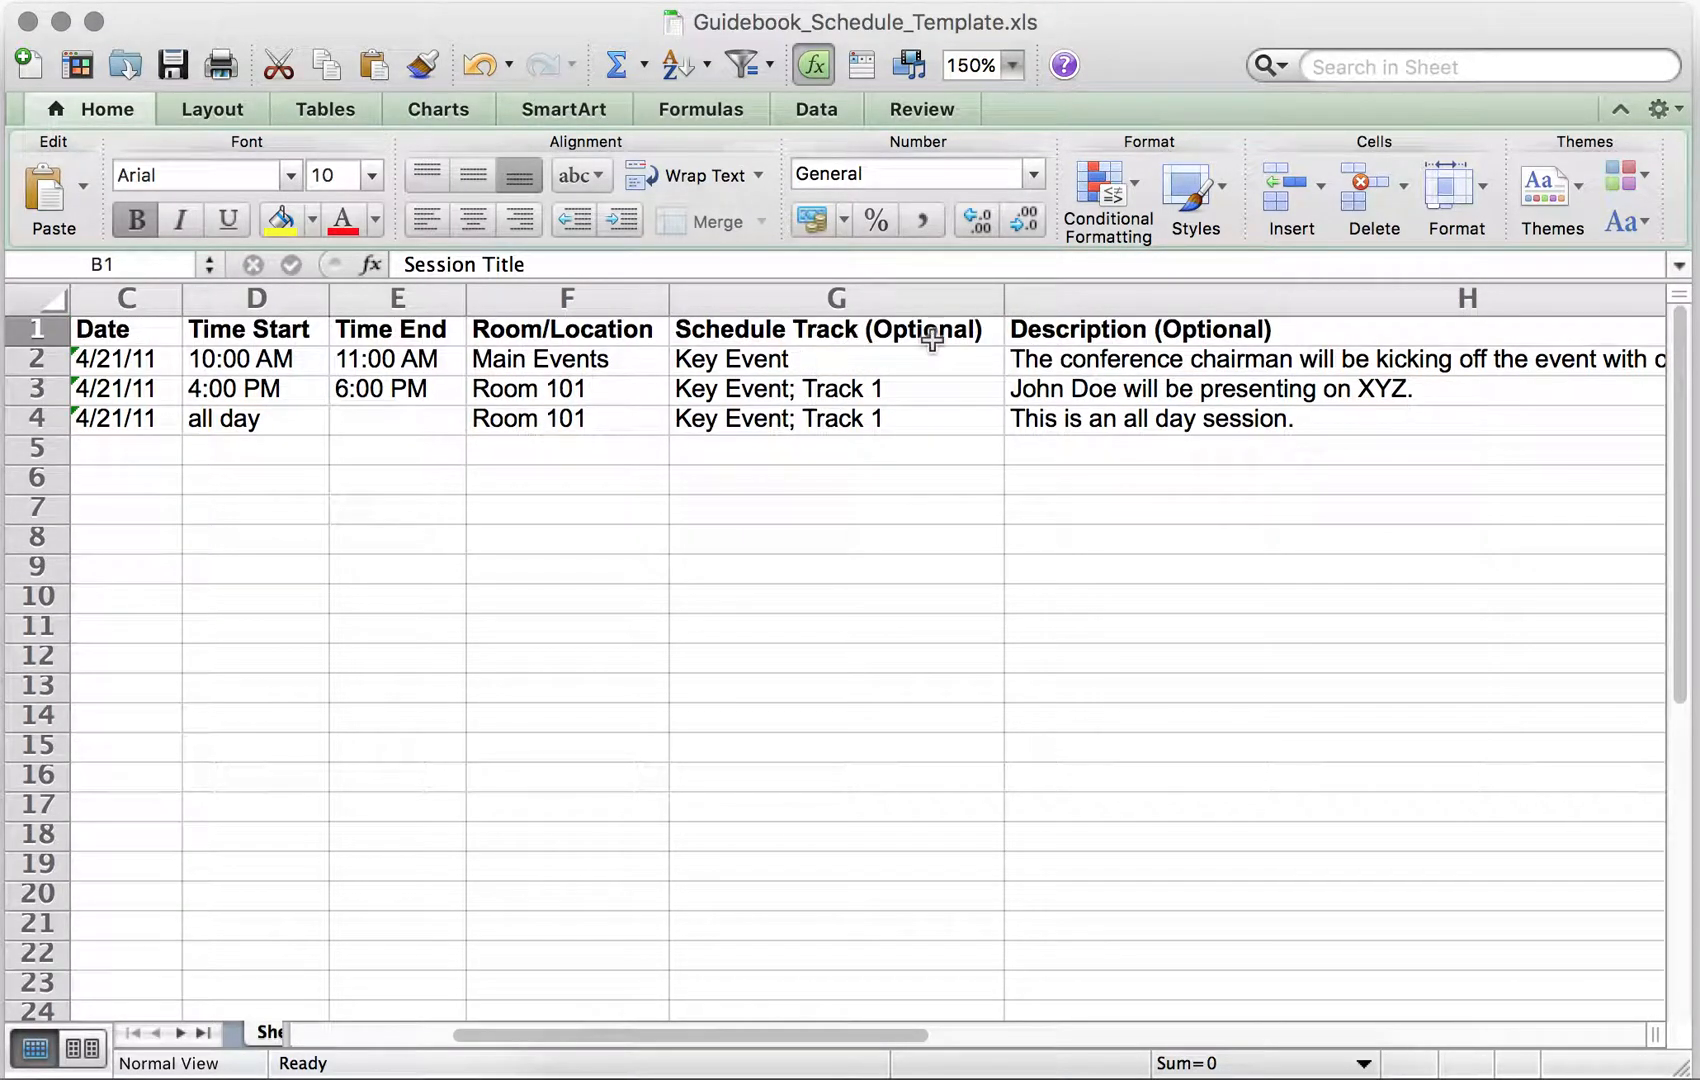
scroll(left, 3)
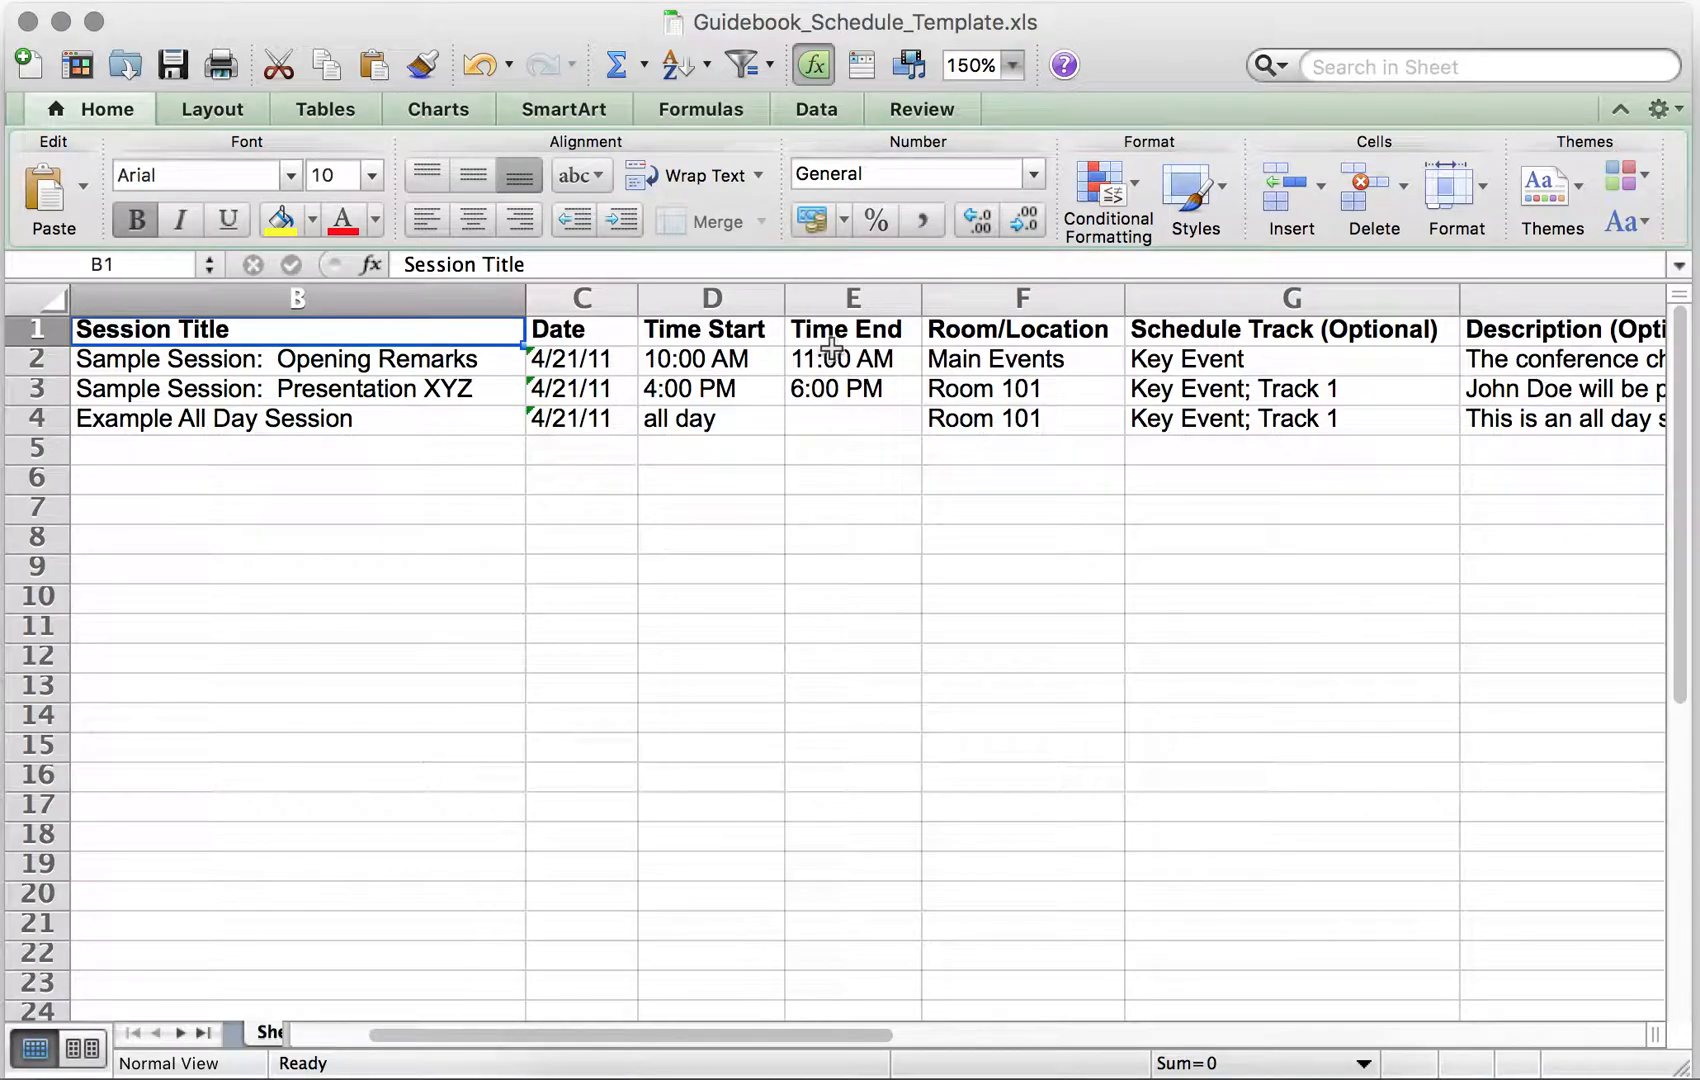
scroll(left, 3)
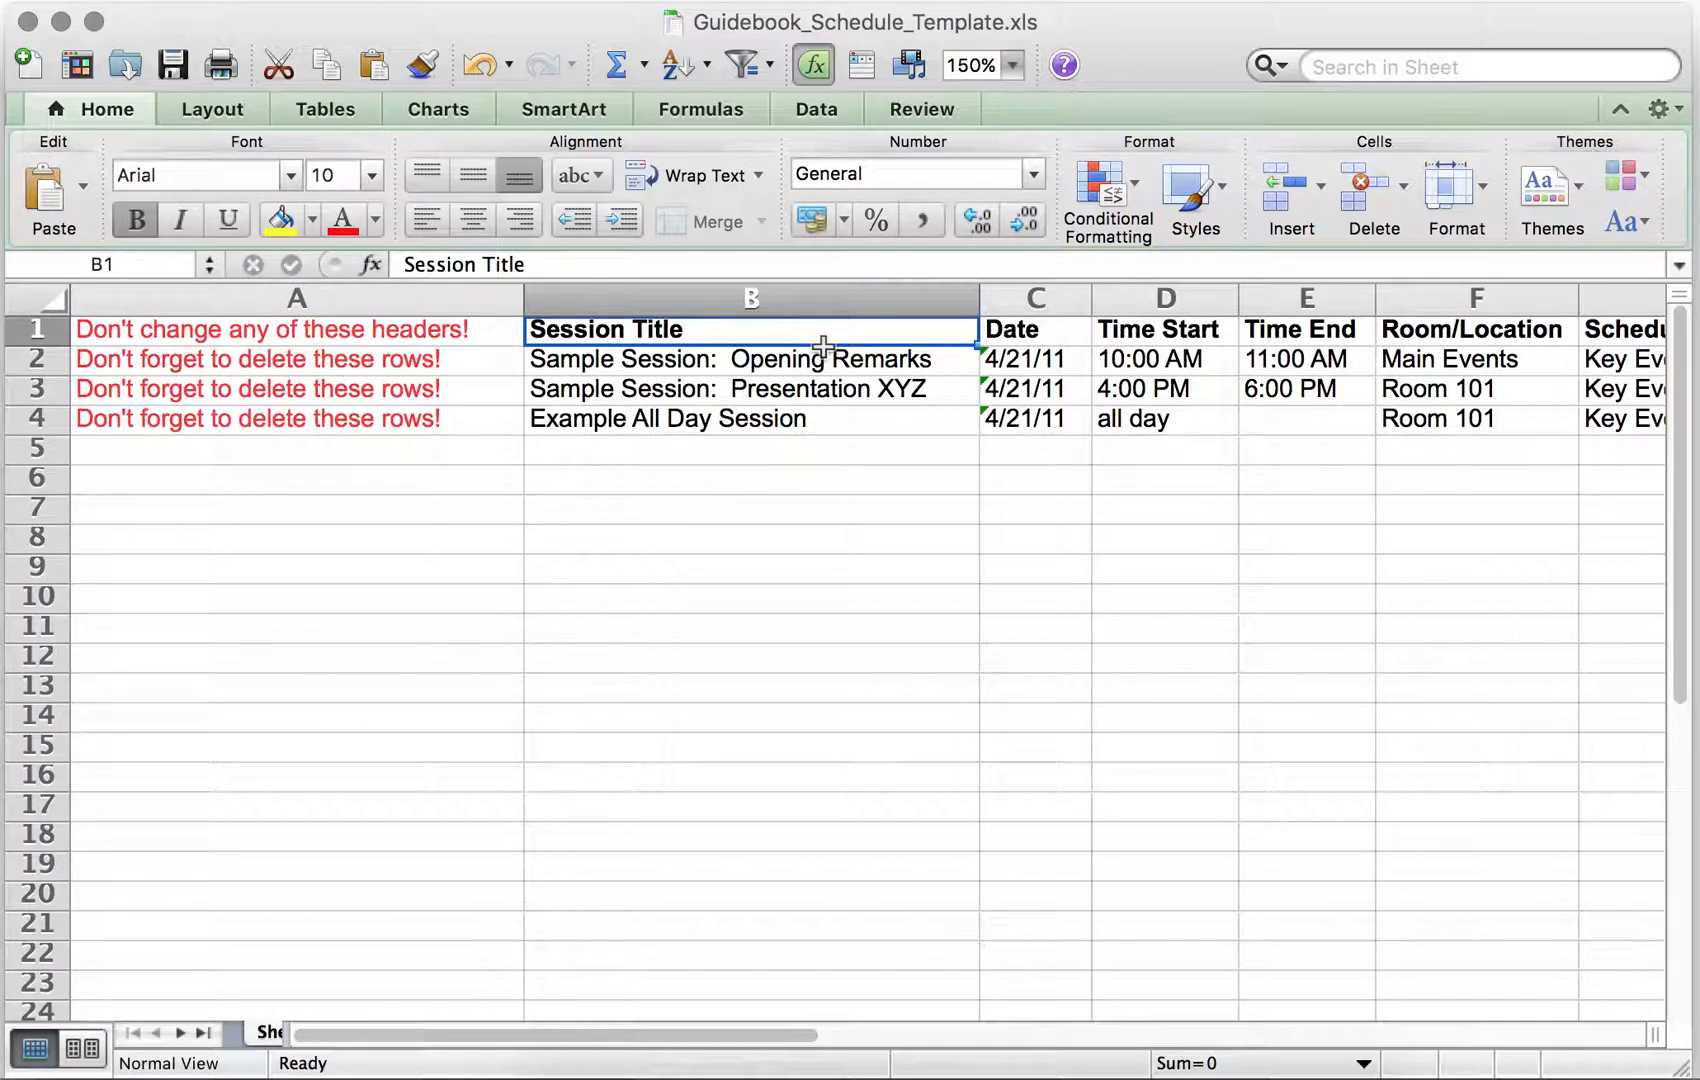
mouse_move(404, 298)
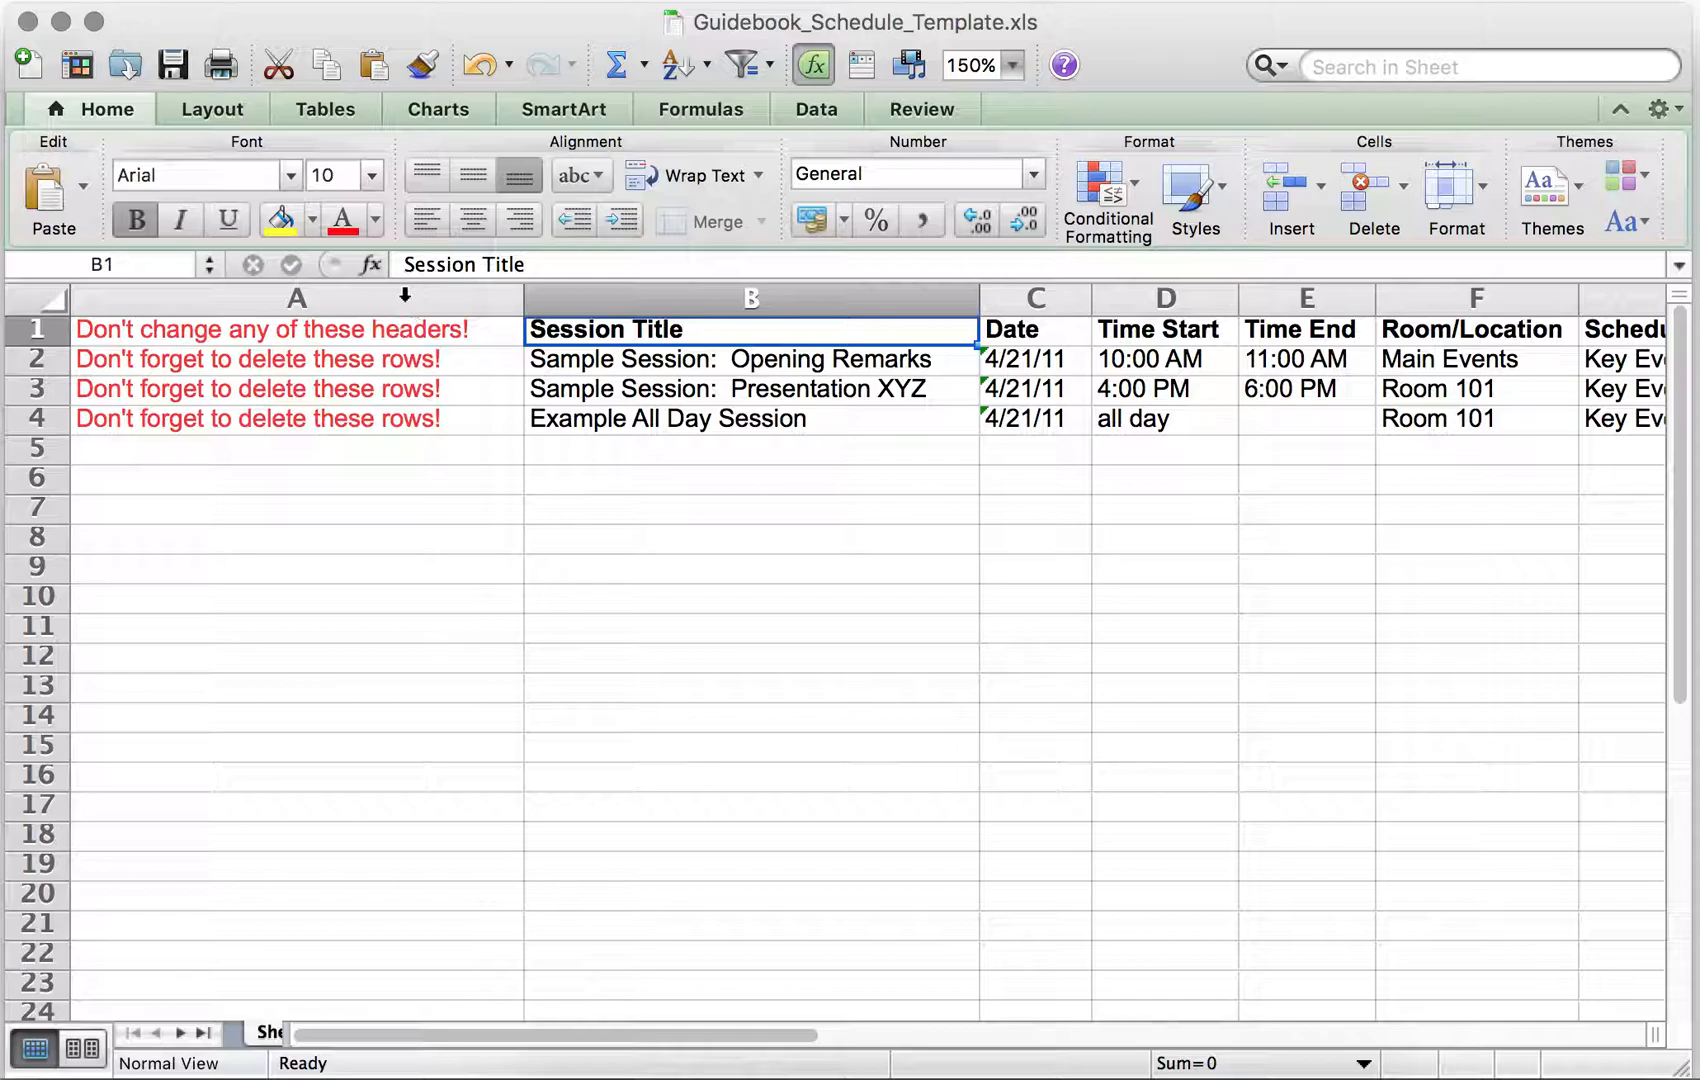
click(294, 298)
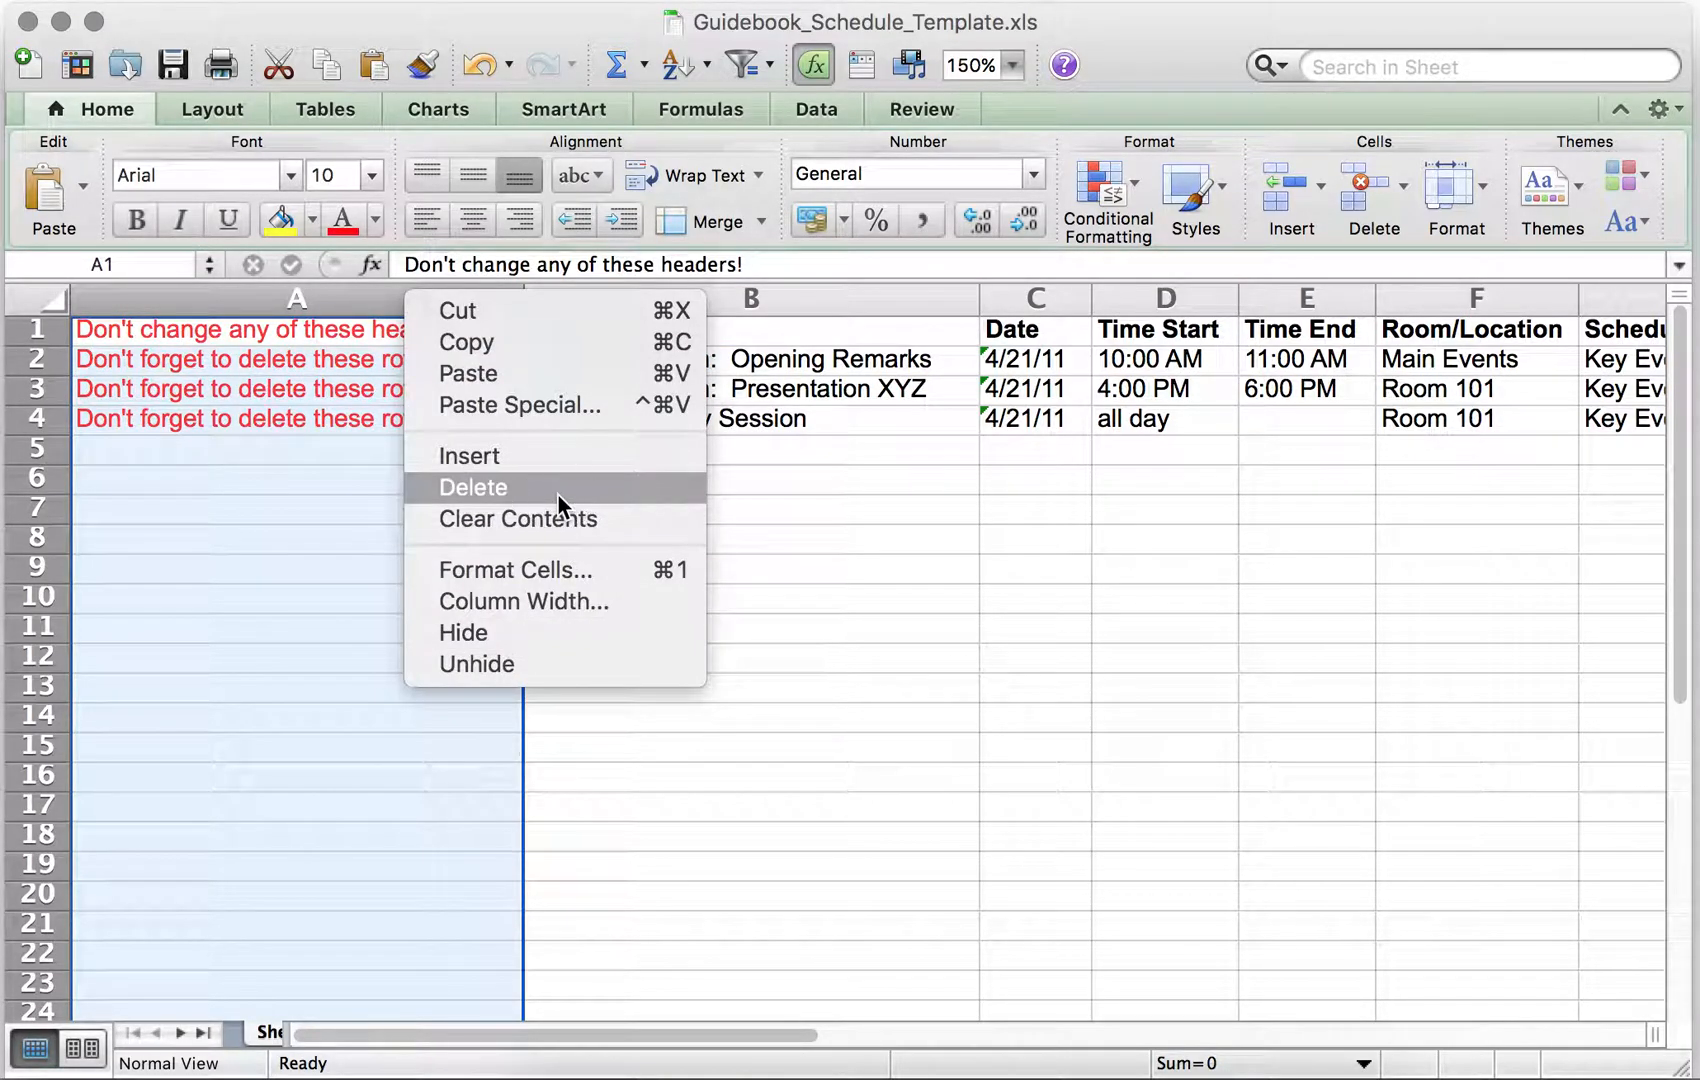
click(472, 486)
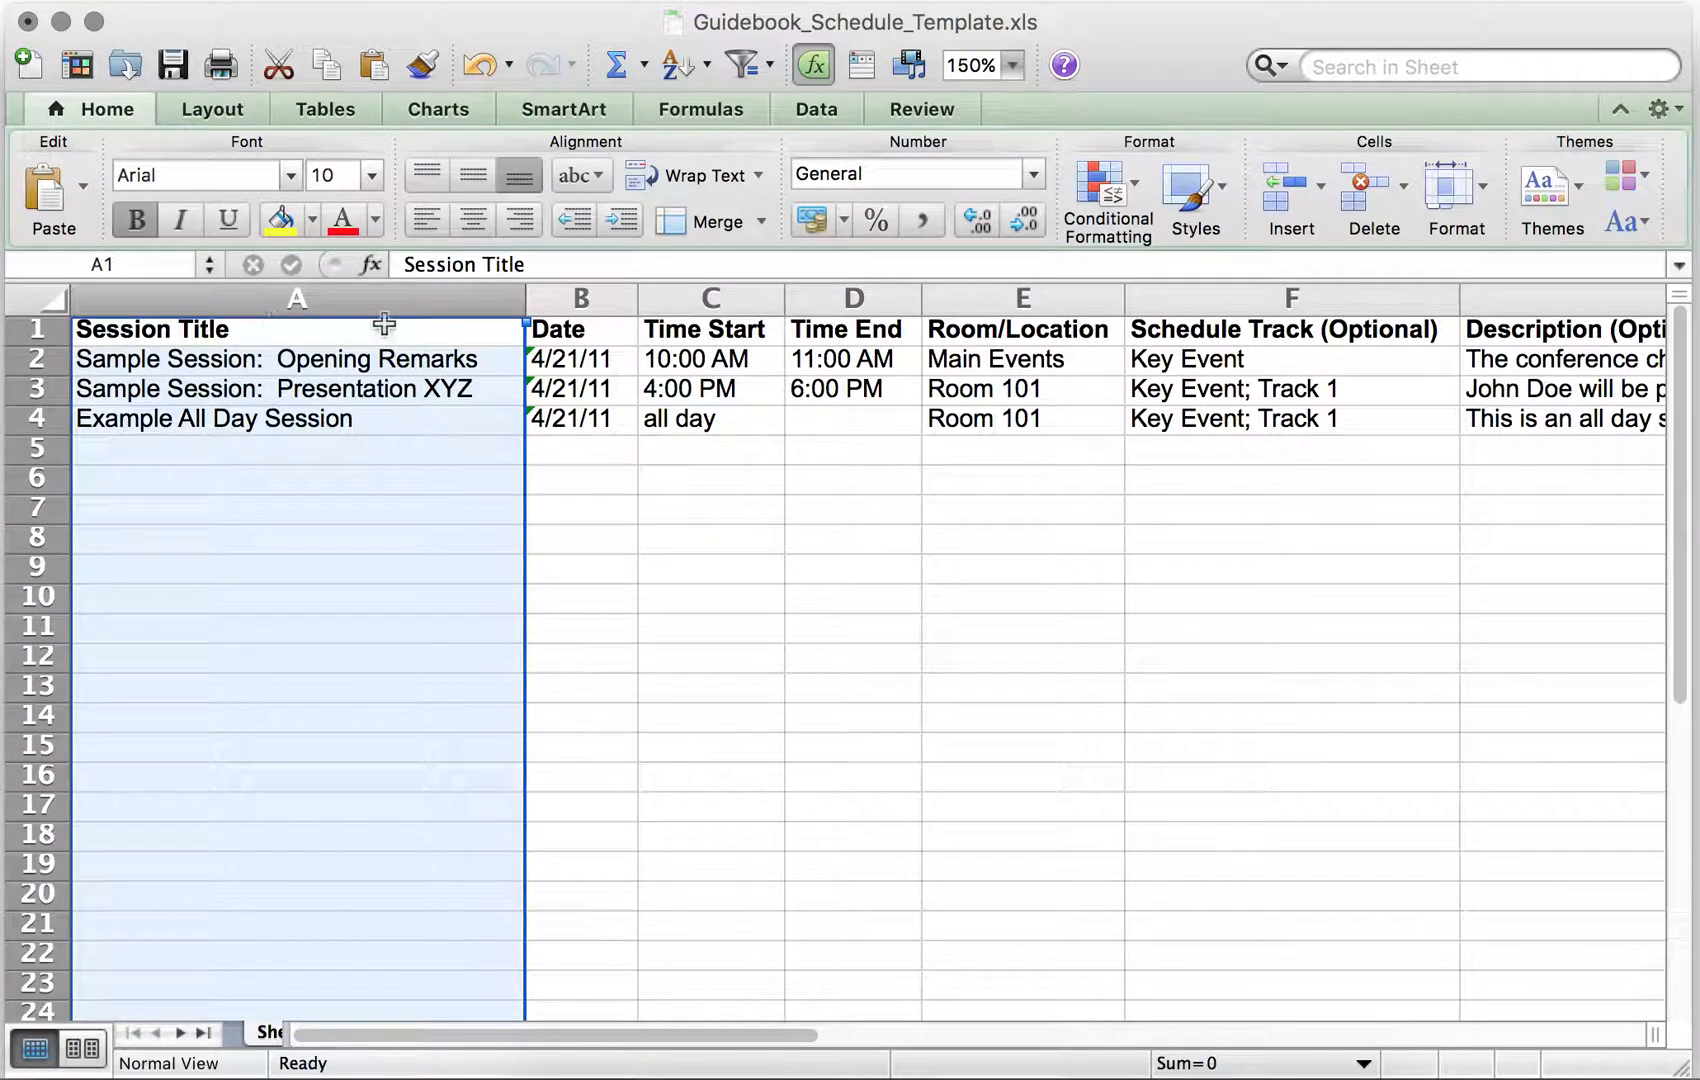
click(852, 328)
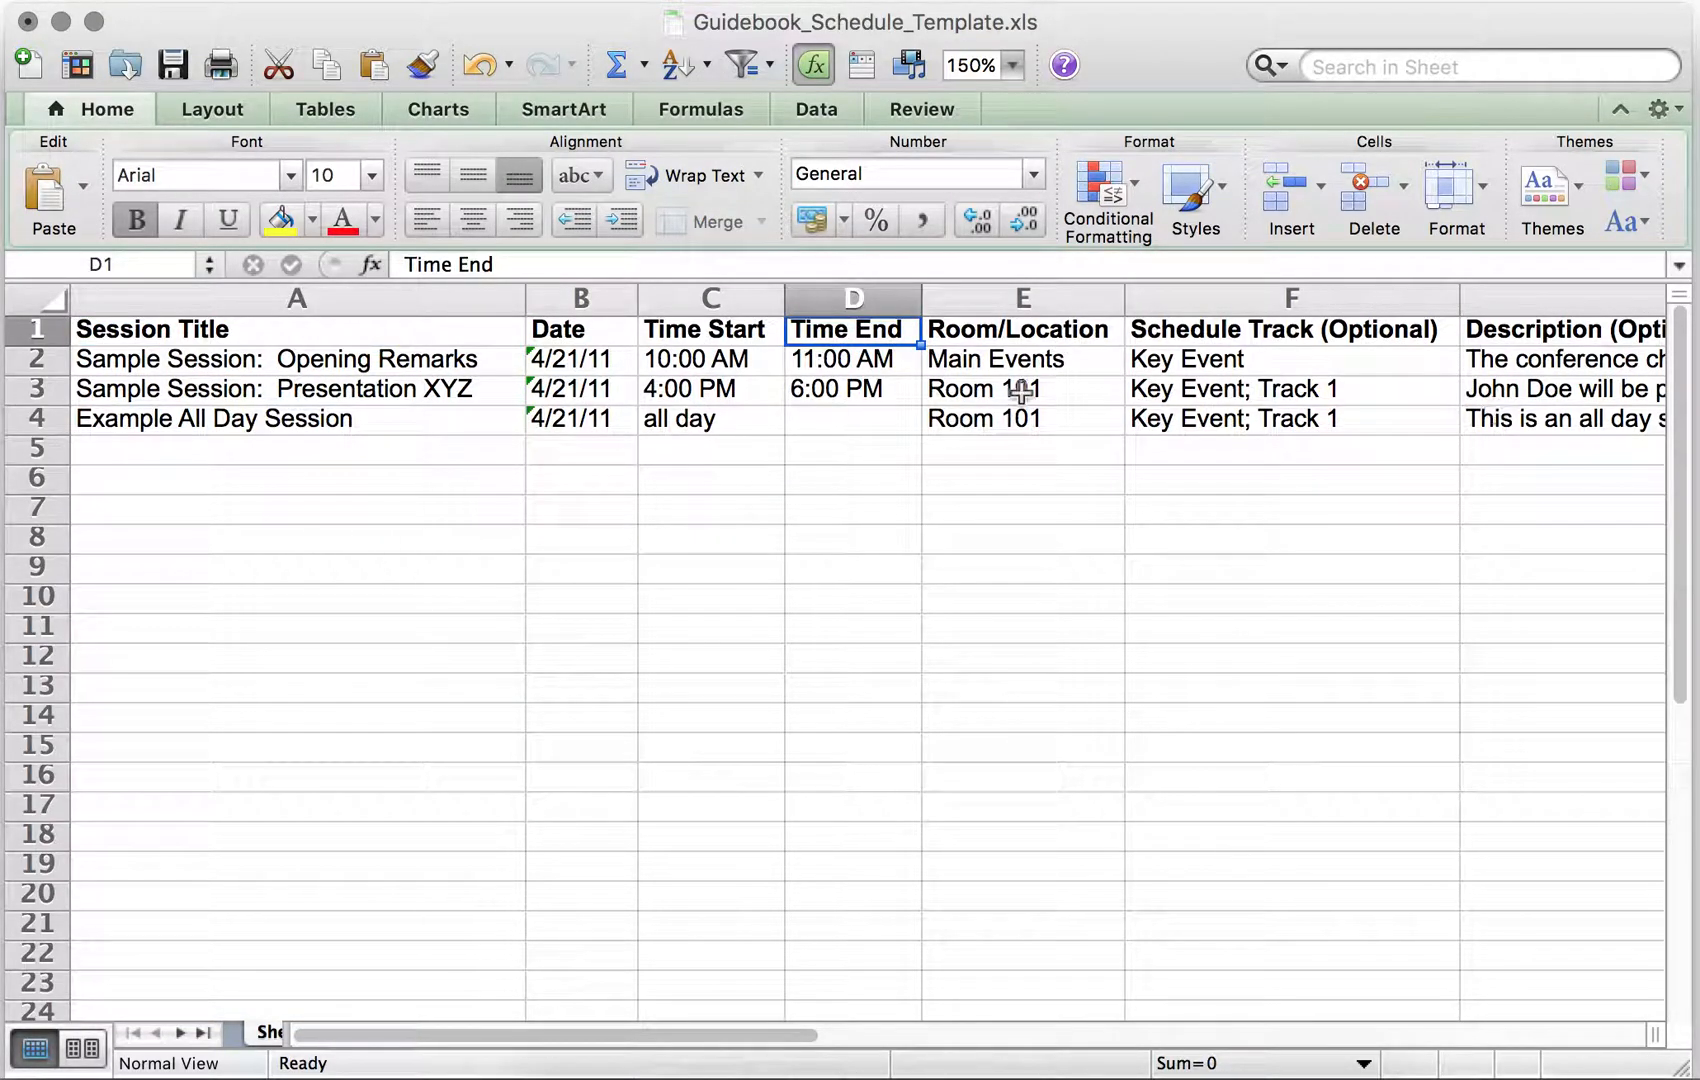
mouse_move(202, 444)
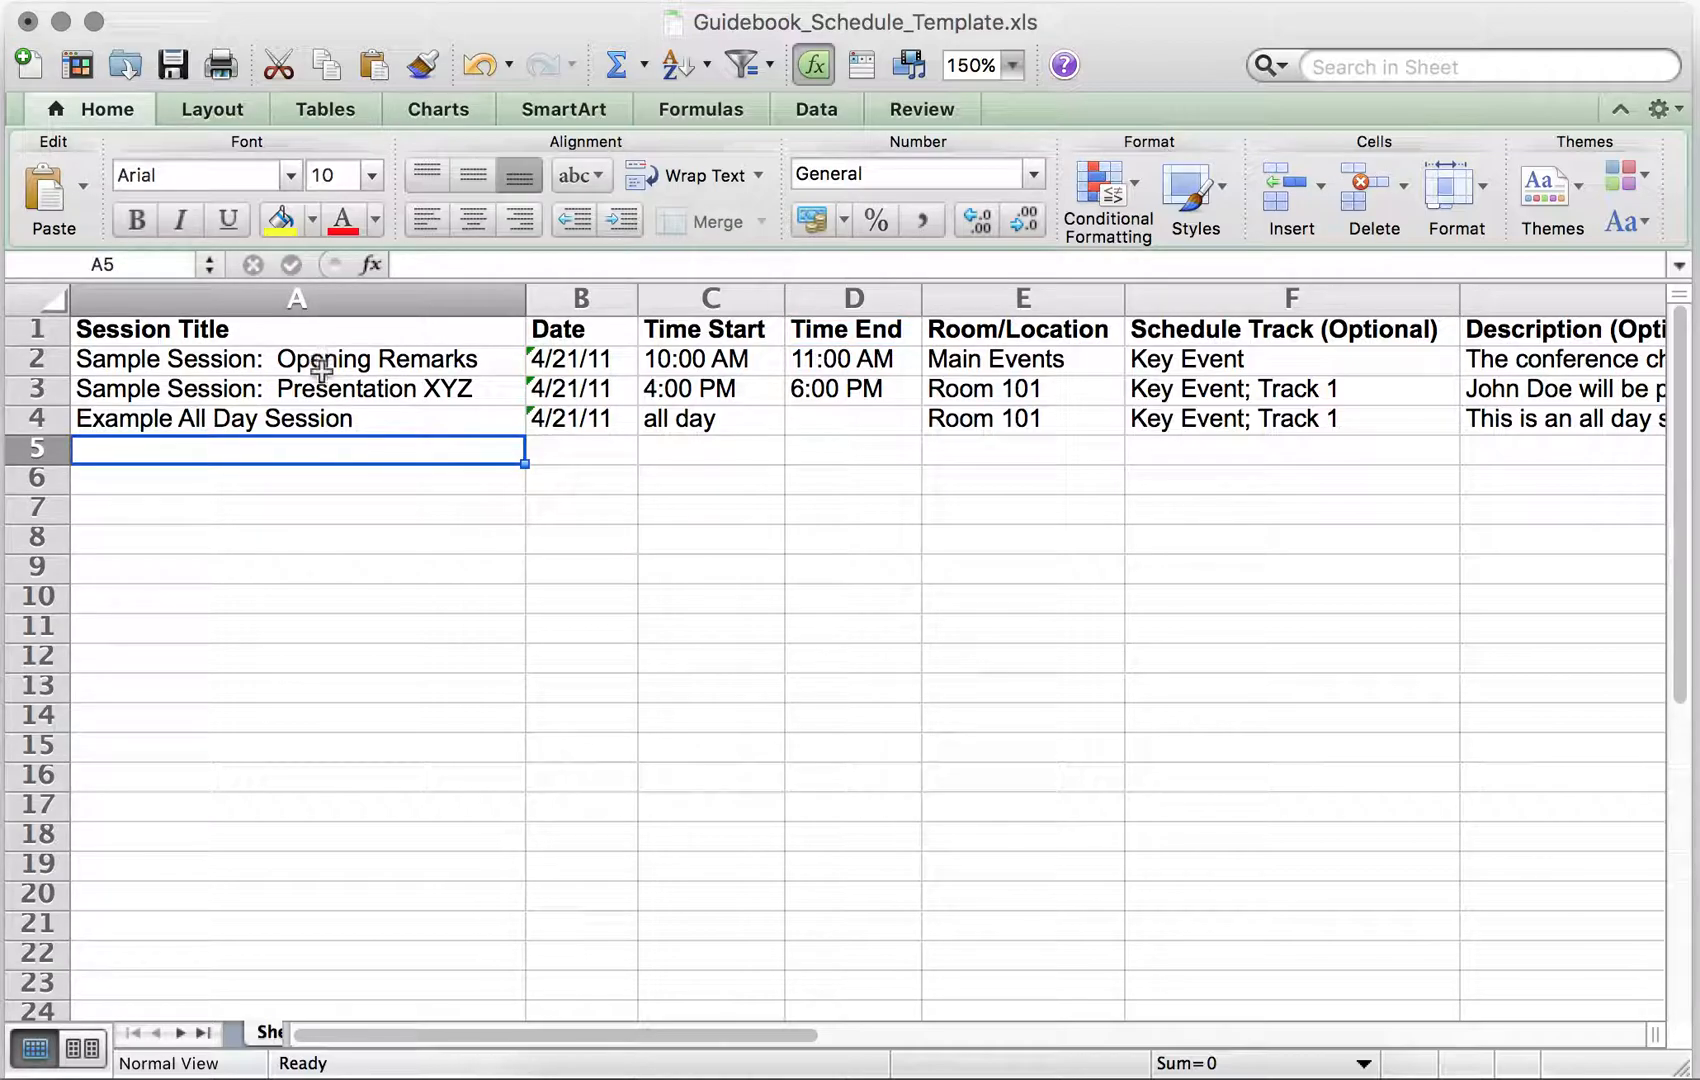
click(298, 388)
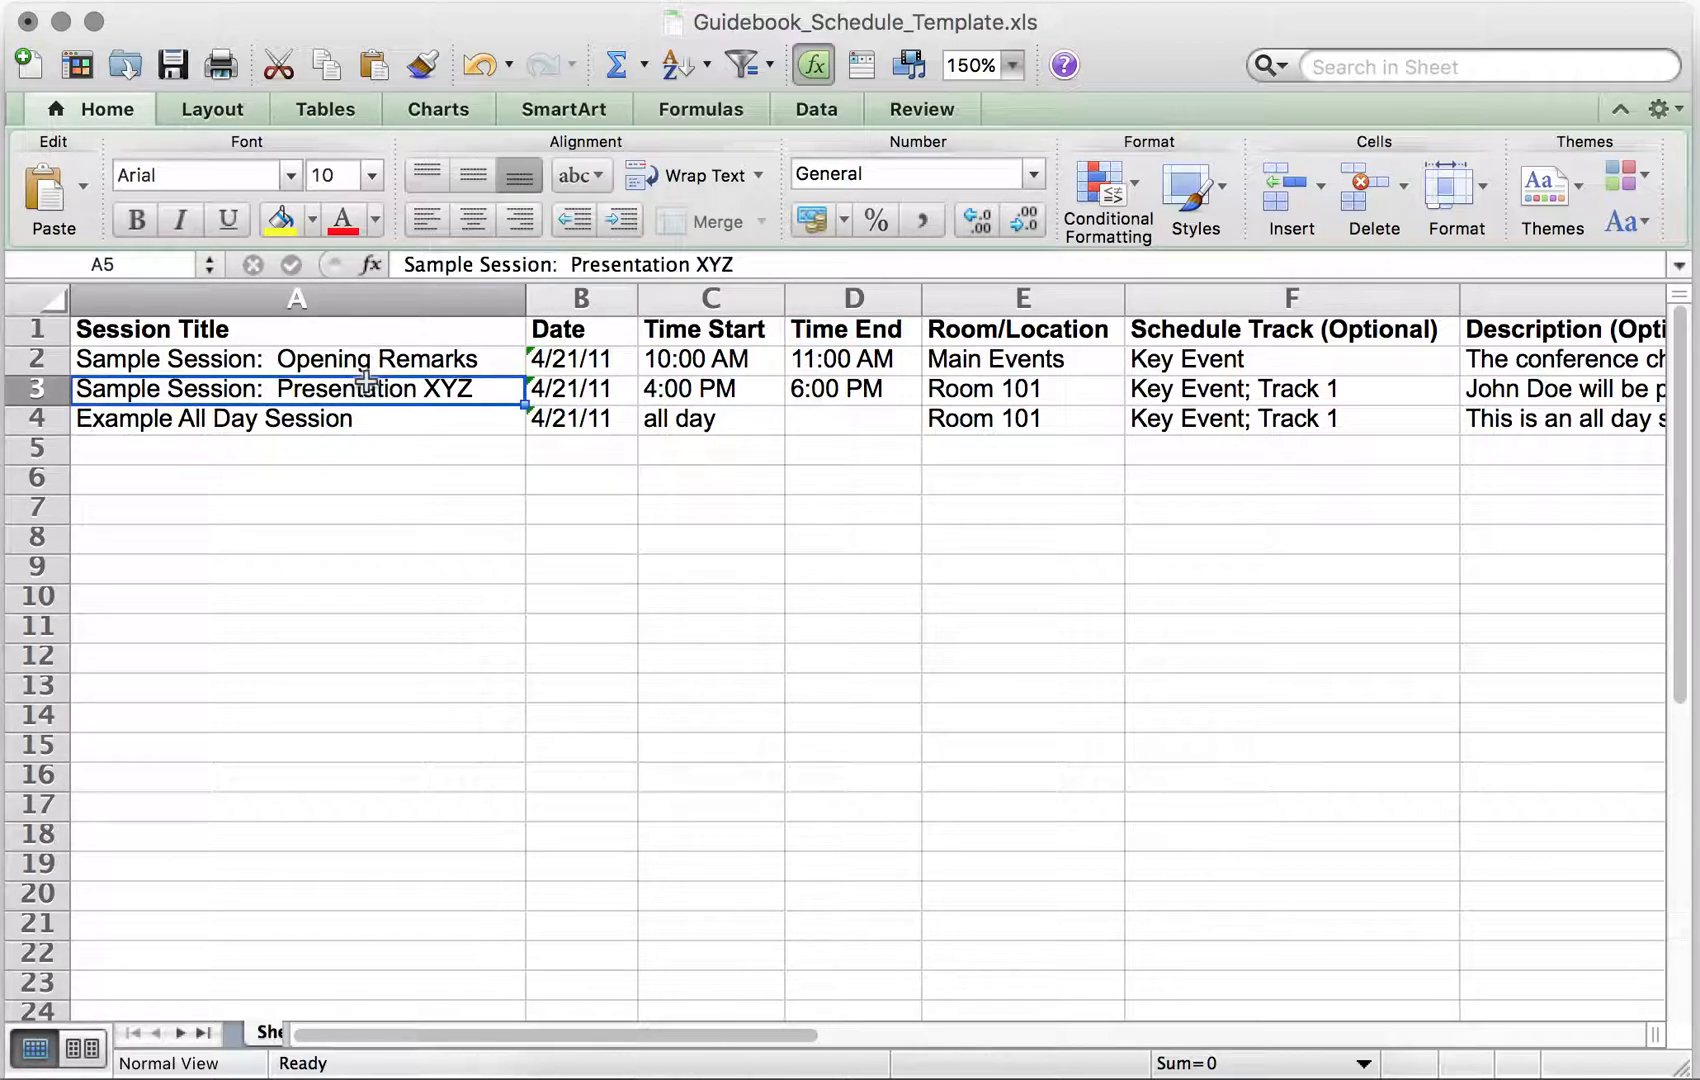
click(296, 388)
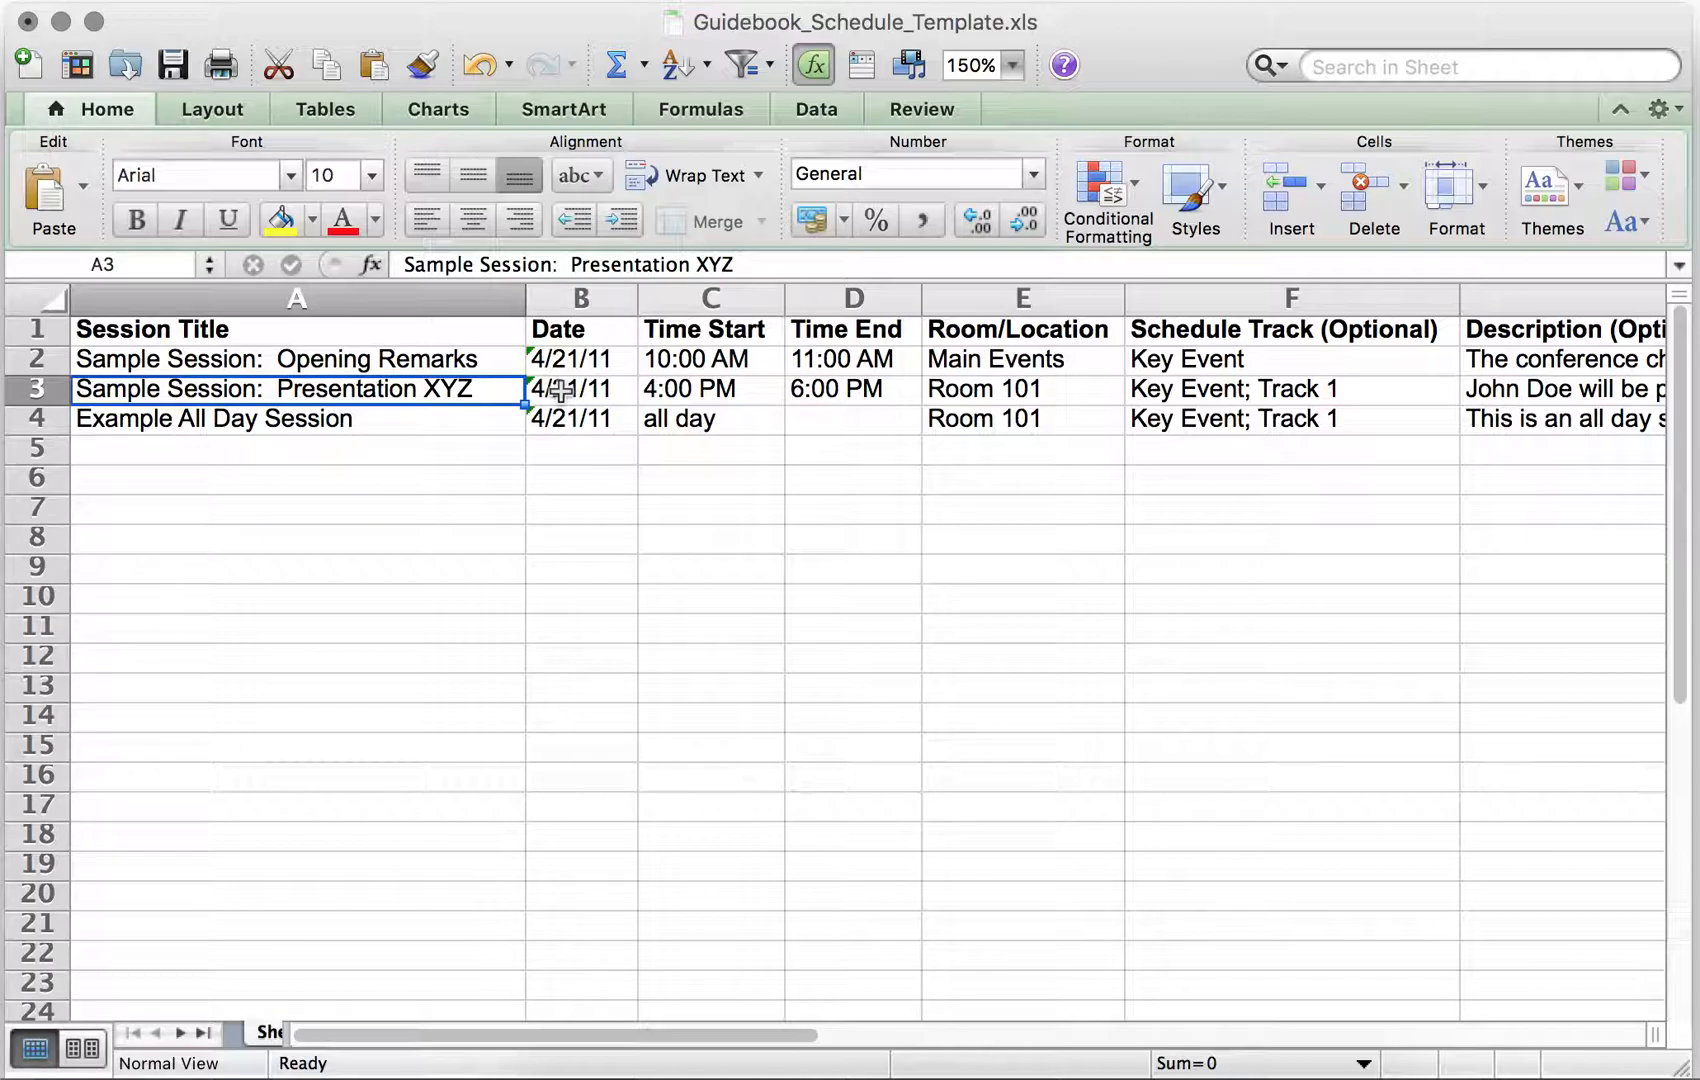
click(580, 388)
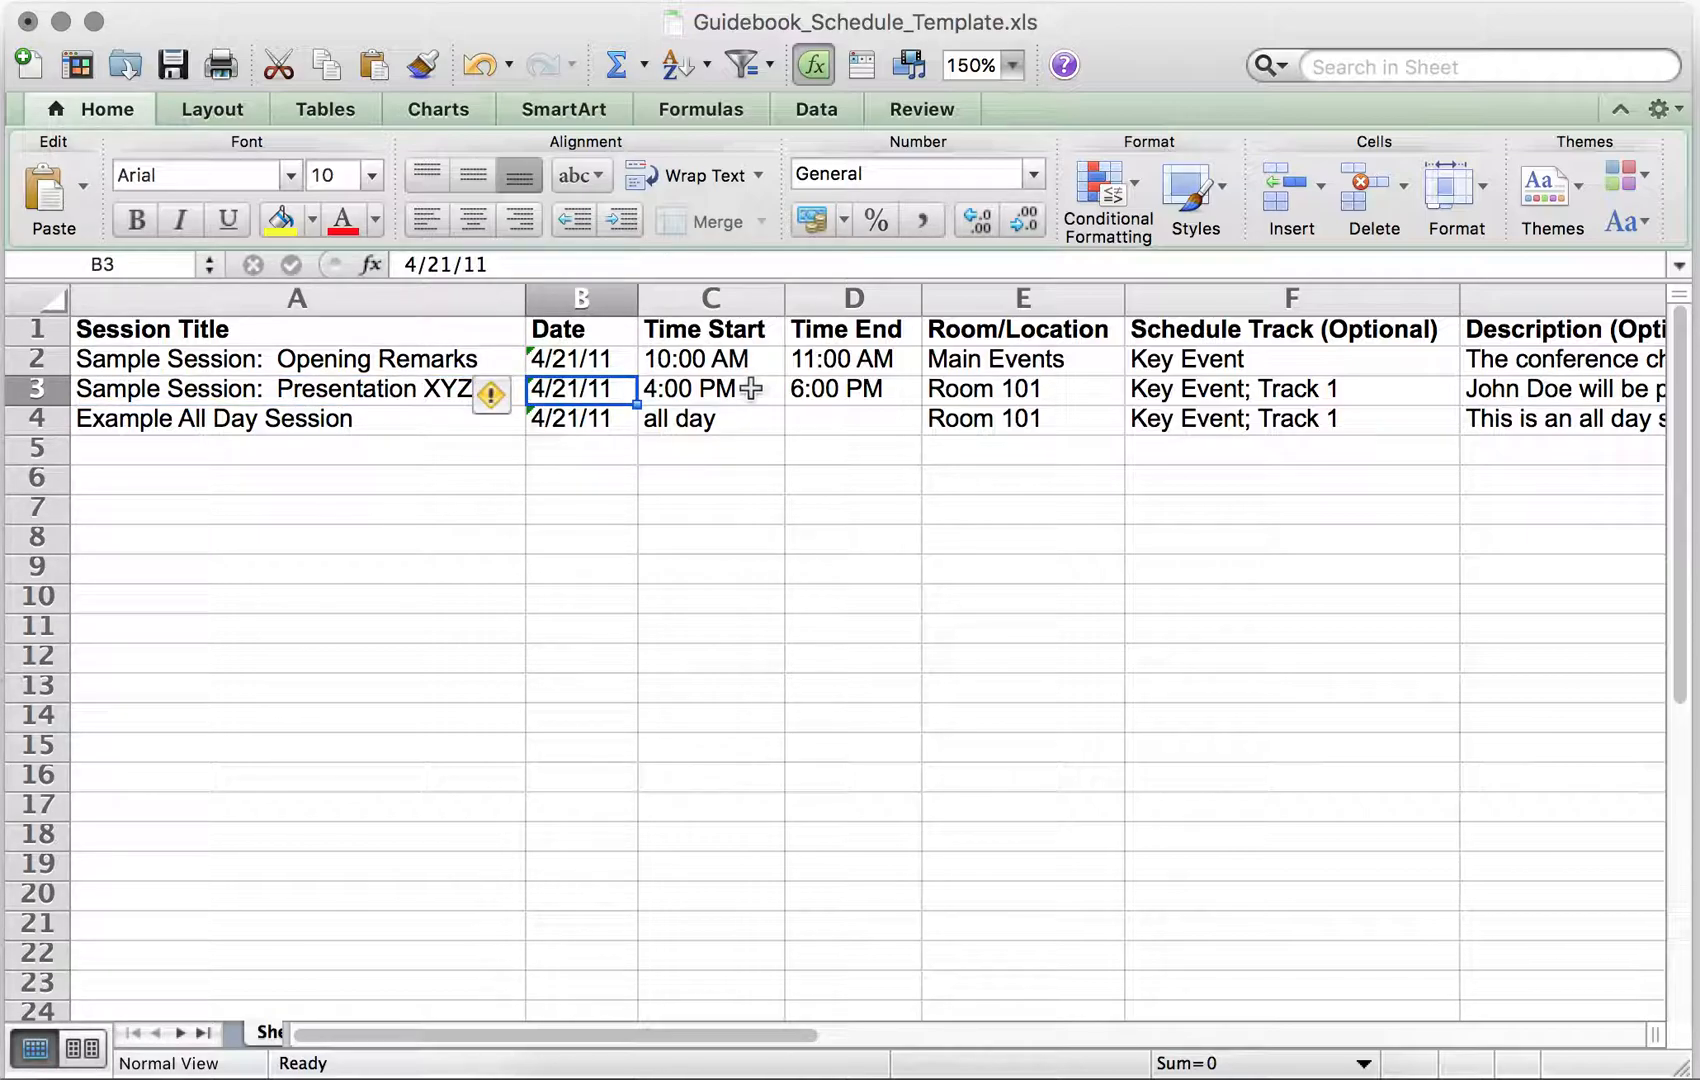
click(710, 388)
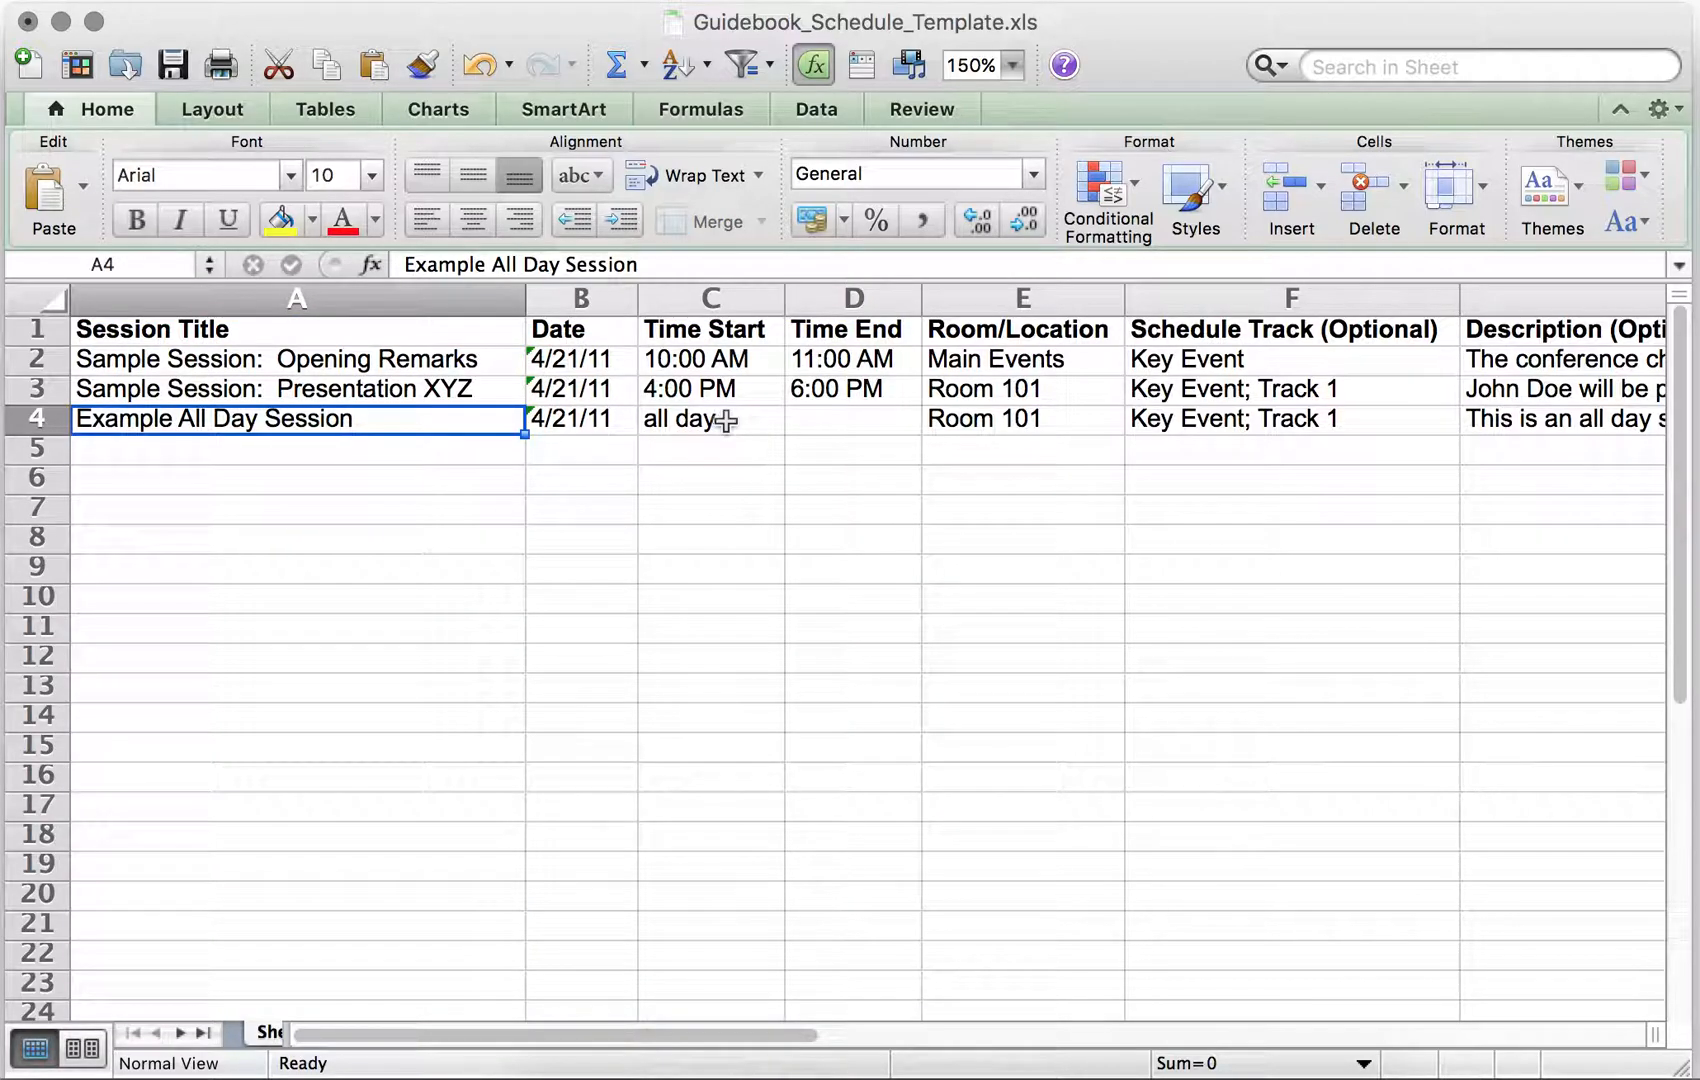
click(852, 418)
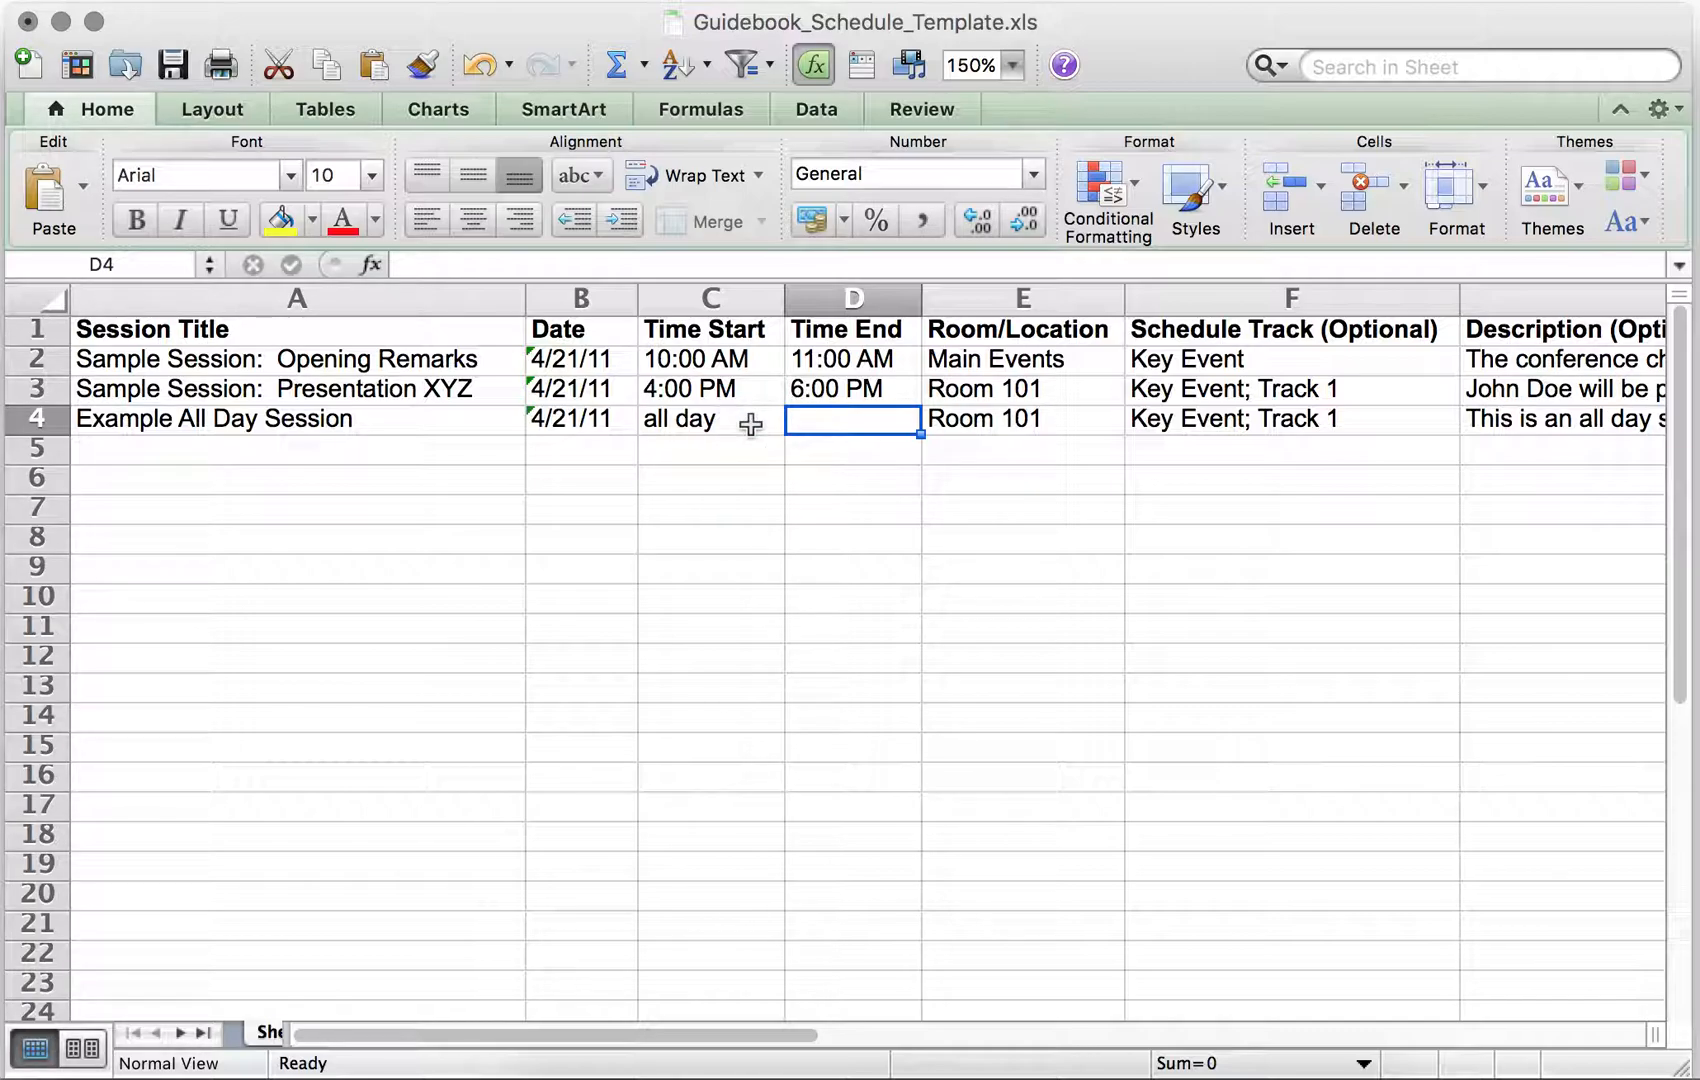
click(854, 388)
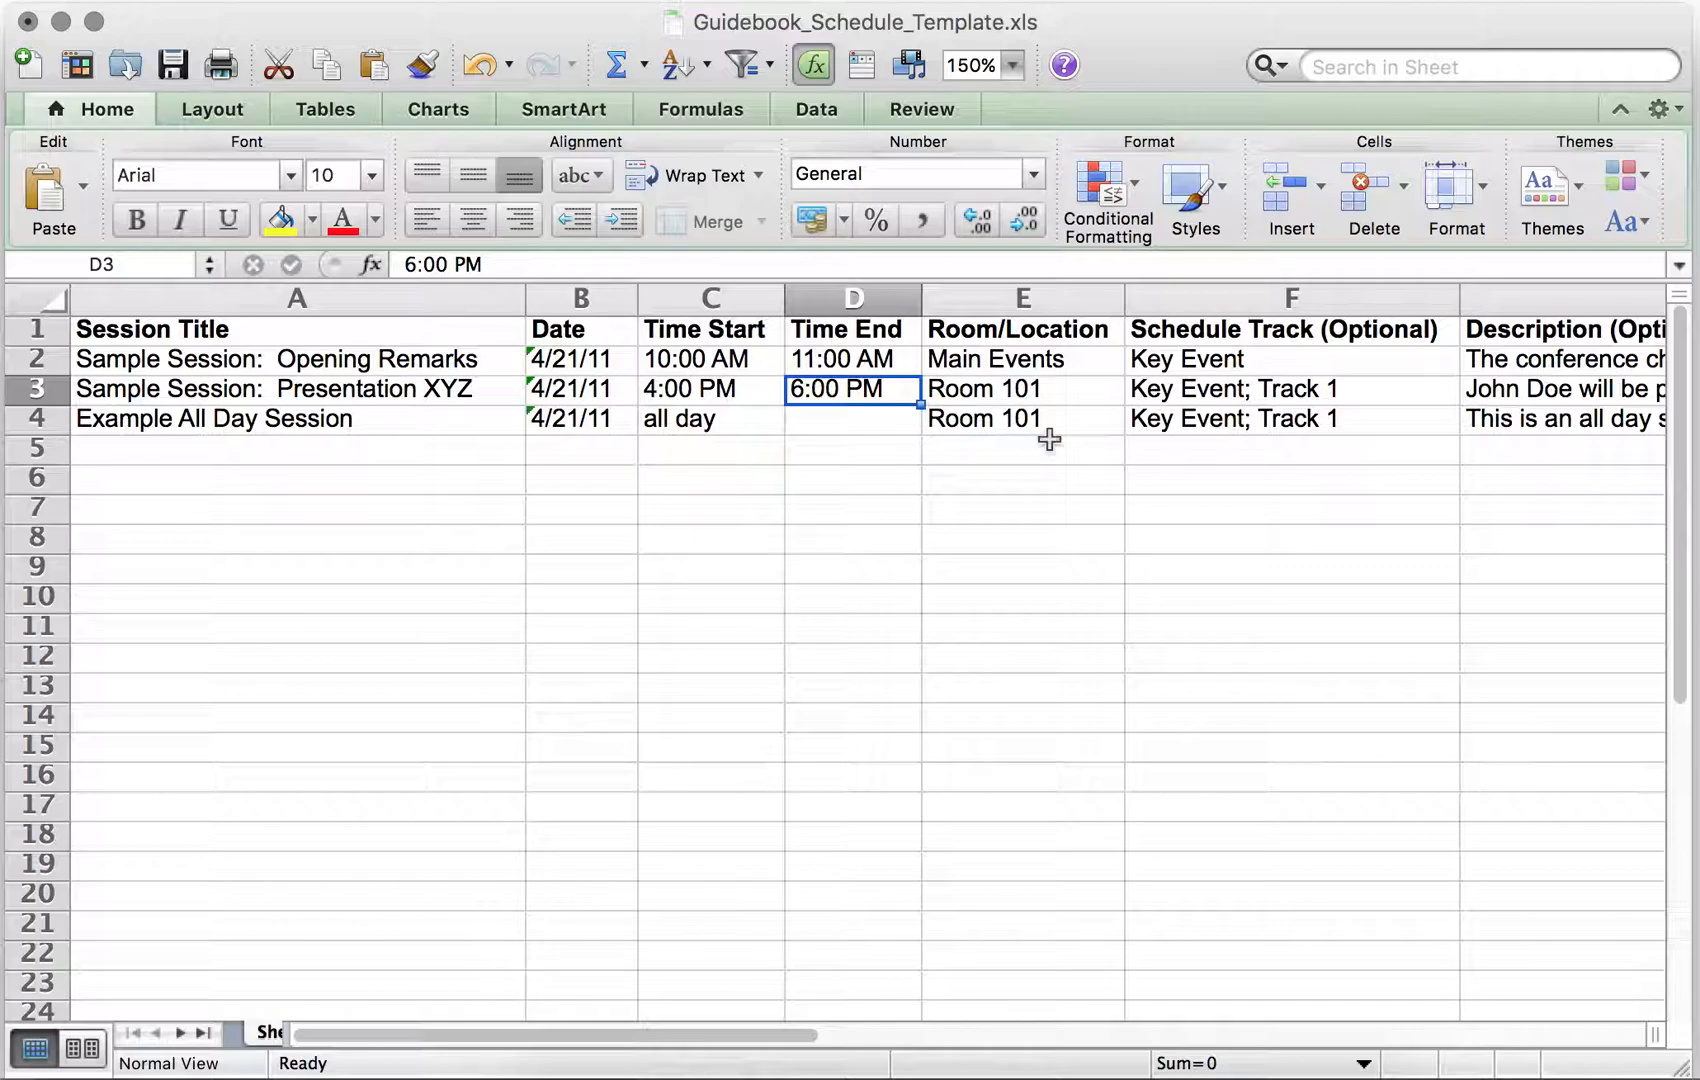
mouse_move(764, 1054)
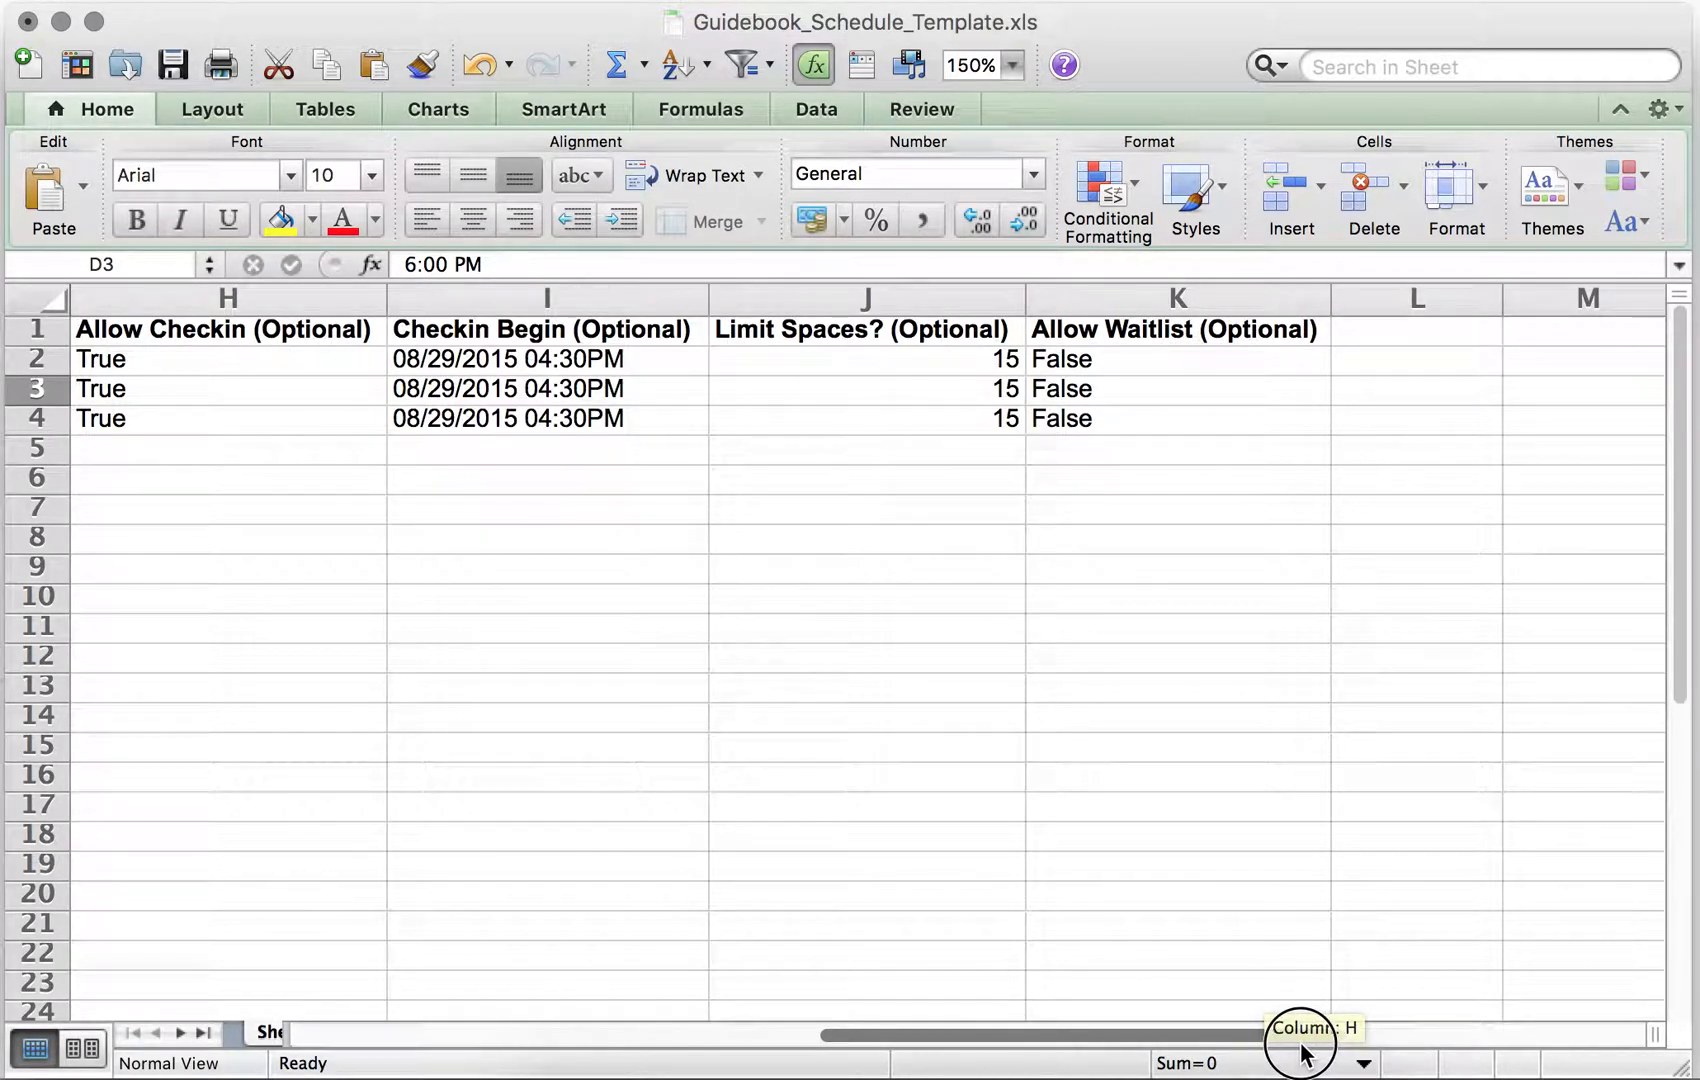
mouse_move(1302, 1044)
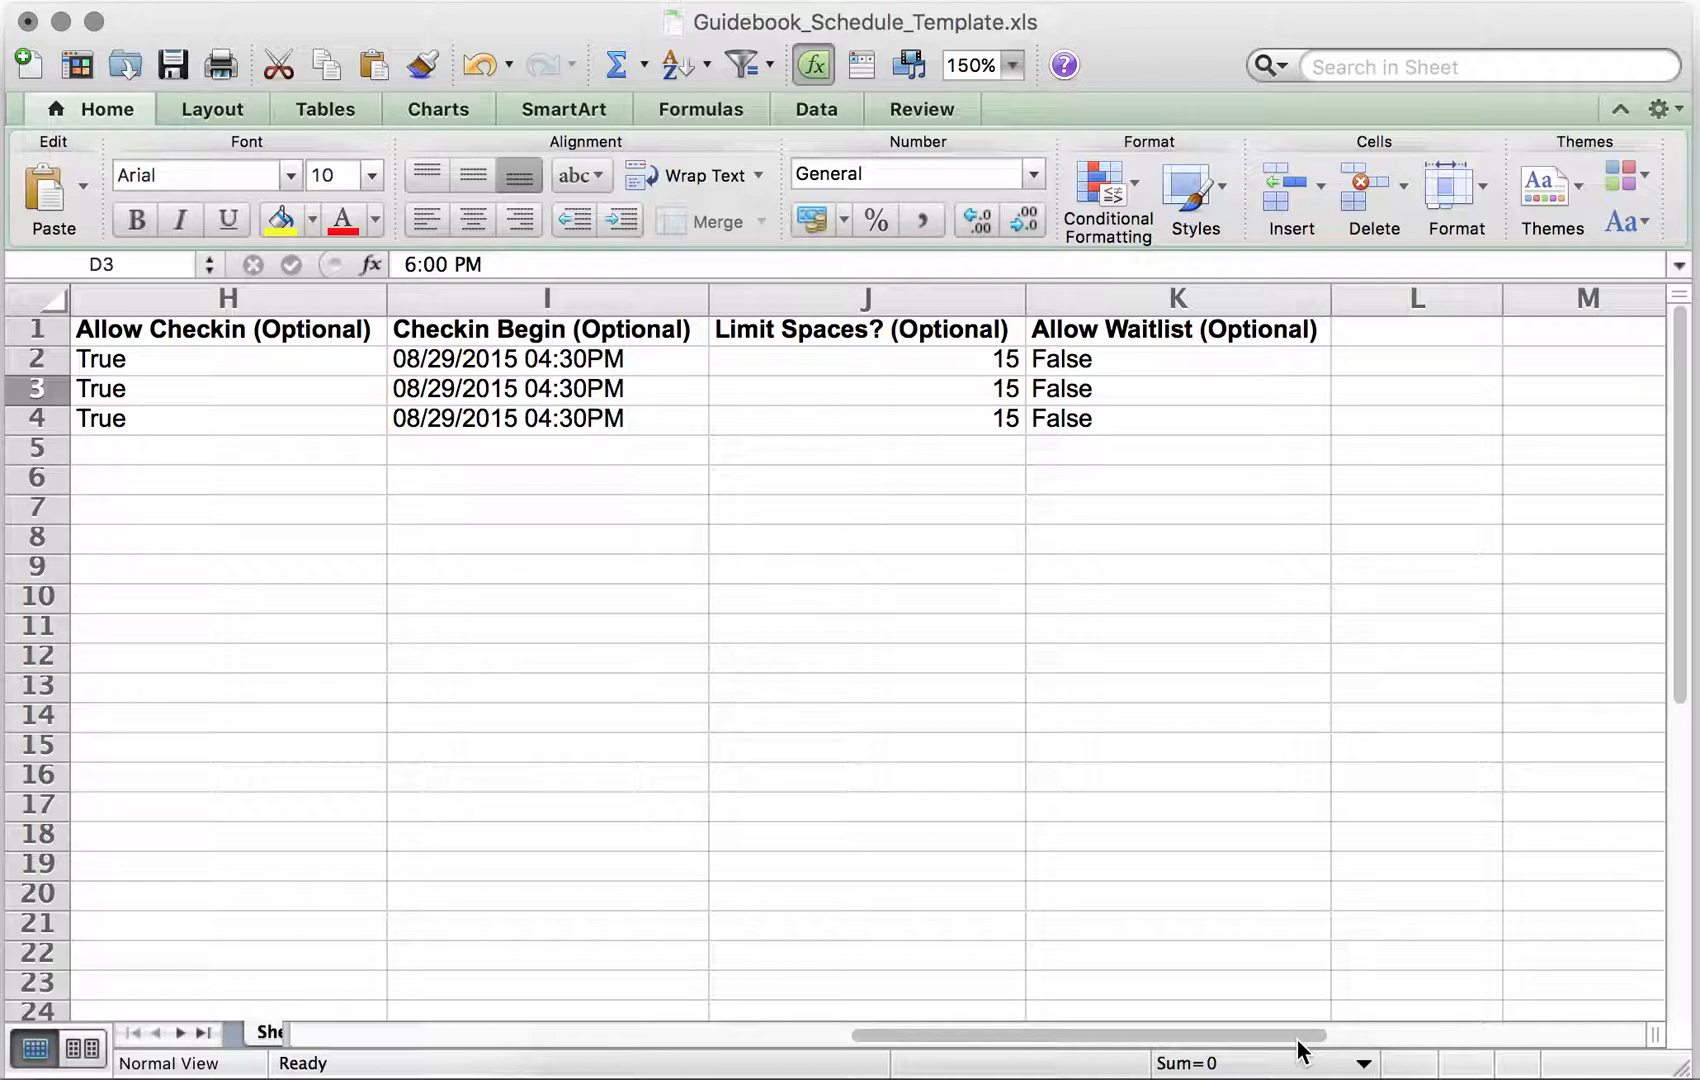
mouse_move(768, 444)
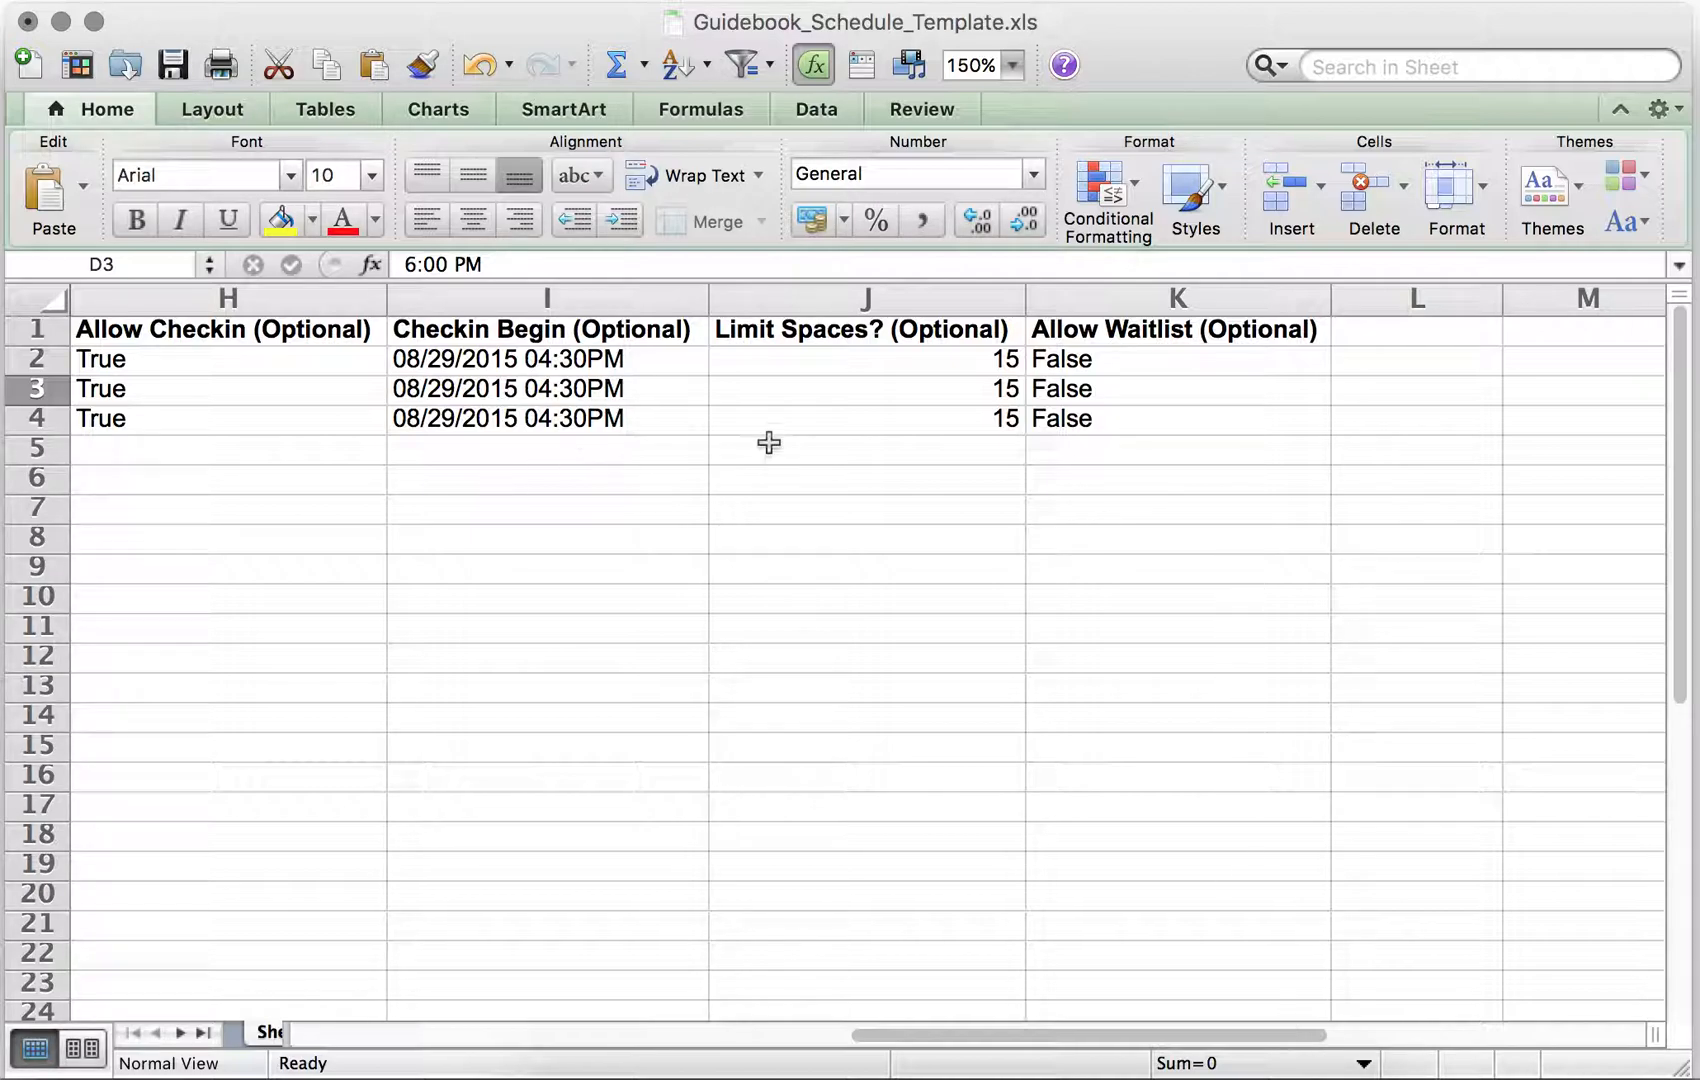
mouse_move(958, 1036)
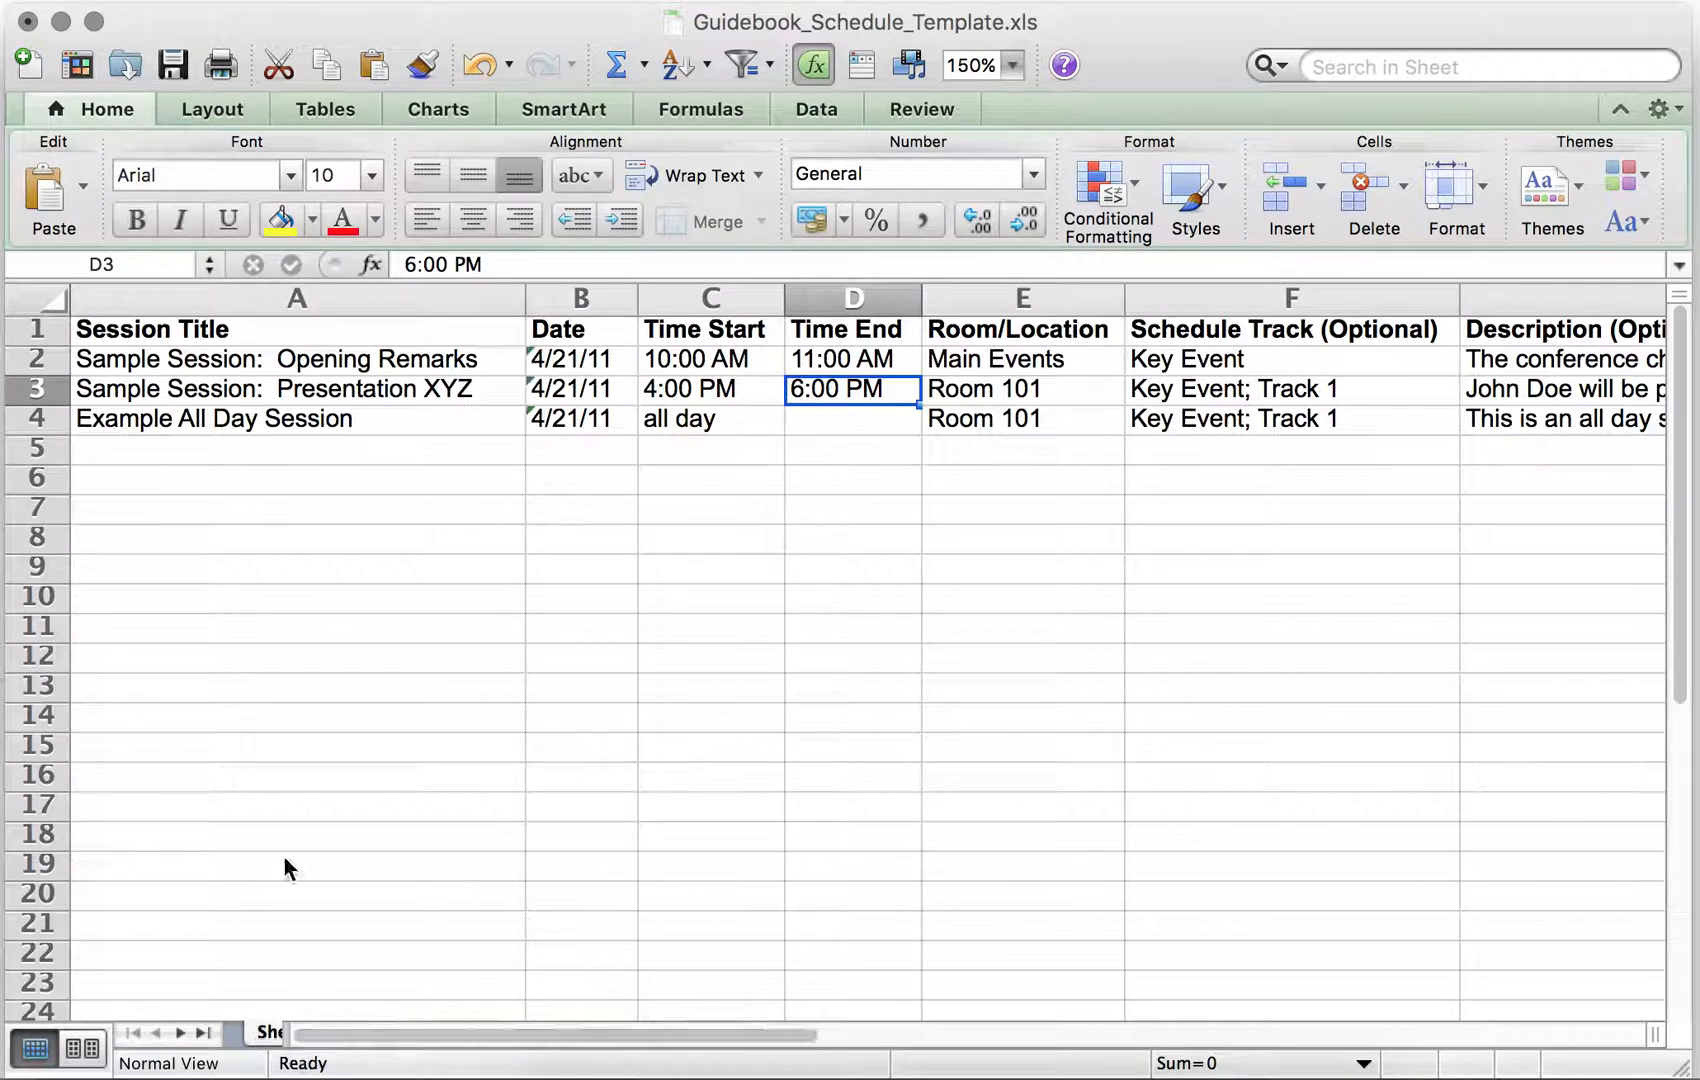
Enter a Welcome Breakfast row dated 4/21/11 running 9:00 AM to 9:15 AM
click(296, 448)
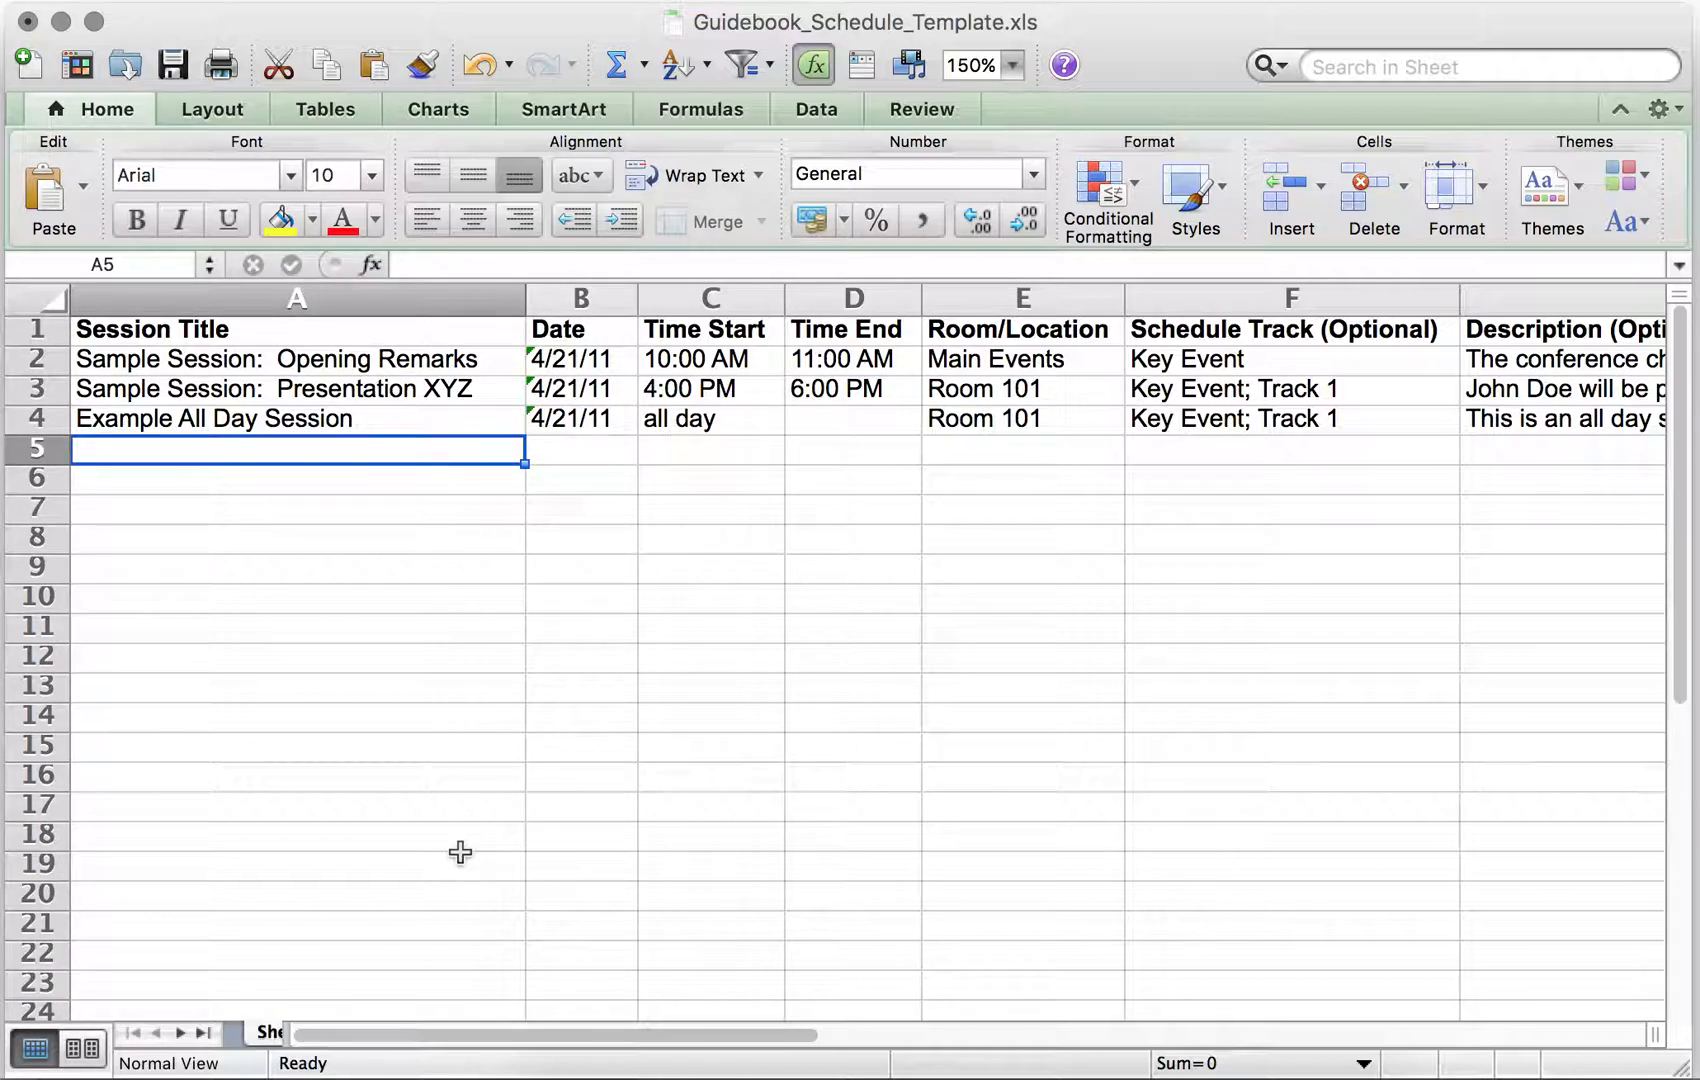
text(Welcome Breakfast)
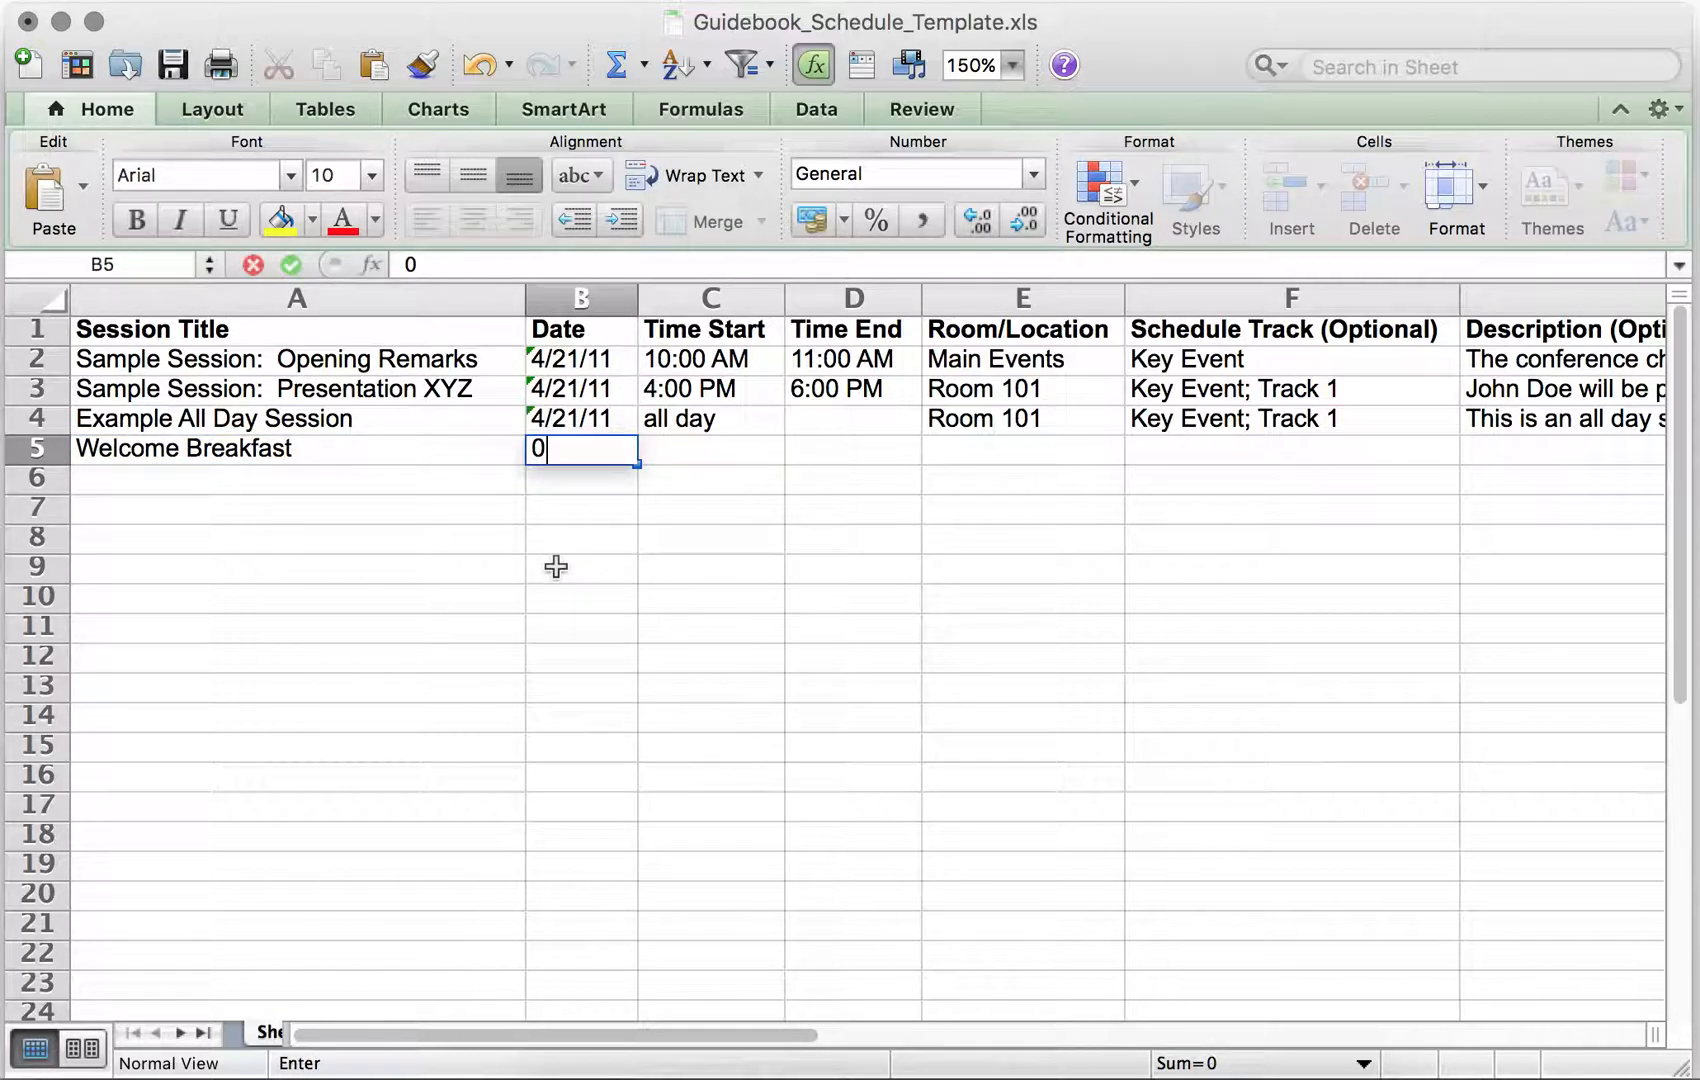
text(04/21/2)
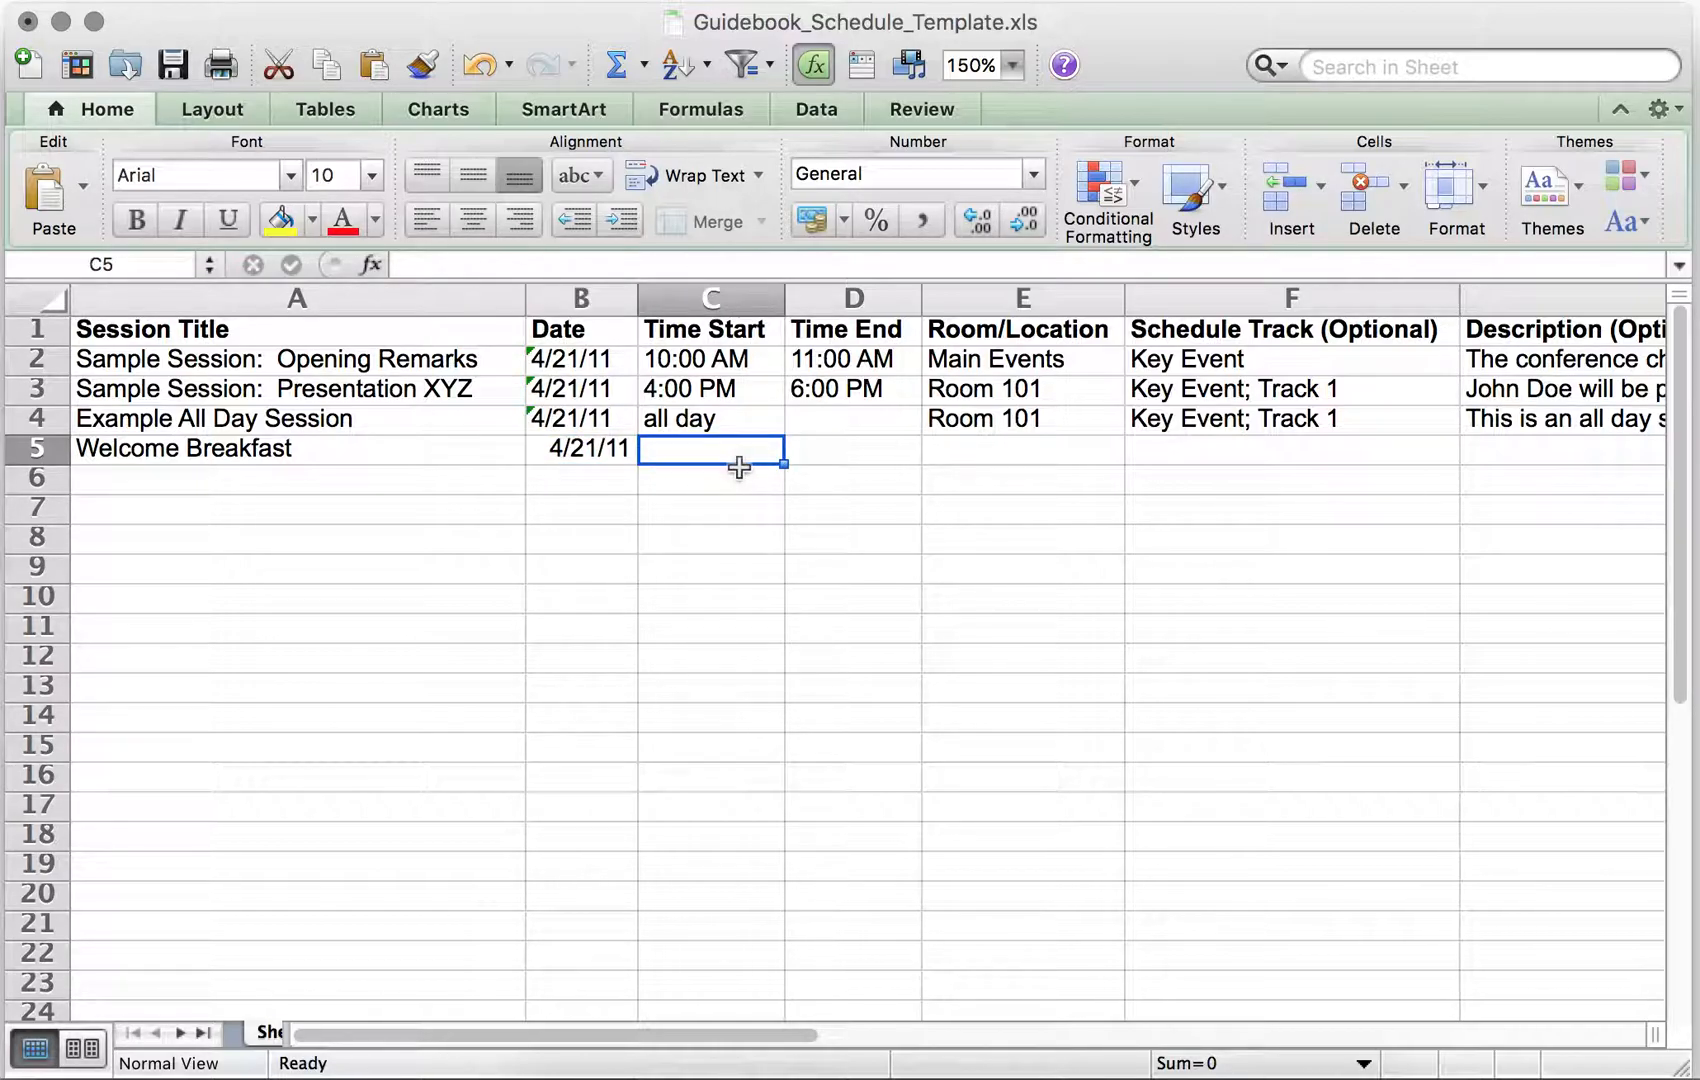
text(9:0)
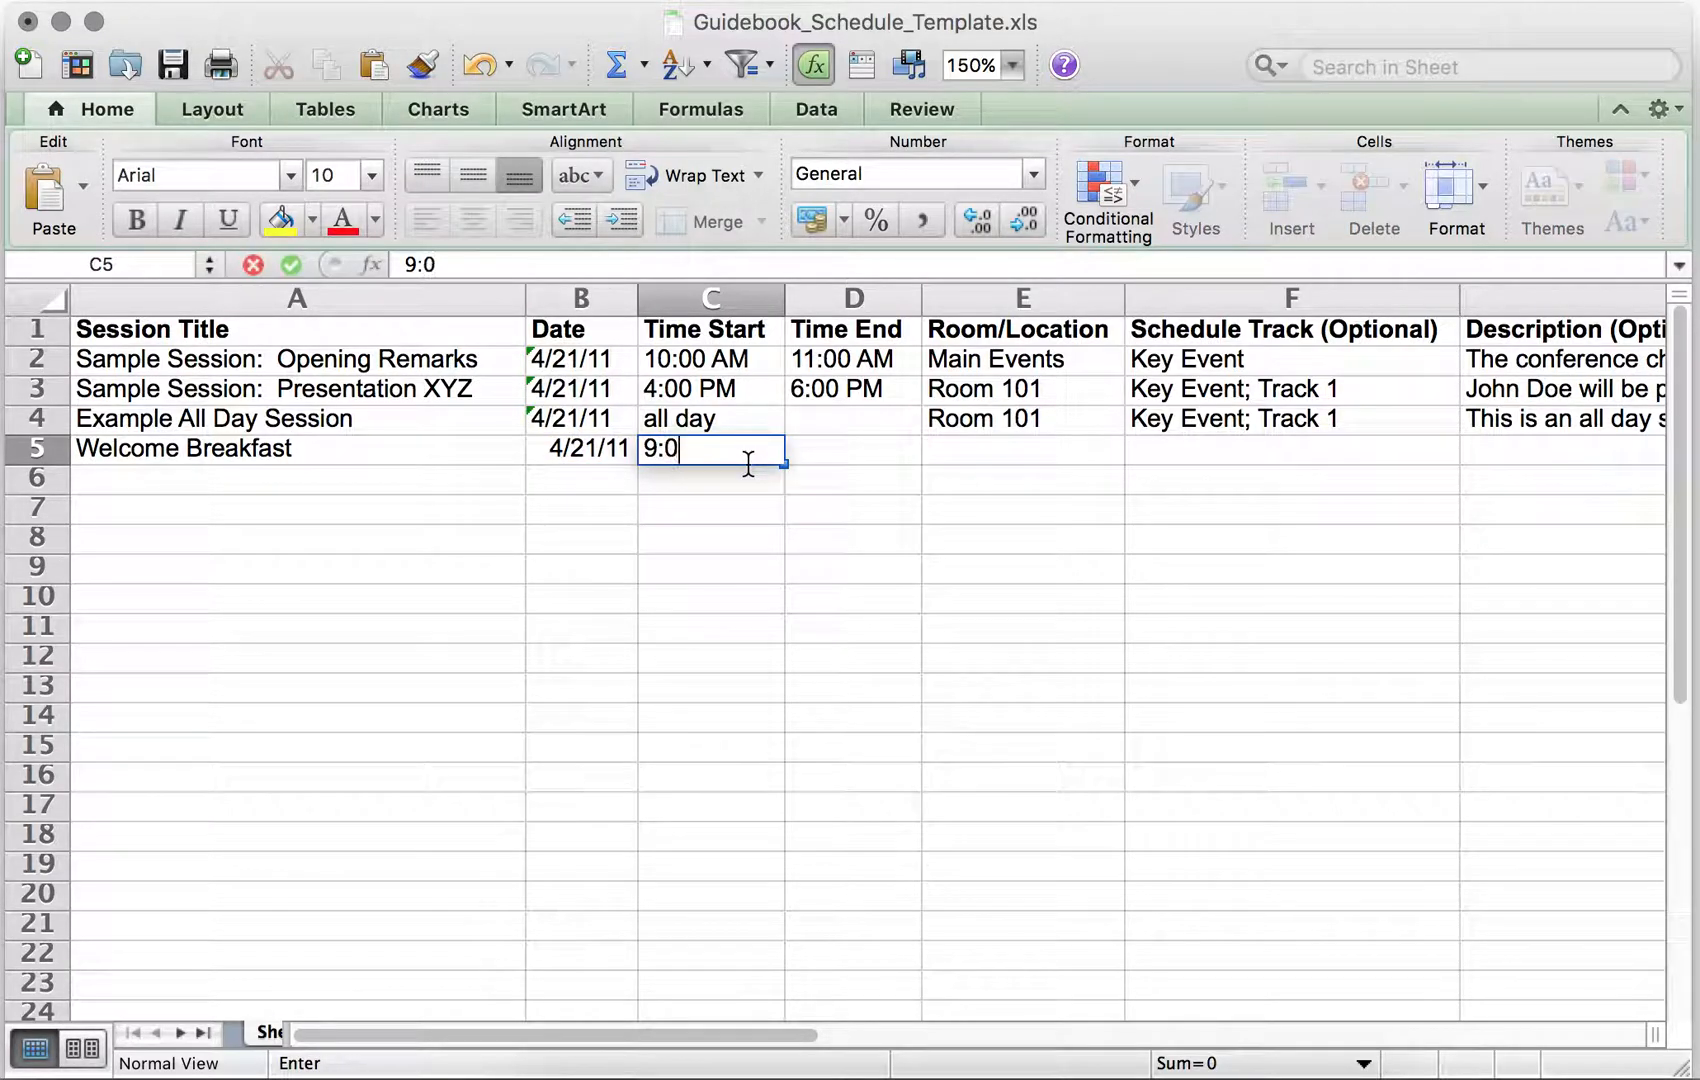
key(Tab)
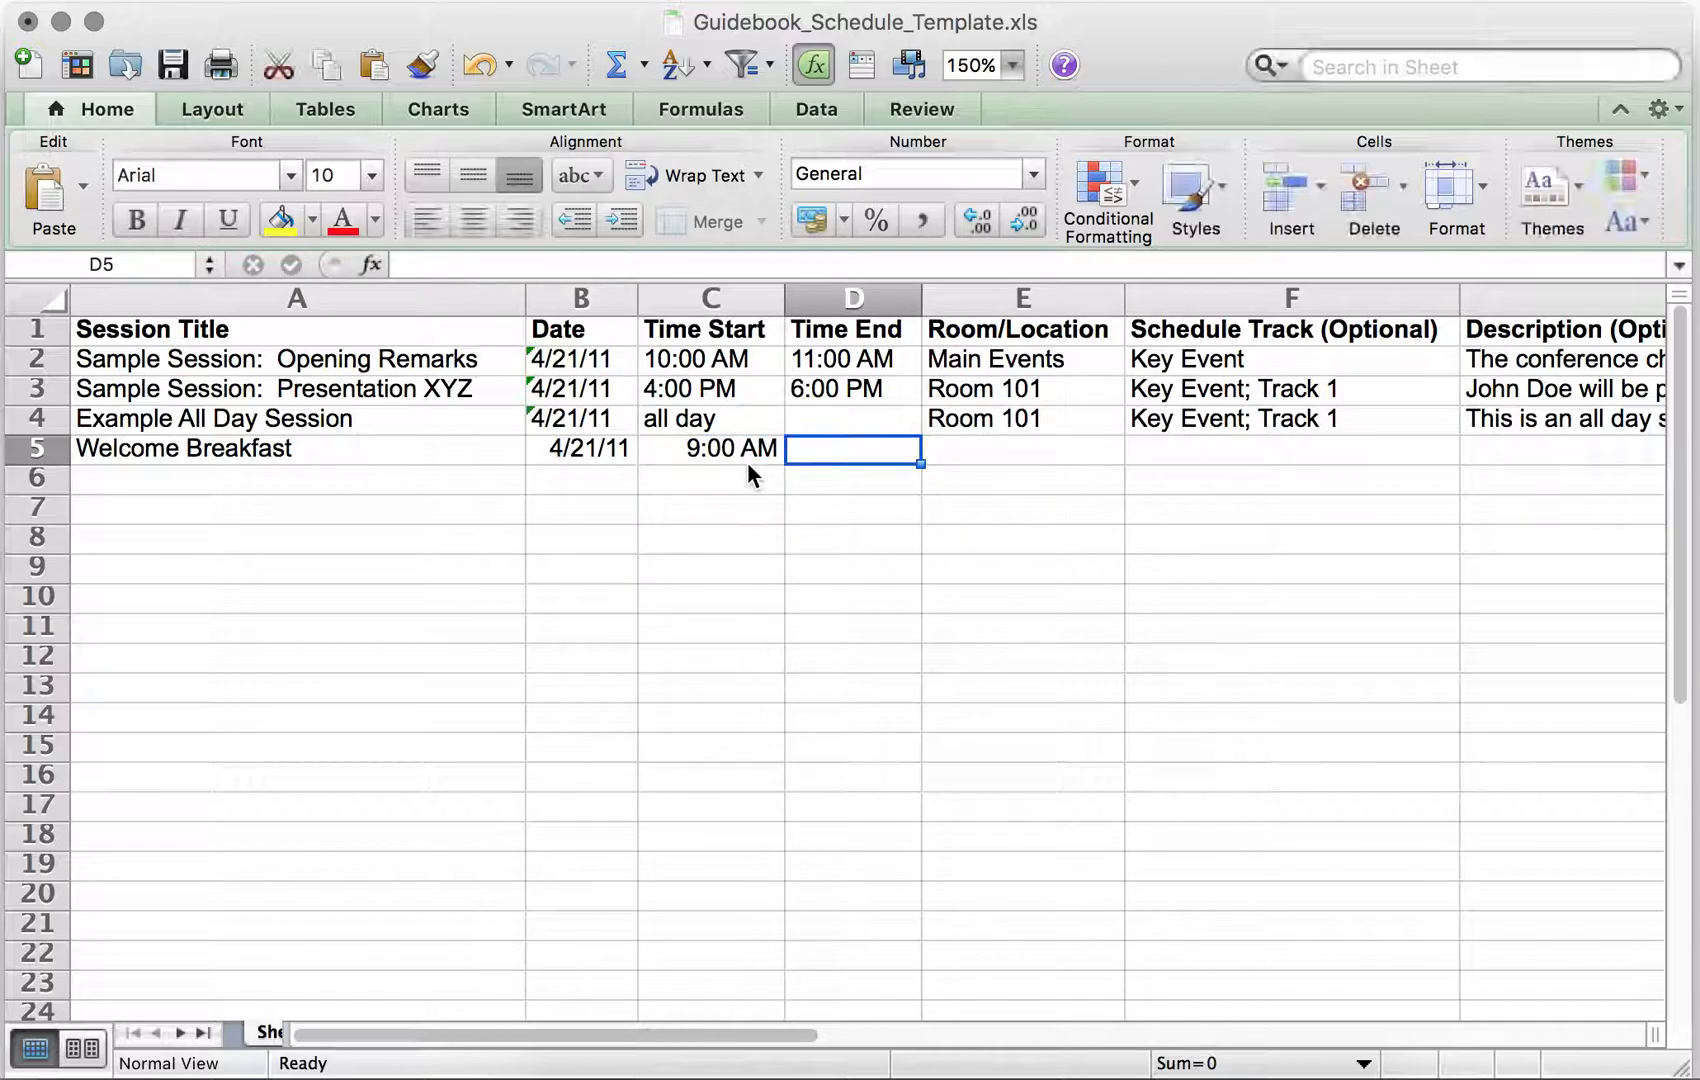
text(9:15 am)
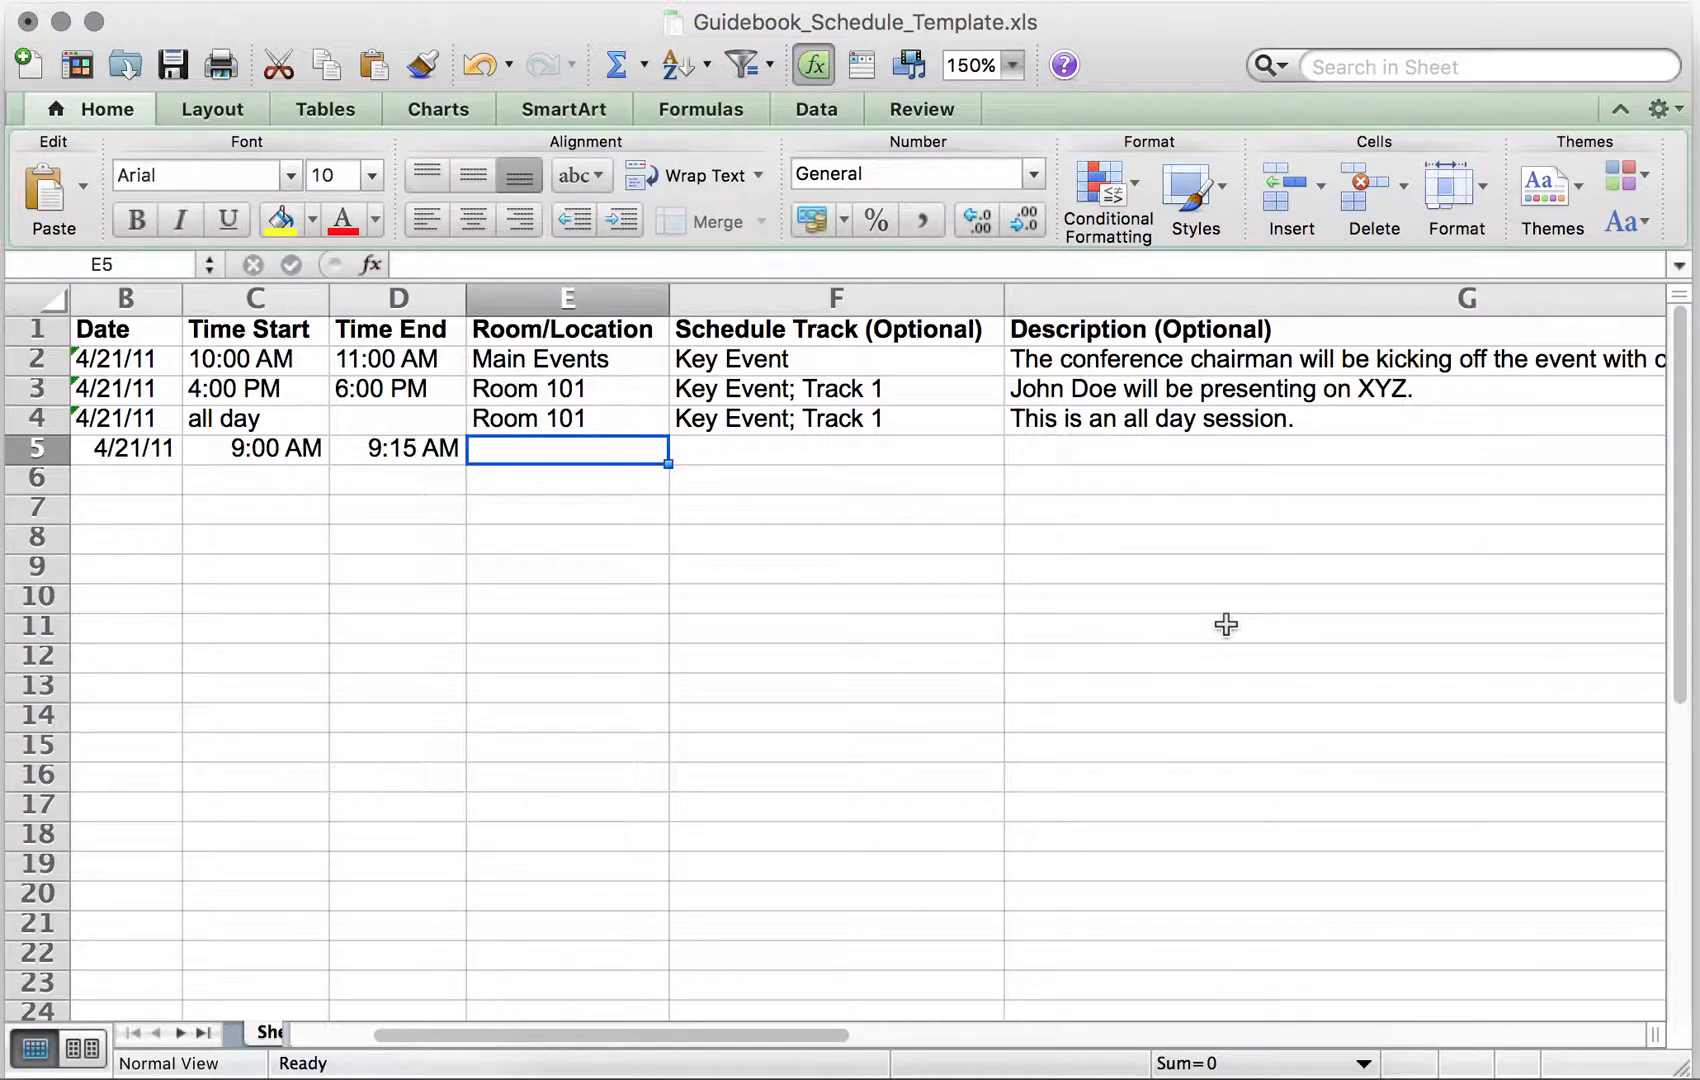
scroll(left, 3)
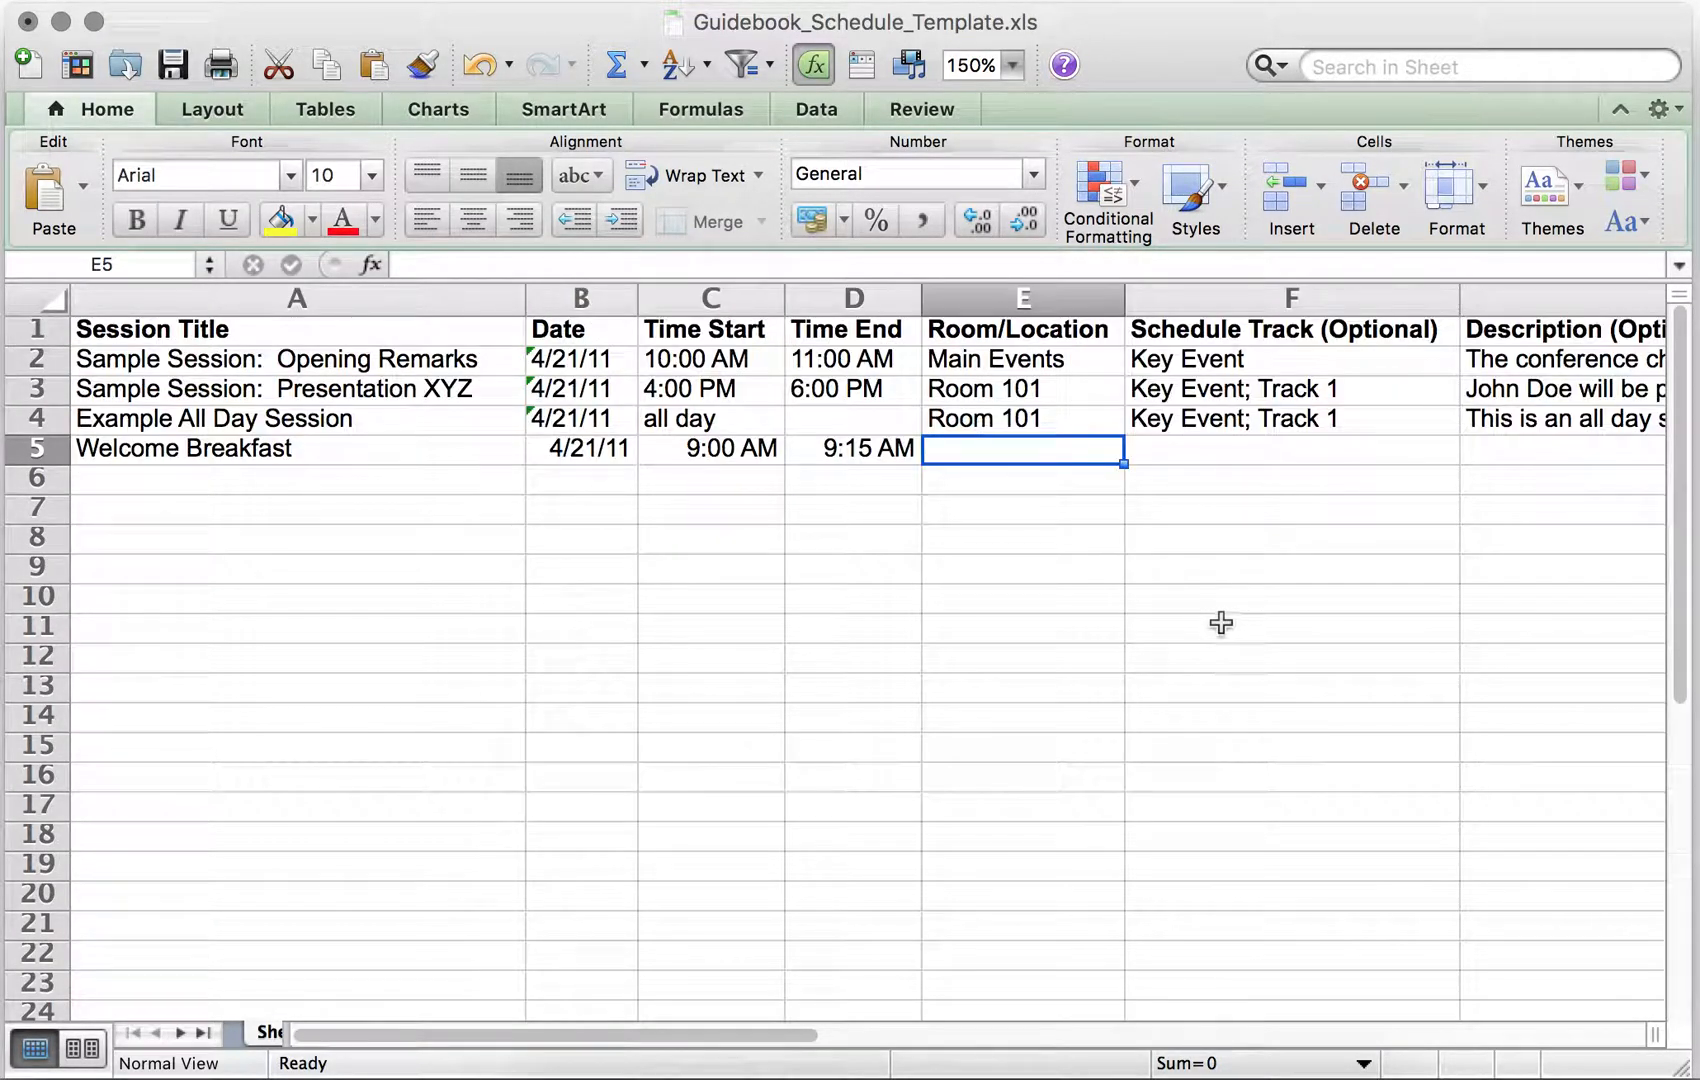
mouse_move(758, 698)
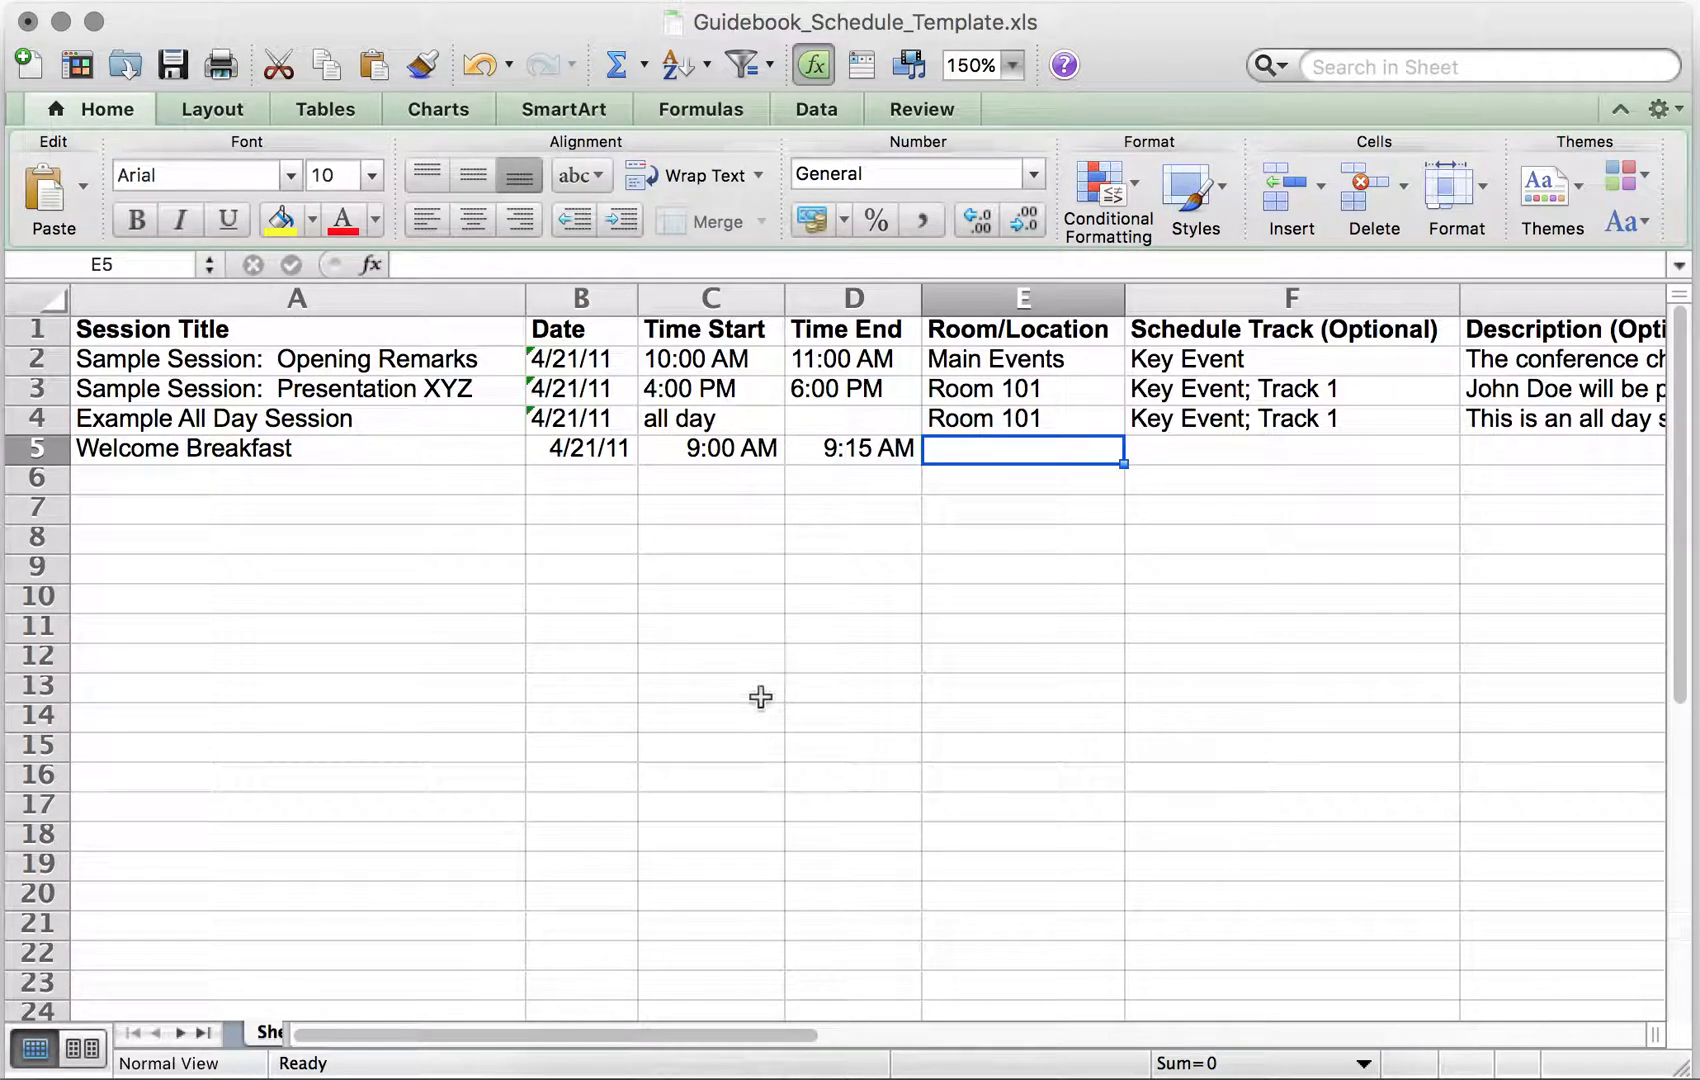
mouse_move(934, 660)
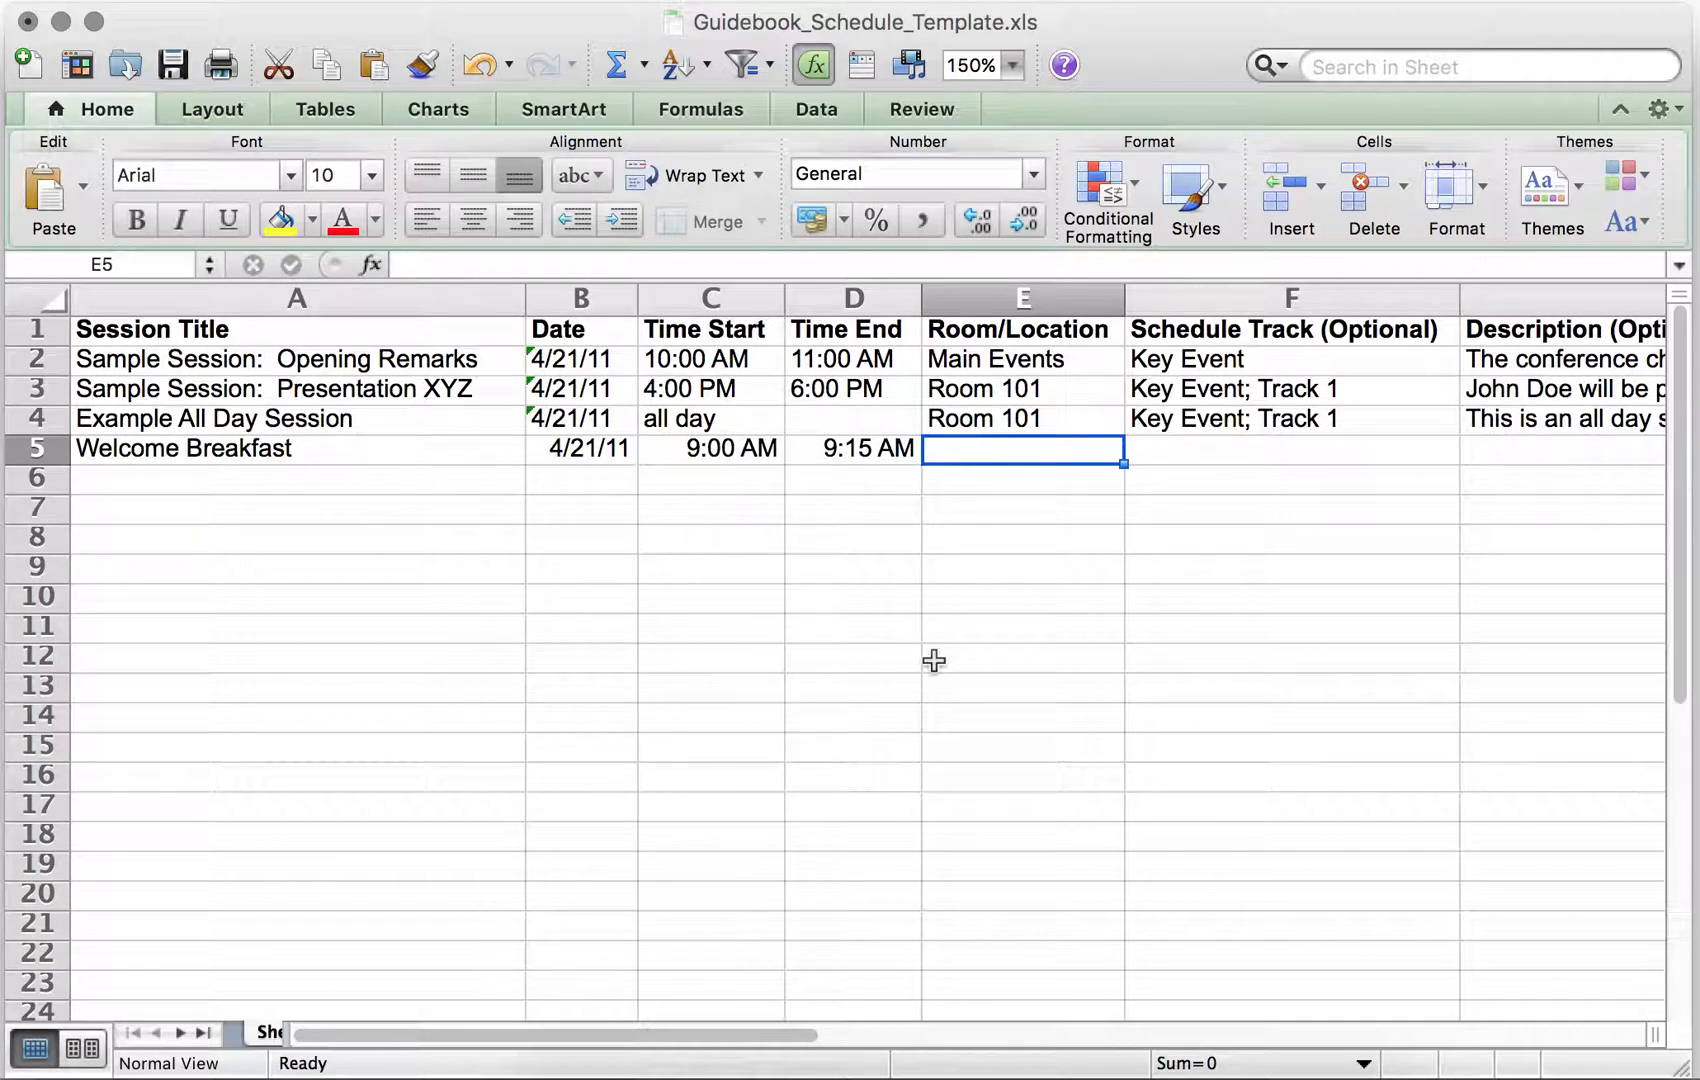
Save the edited template and return to the Guidebook import page
click(294, 478)
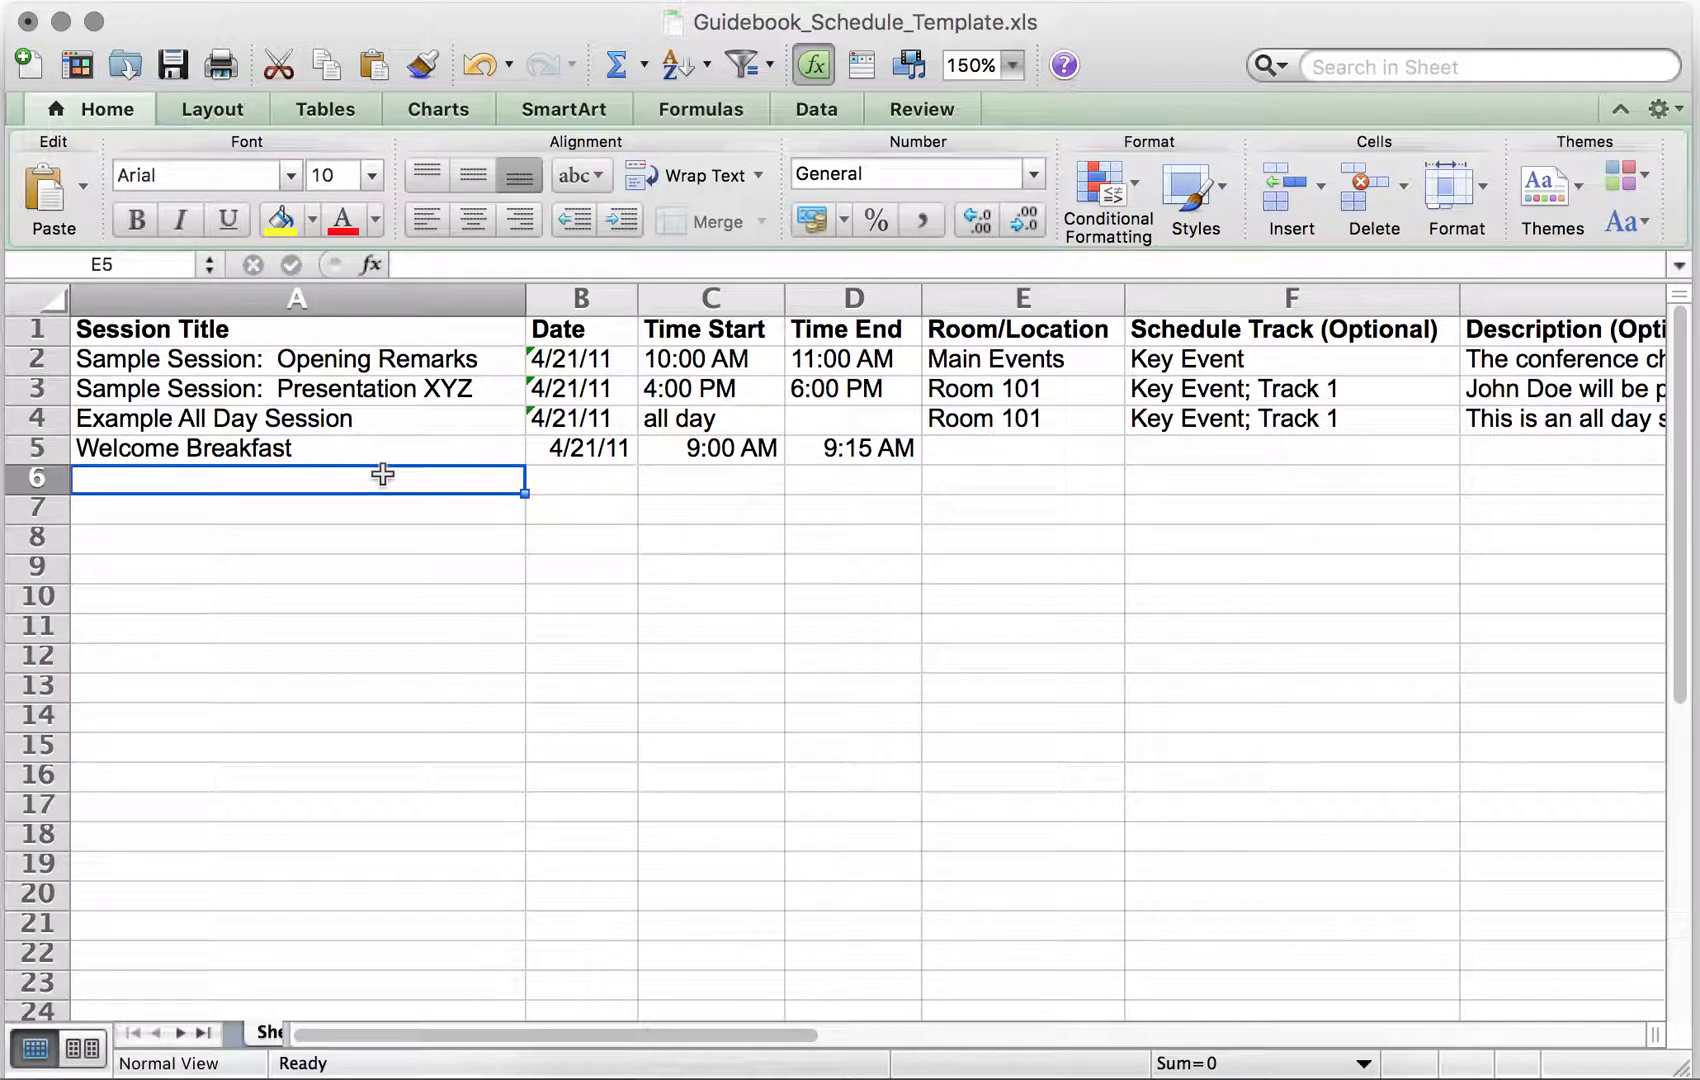
click(296, 564)
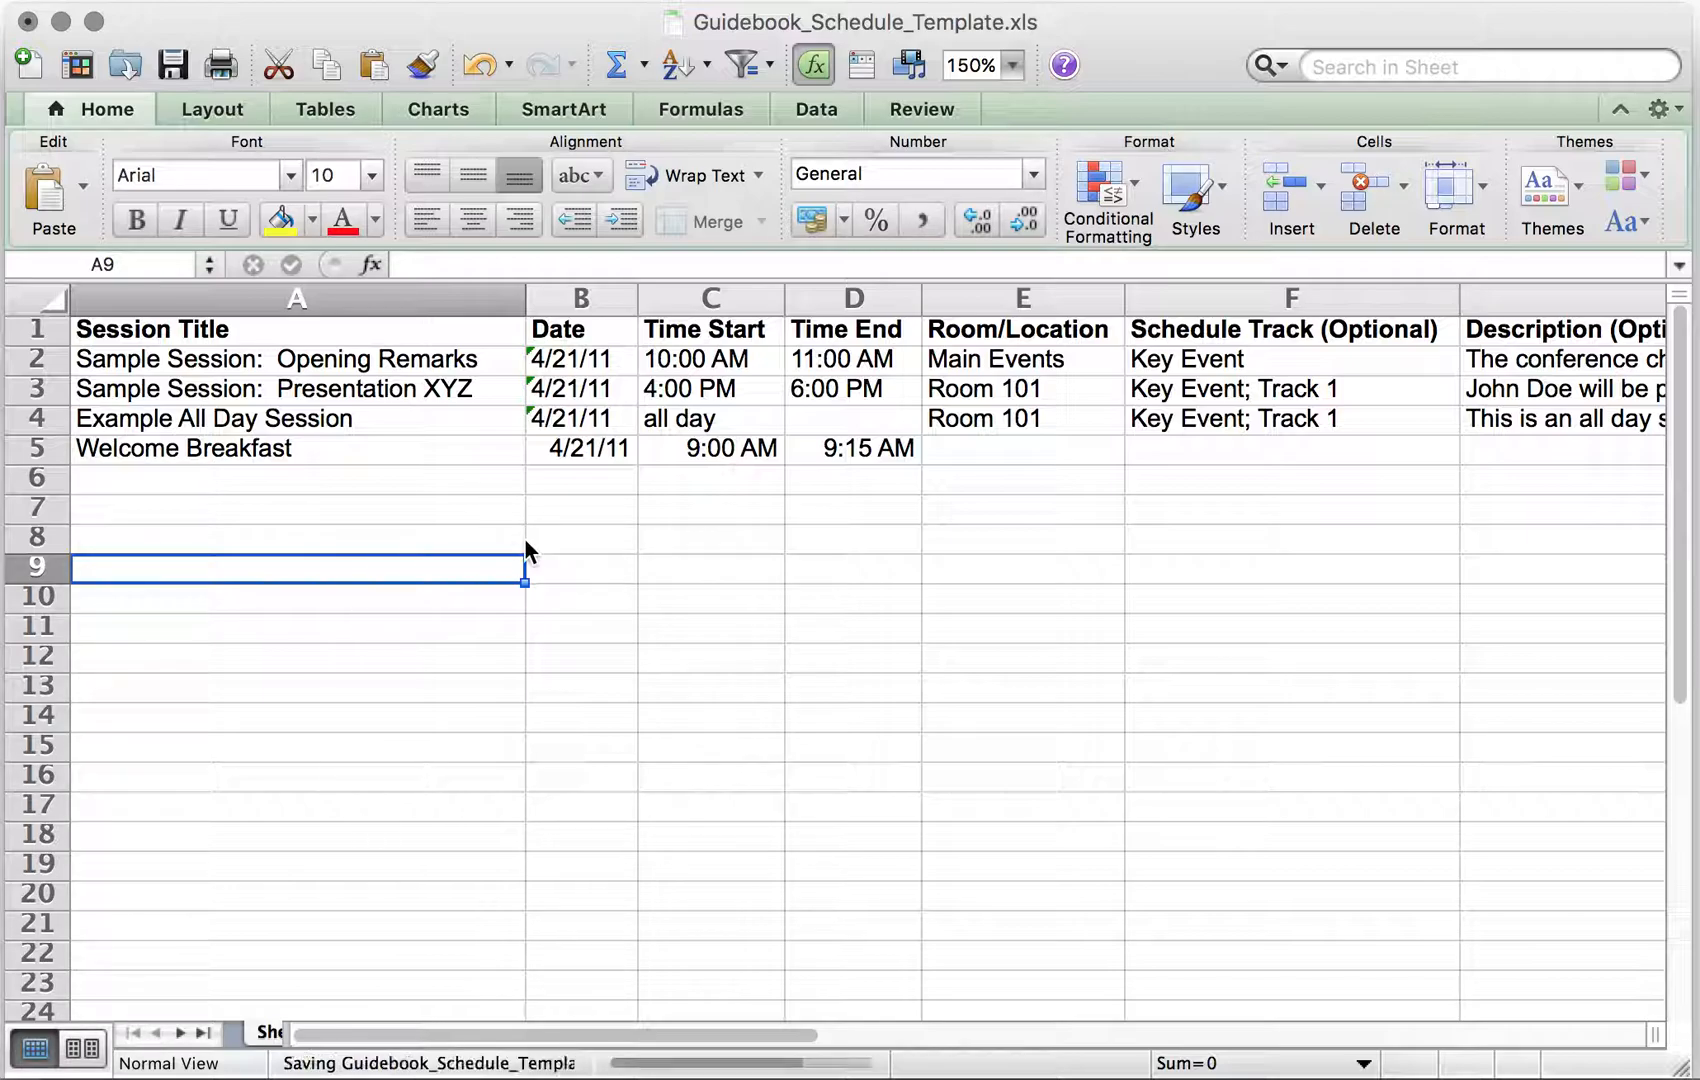
click(172, 66)
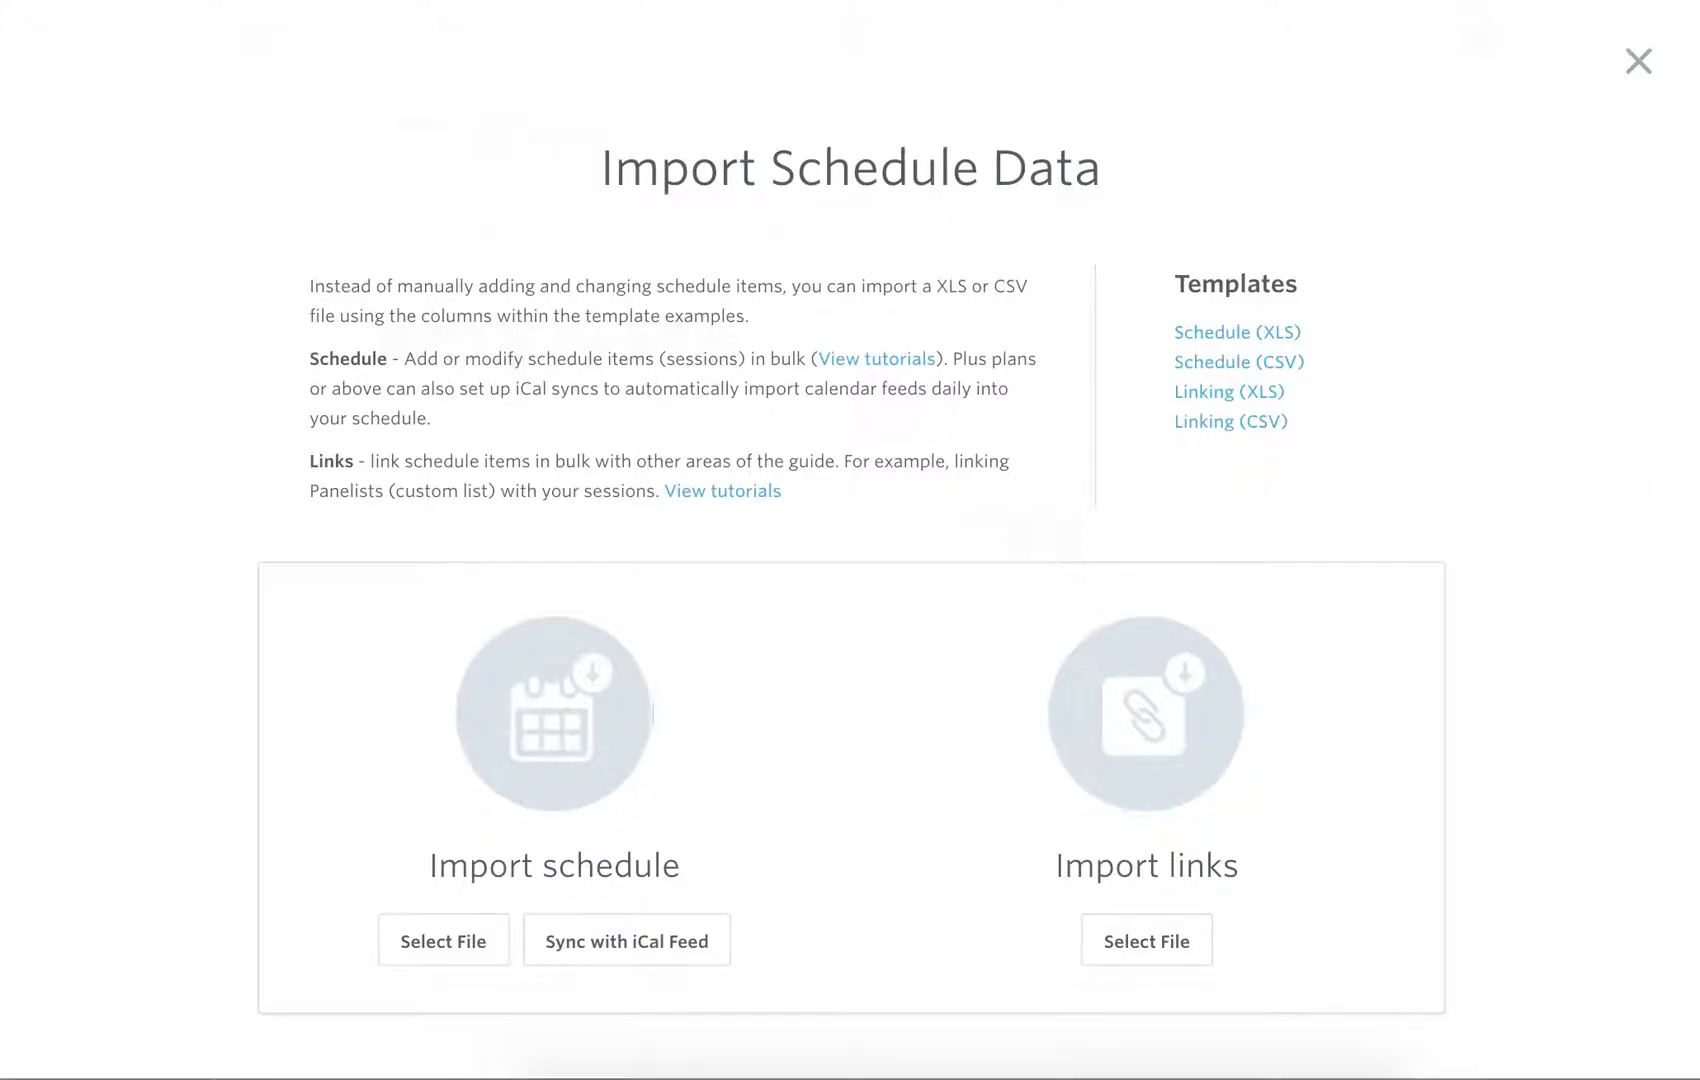
mouse_move(1472, 124)
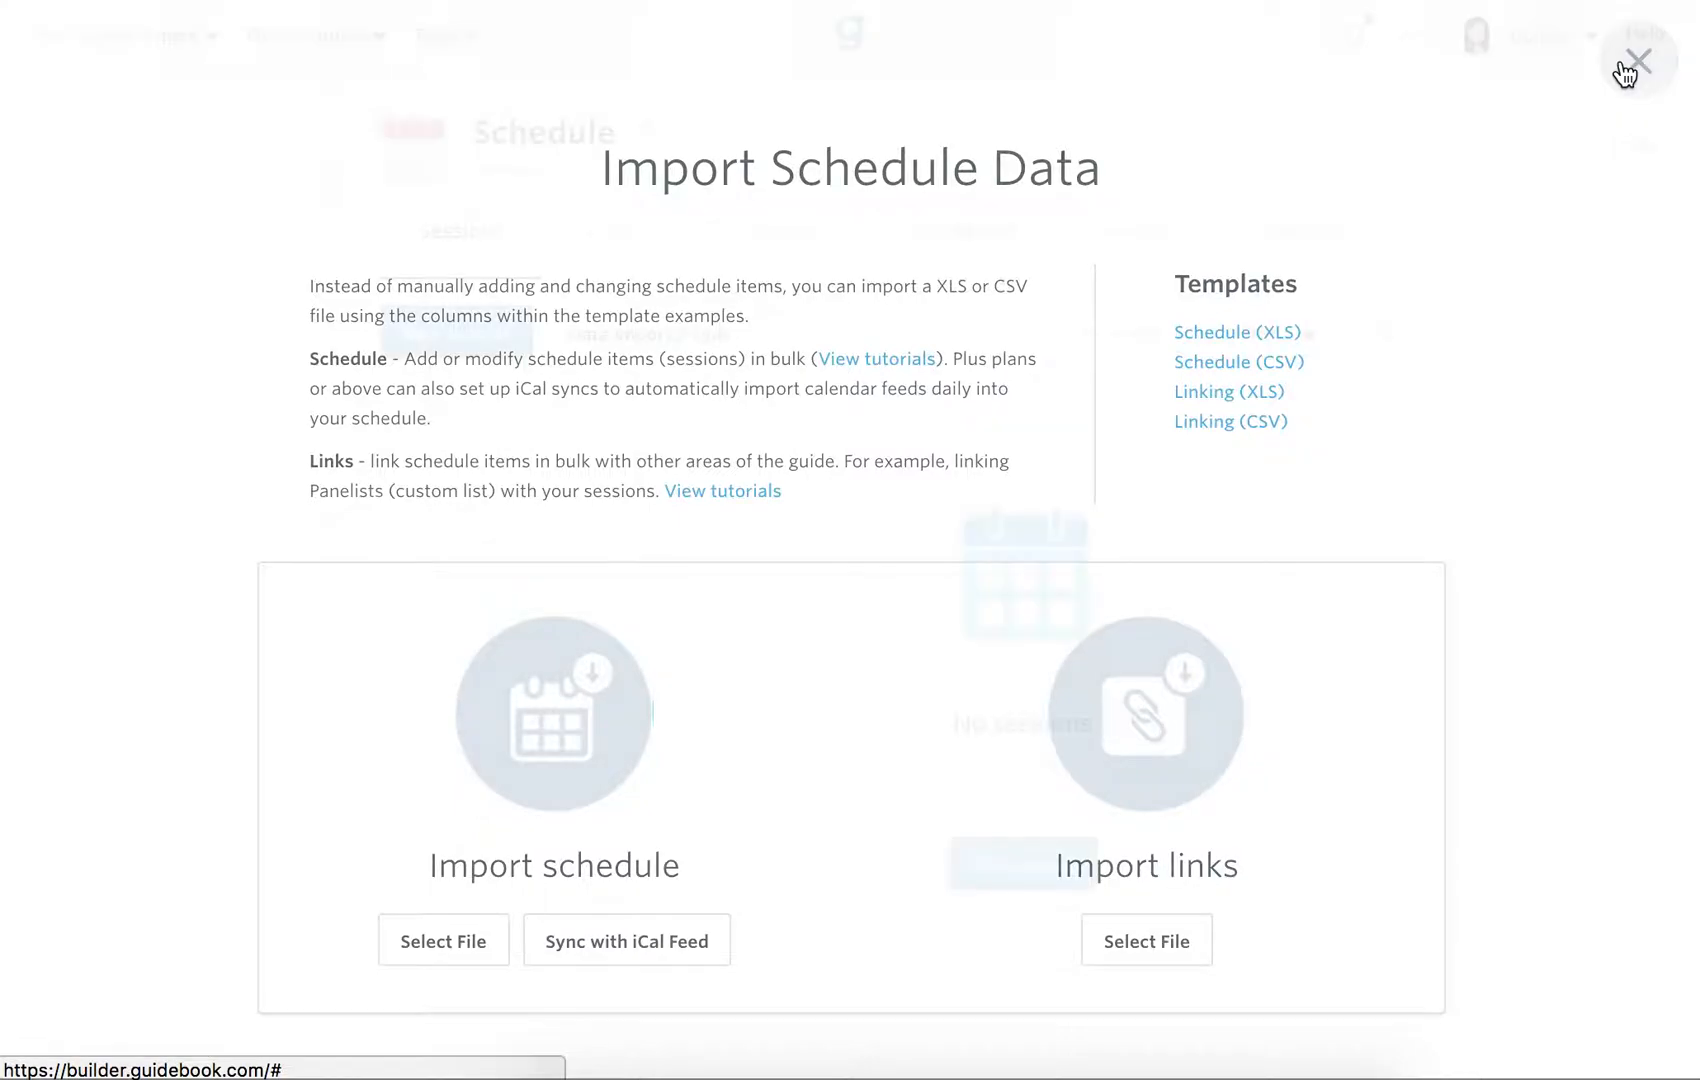
Reach Data Import / Sync again via the still-empty Schedule feature
click(1640, 60)
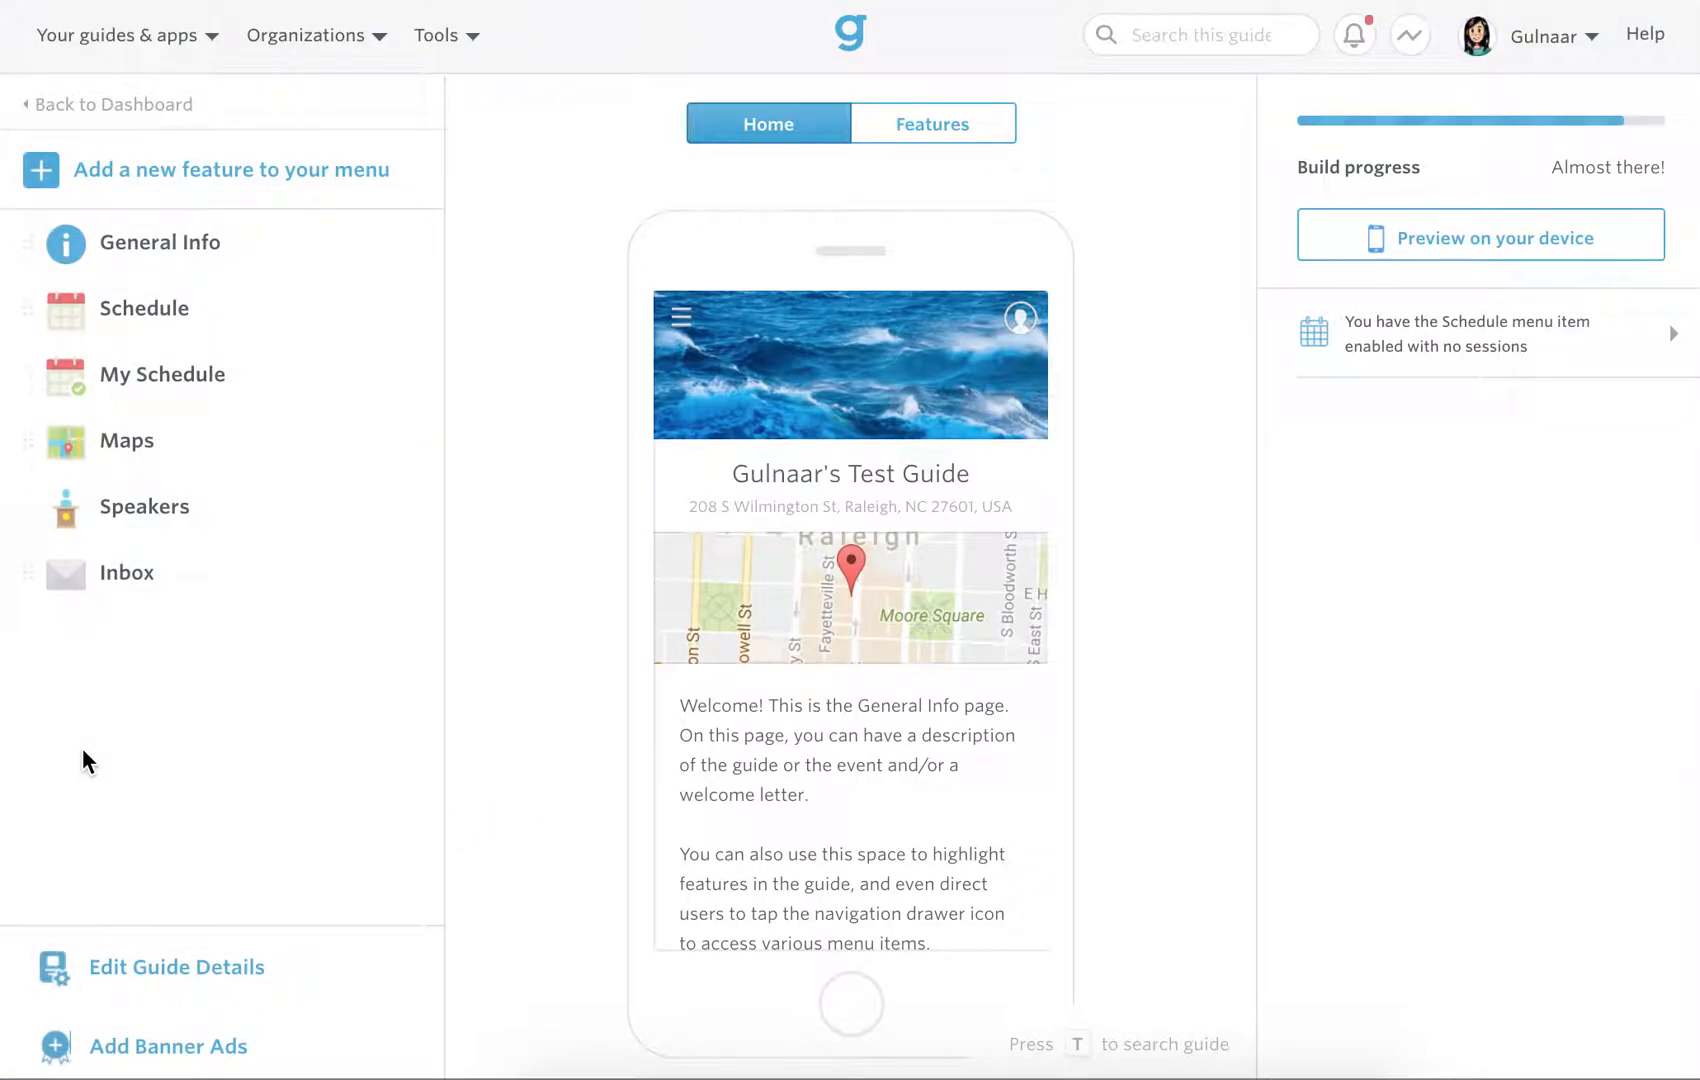
mouse_move(1330, 706)
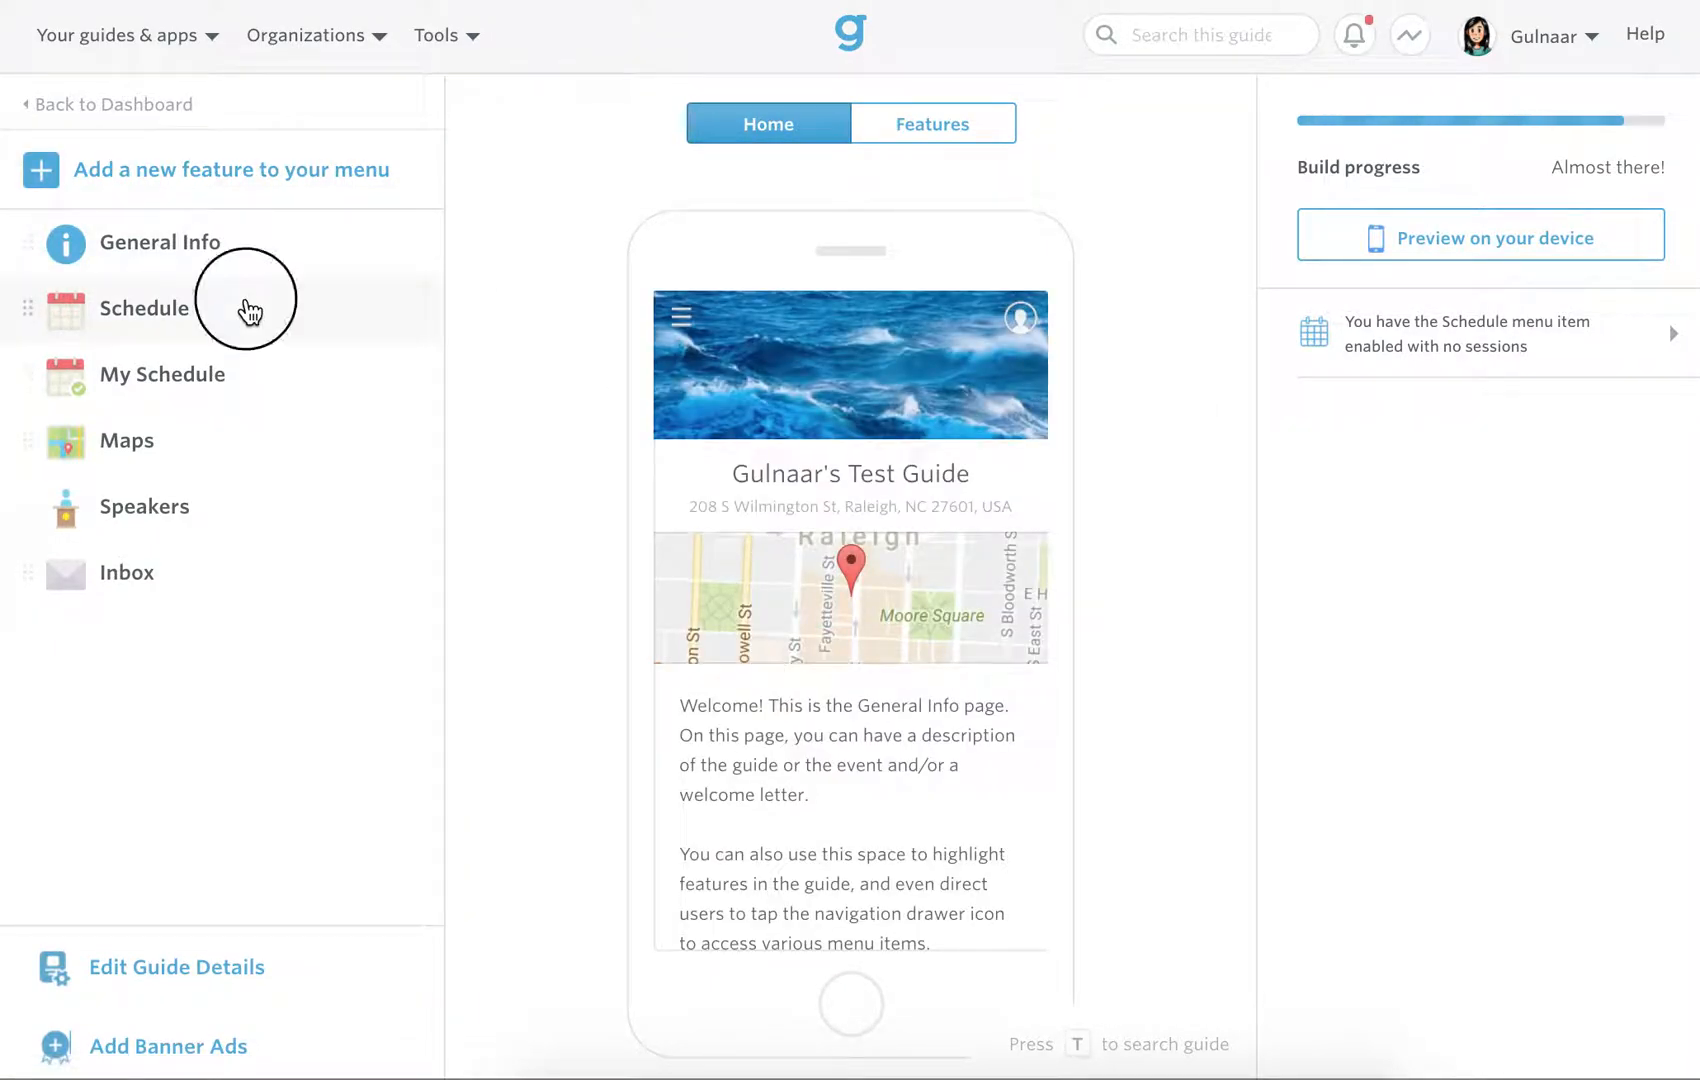
click(140, 308)
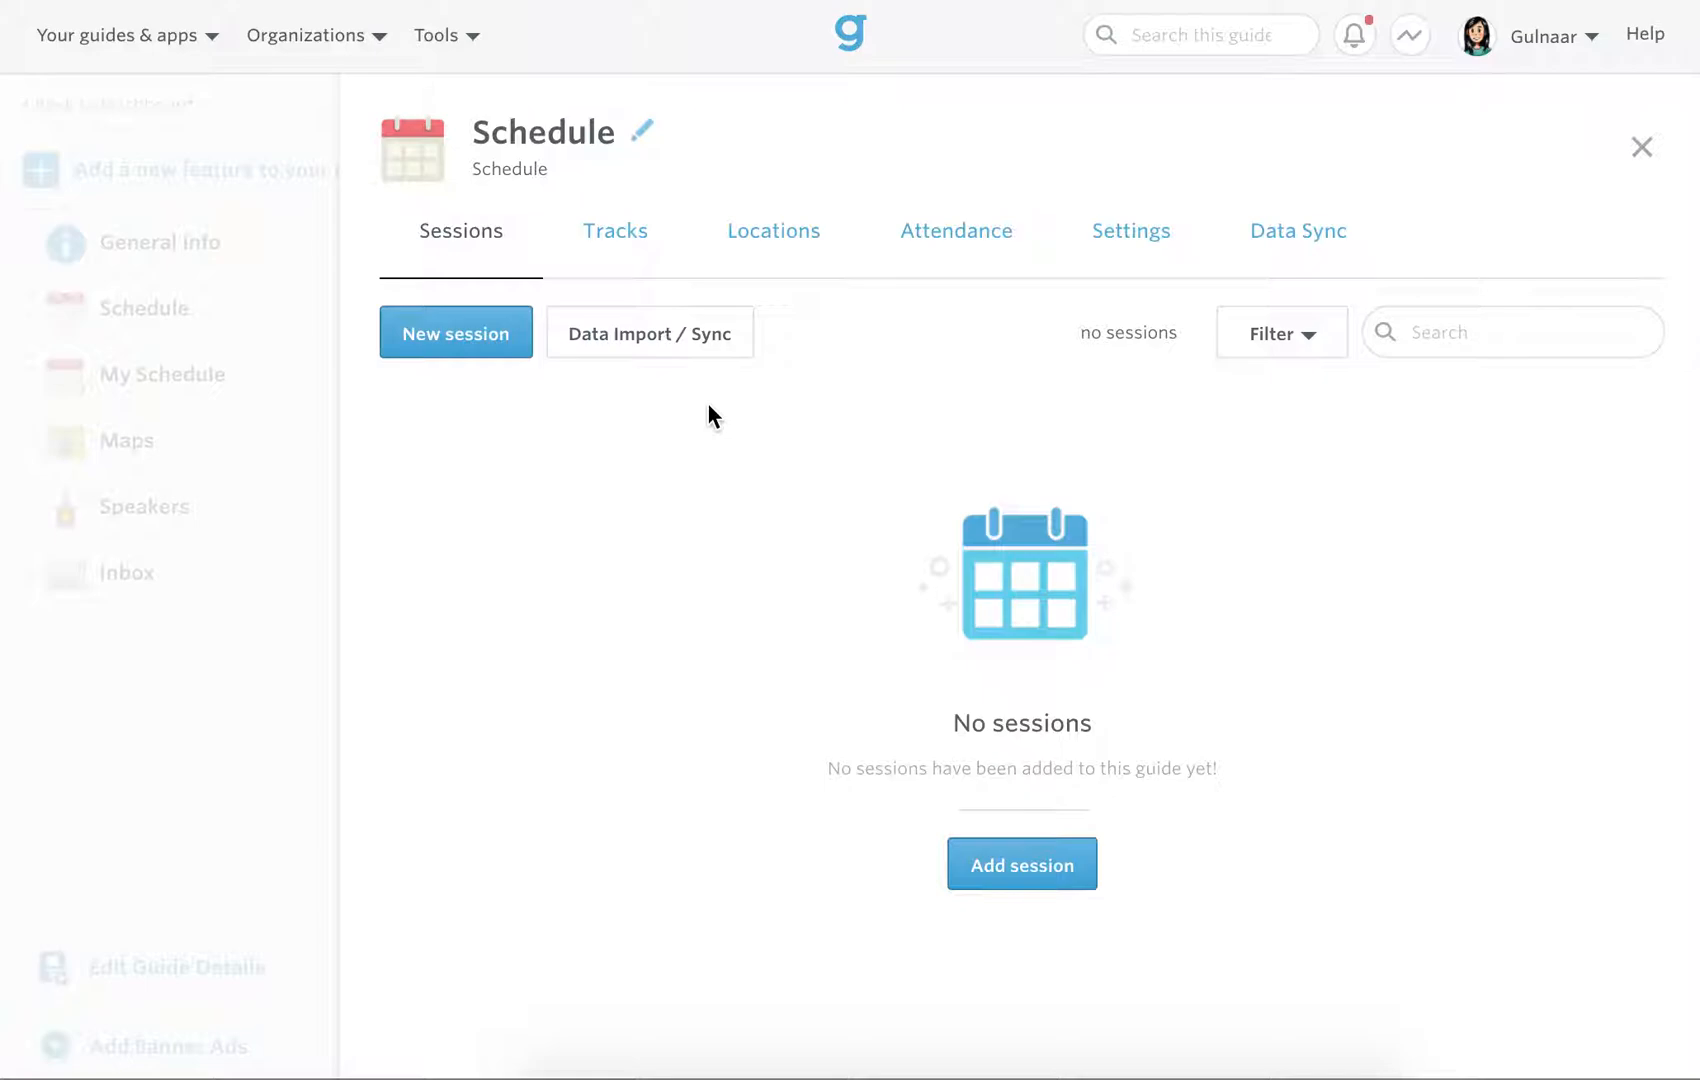
click(650, 332)
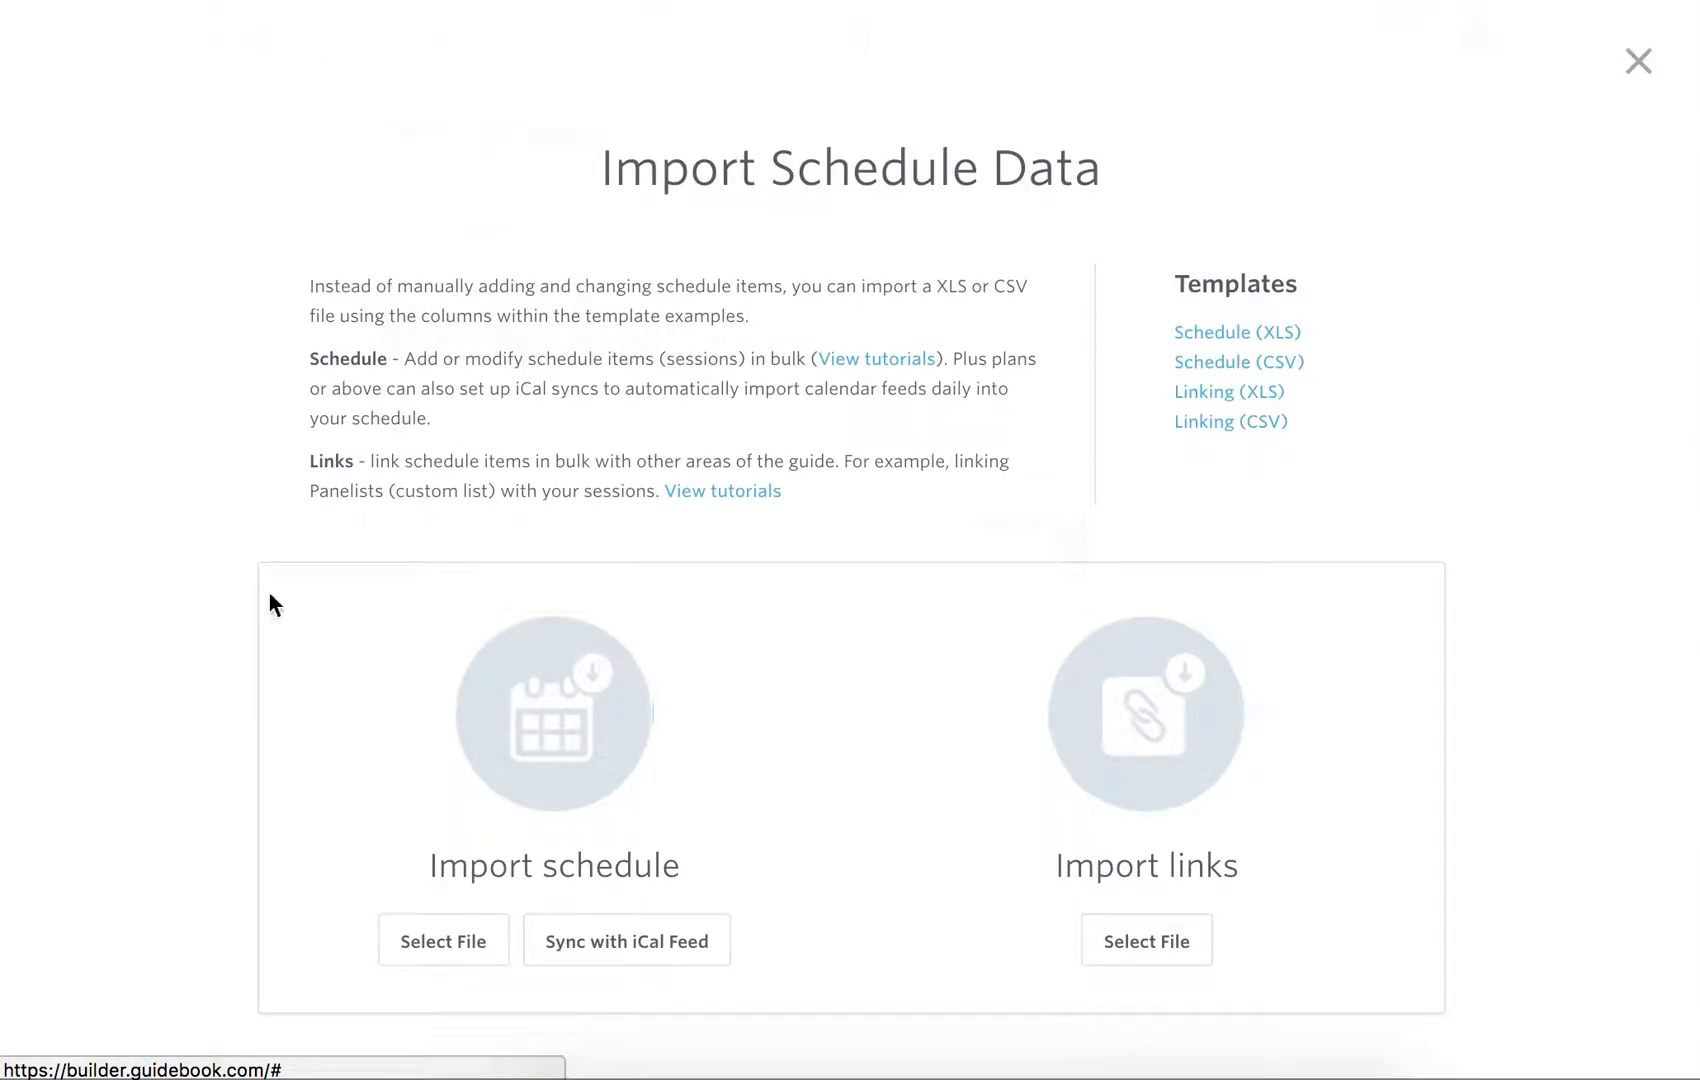
mouse_move(1202, 274)
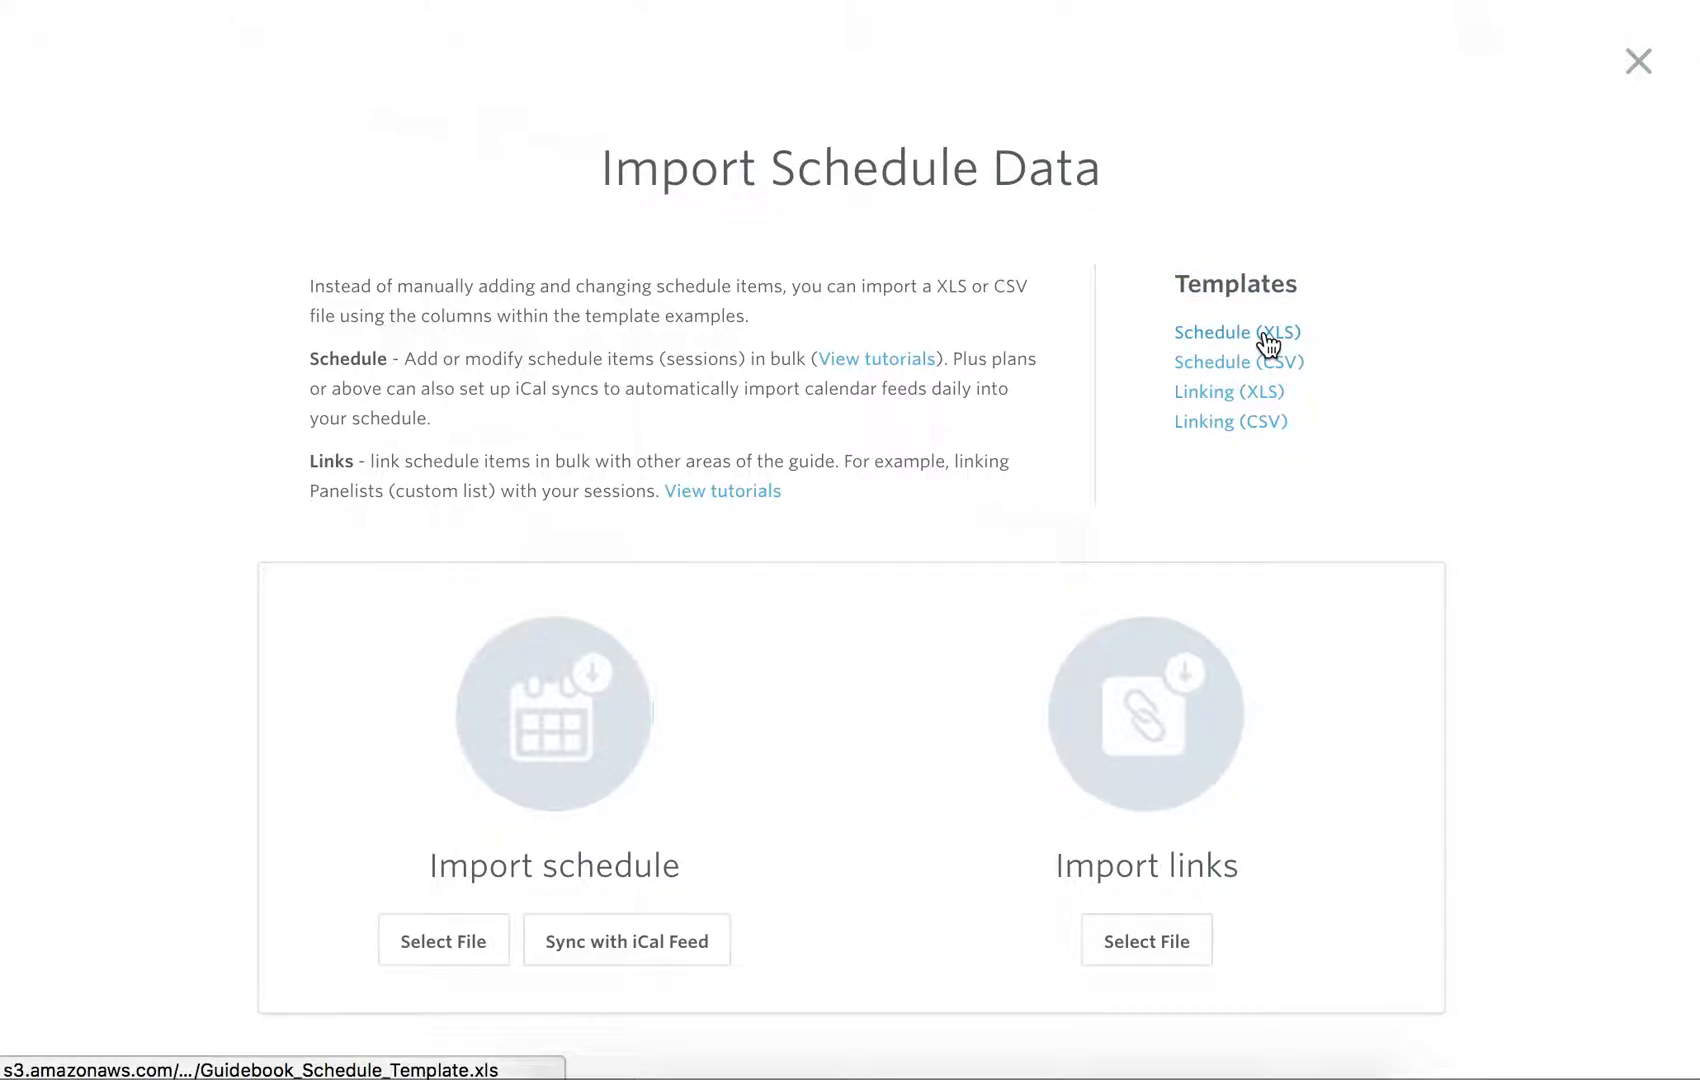
mouse_move(790, 750)
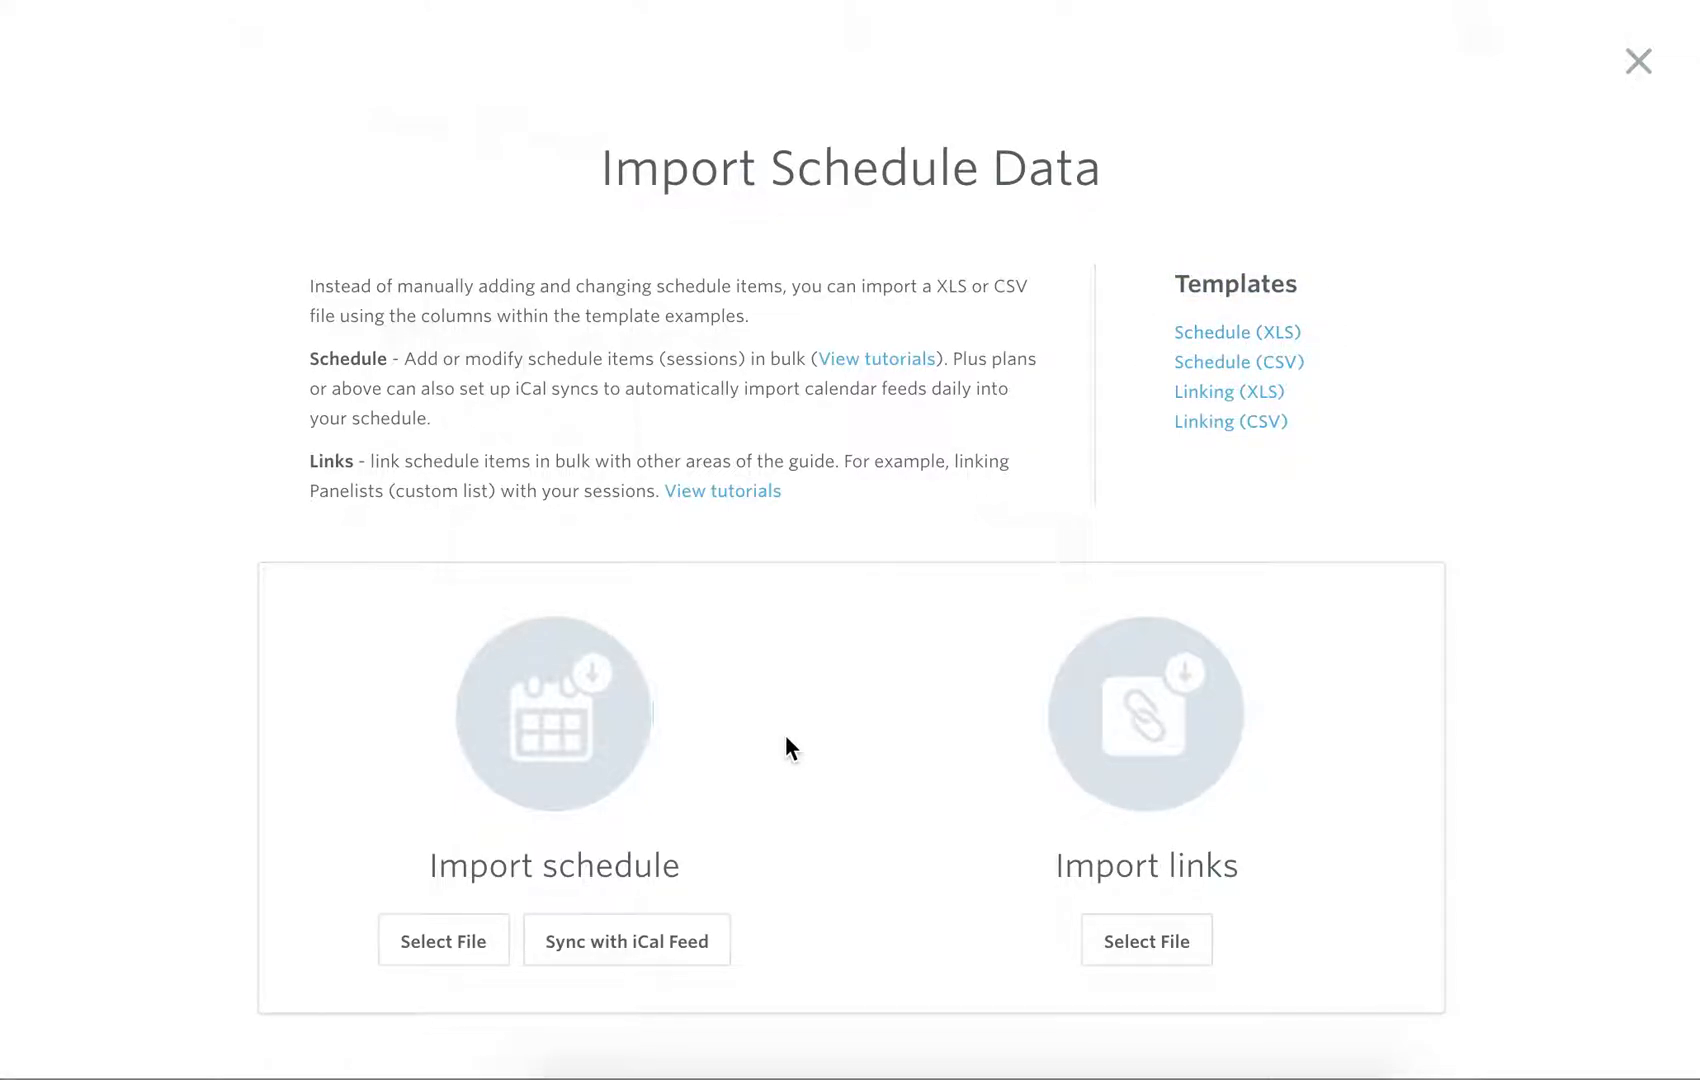
Select Guidebook_Schedule_Template.xls from Downloads as the schedule import file
double_click(552, 866)
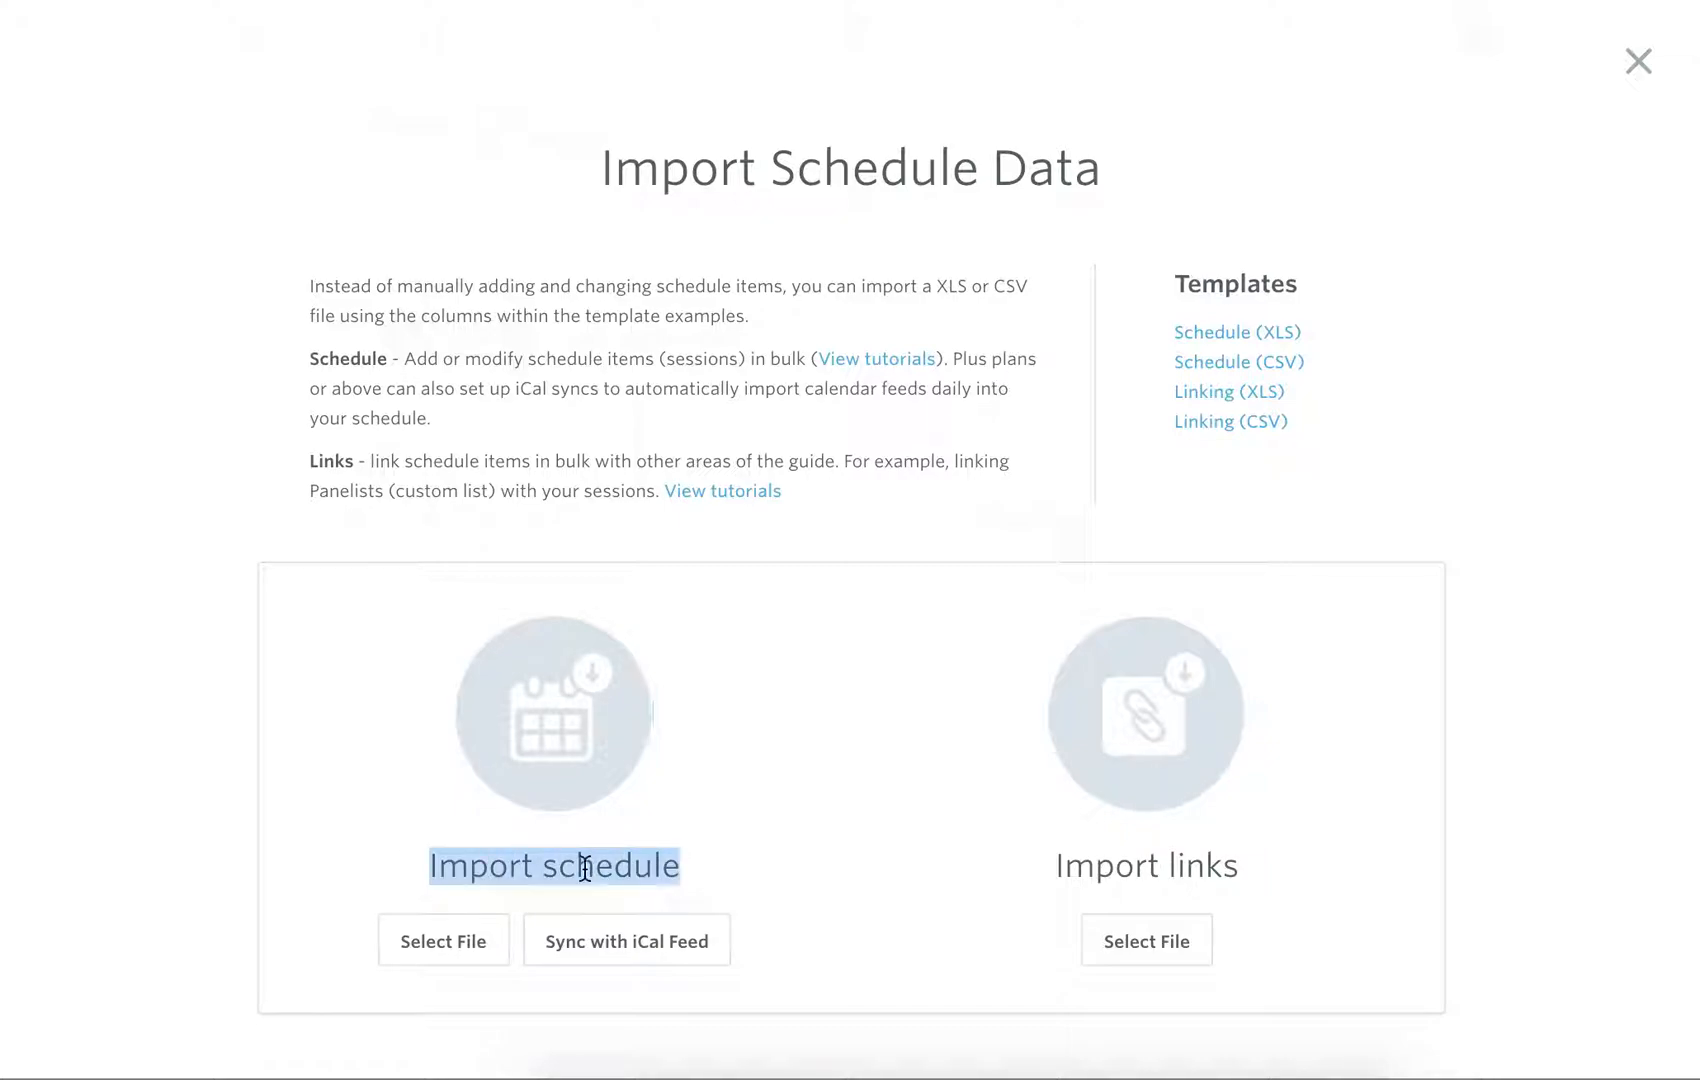
click(442, 940)
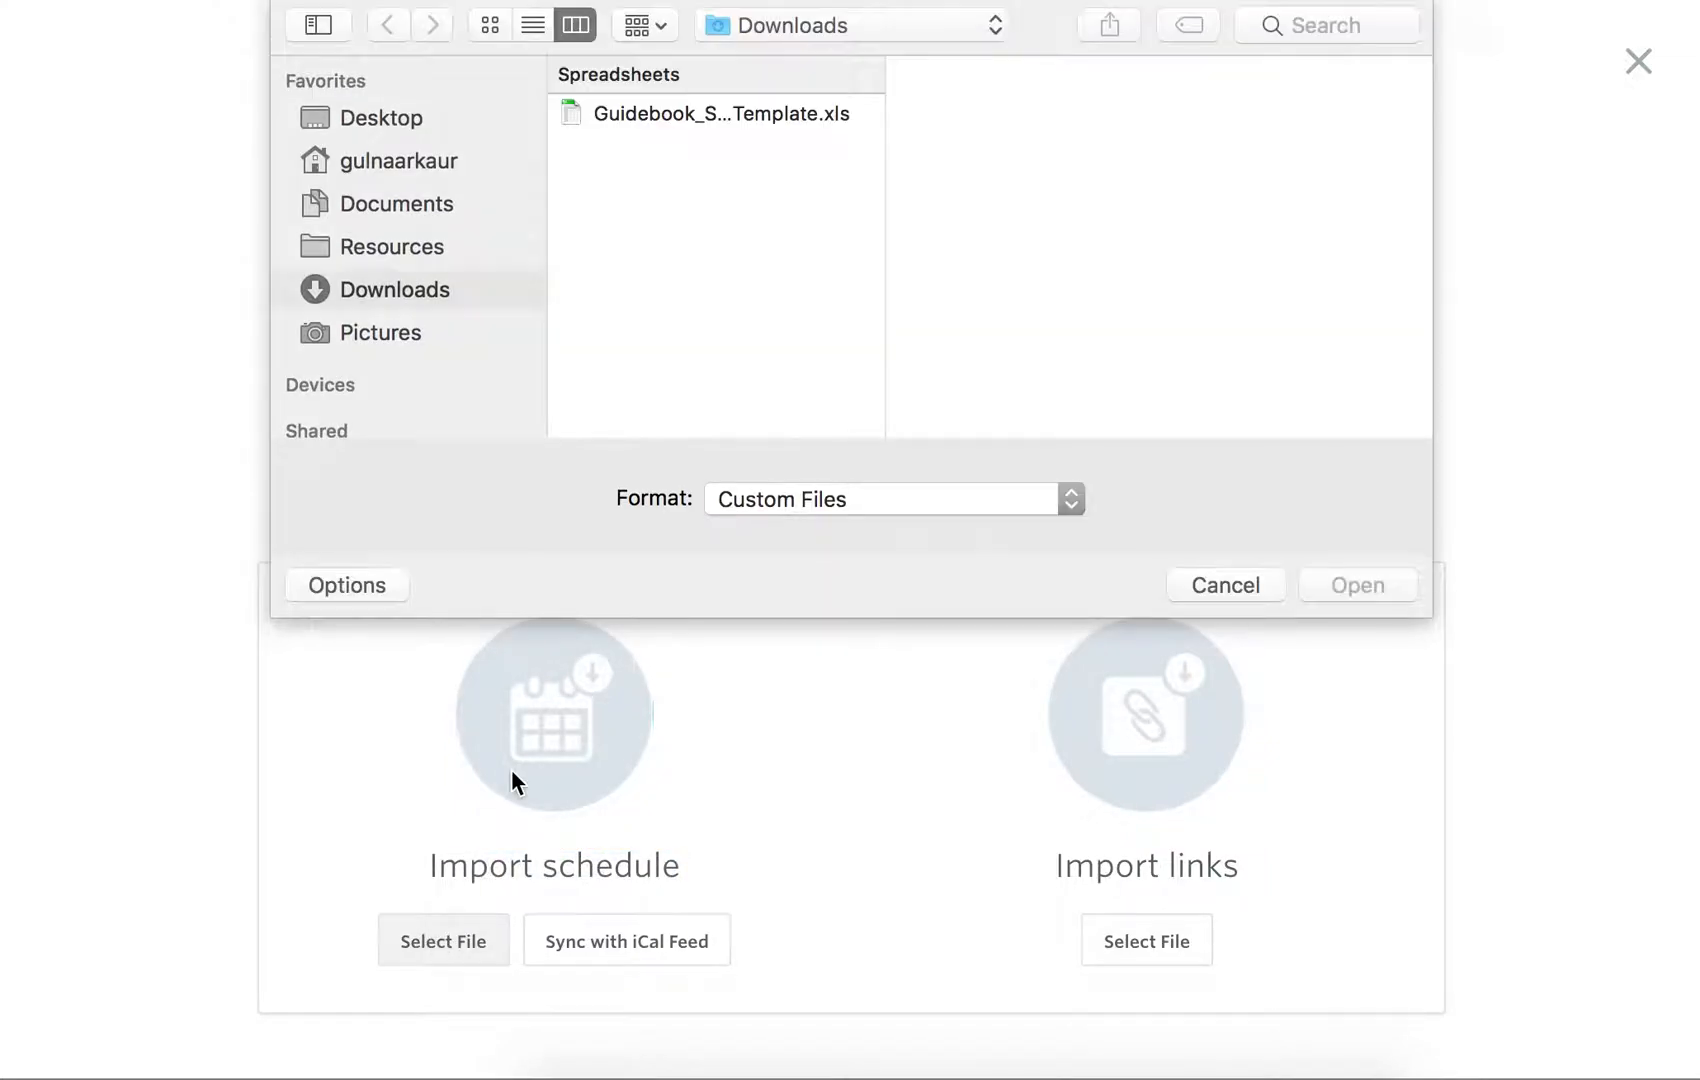
click(720, 112)
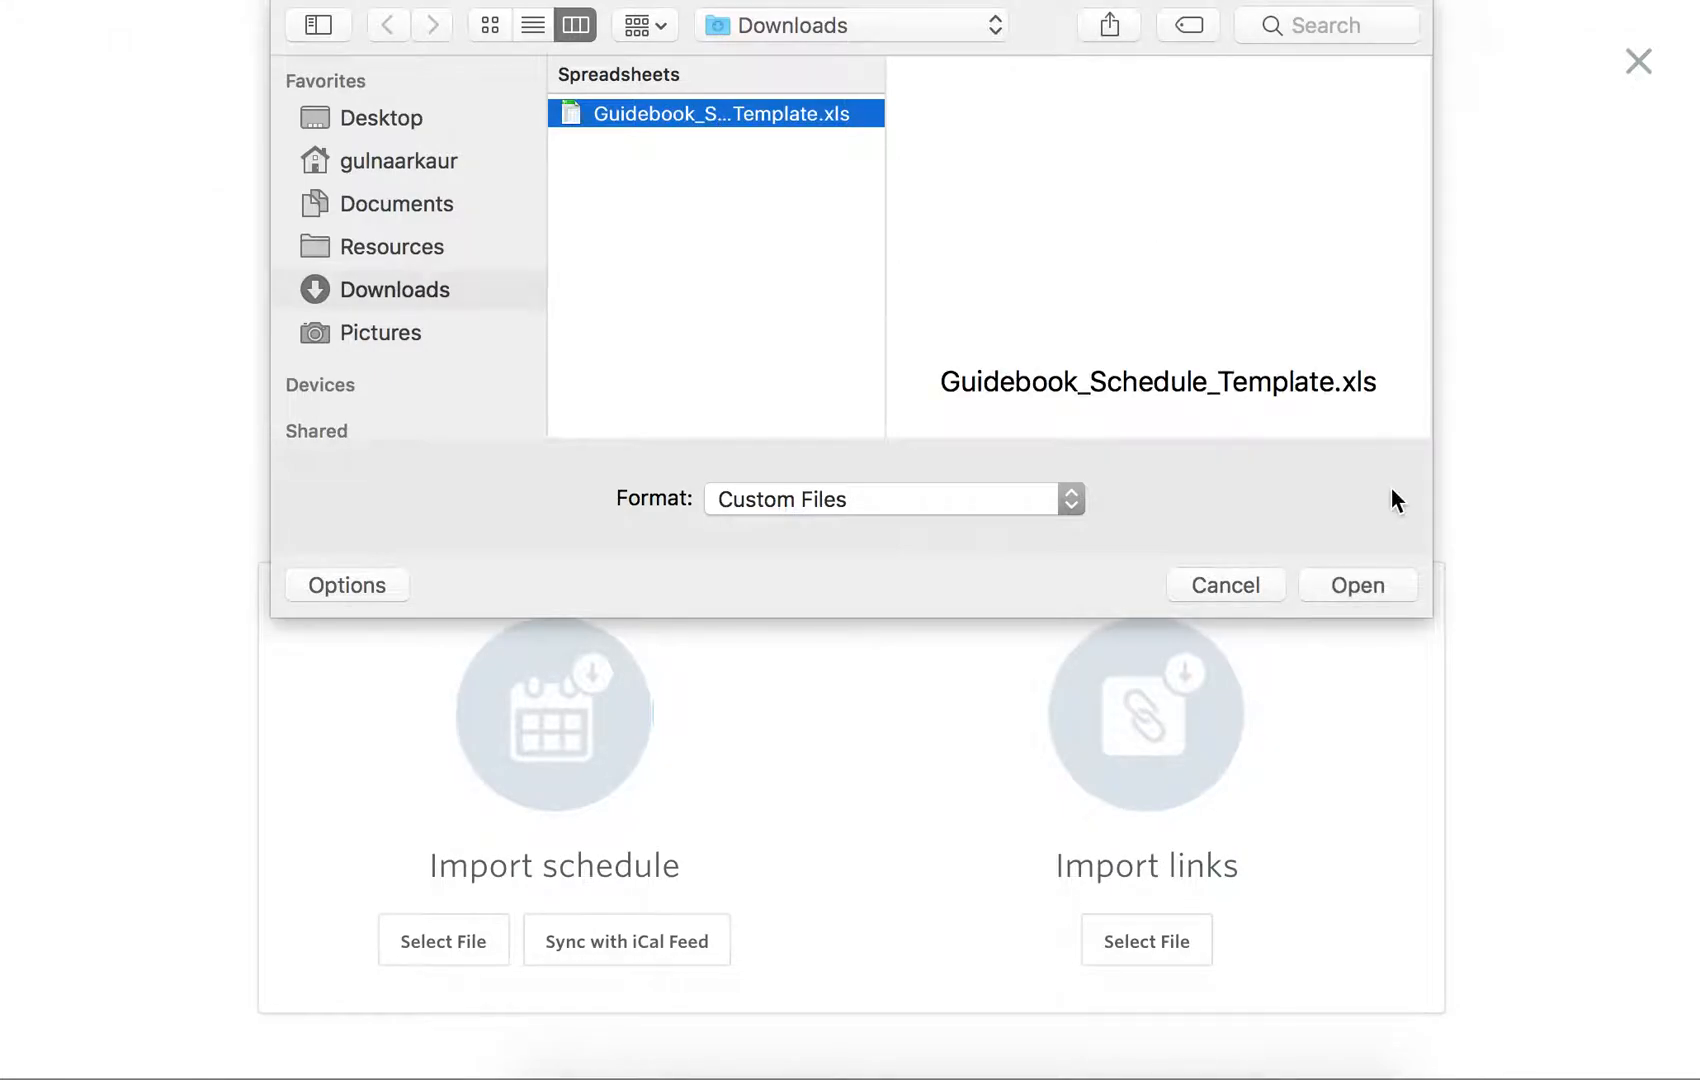
click(1356, 584)
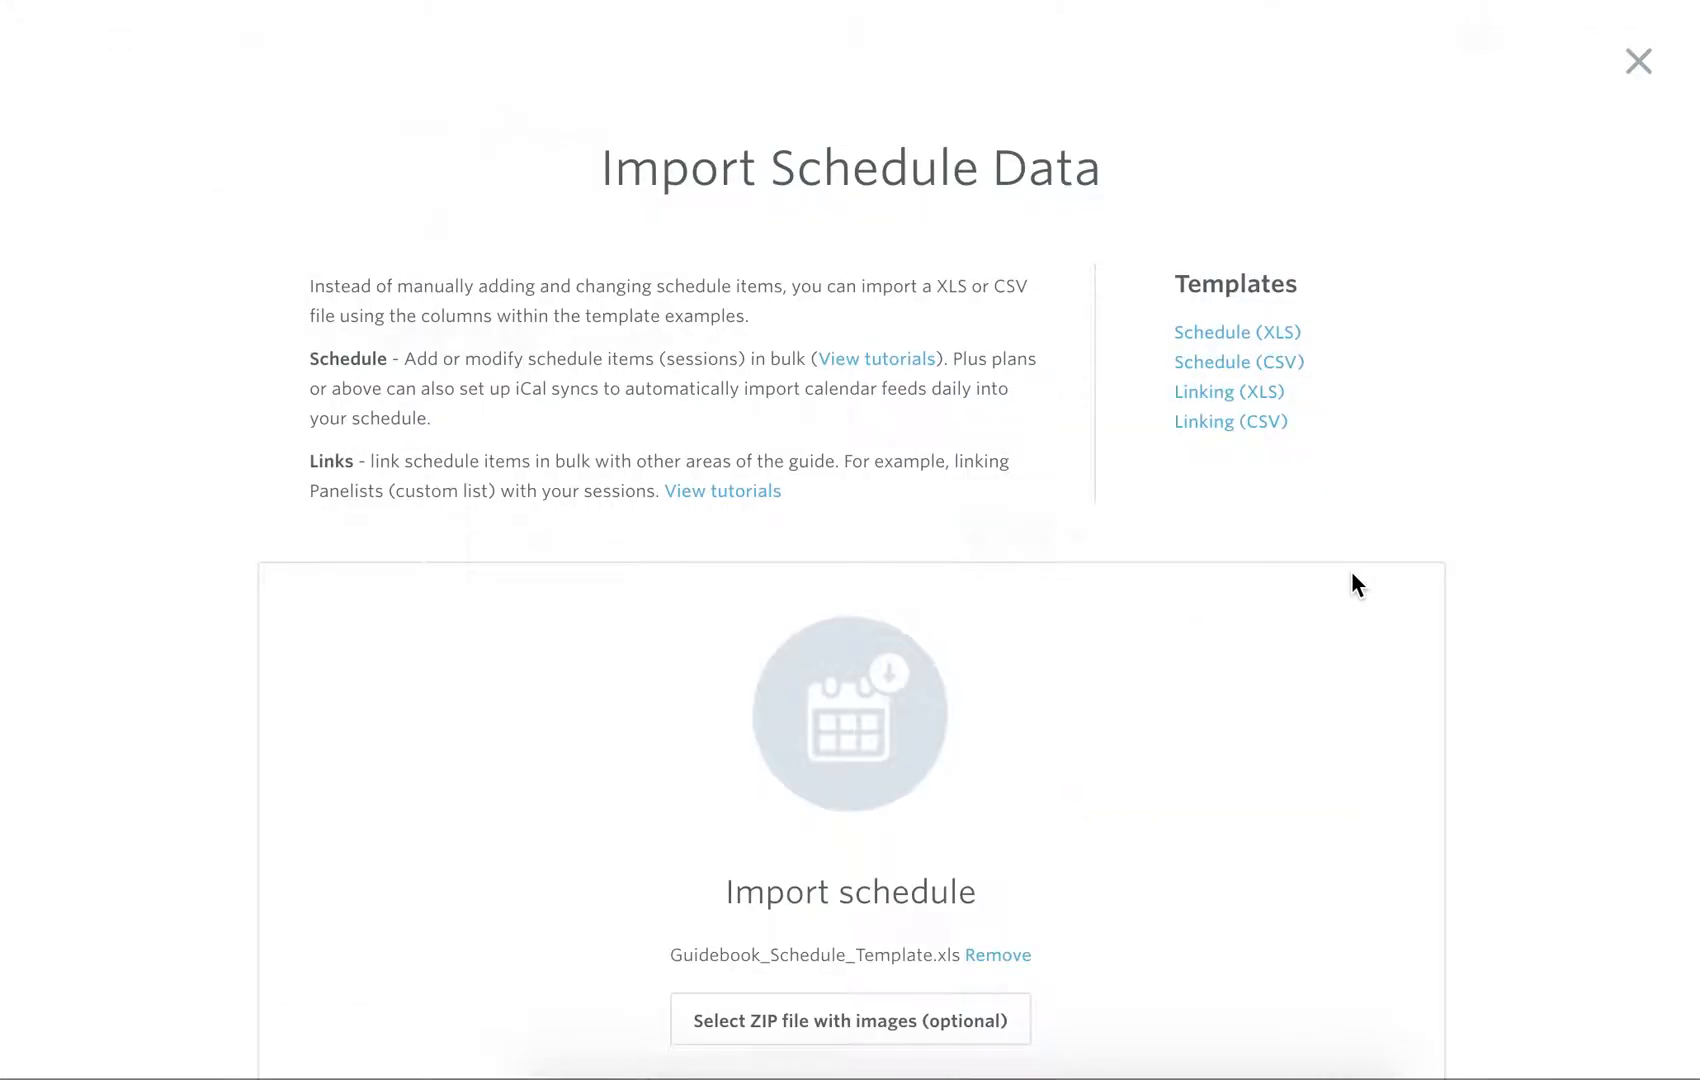
Run Import data and continue editing to see four sessions including Welcome Breakfast
scroll(down, 3)
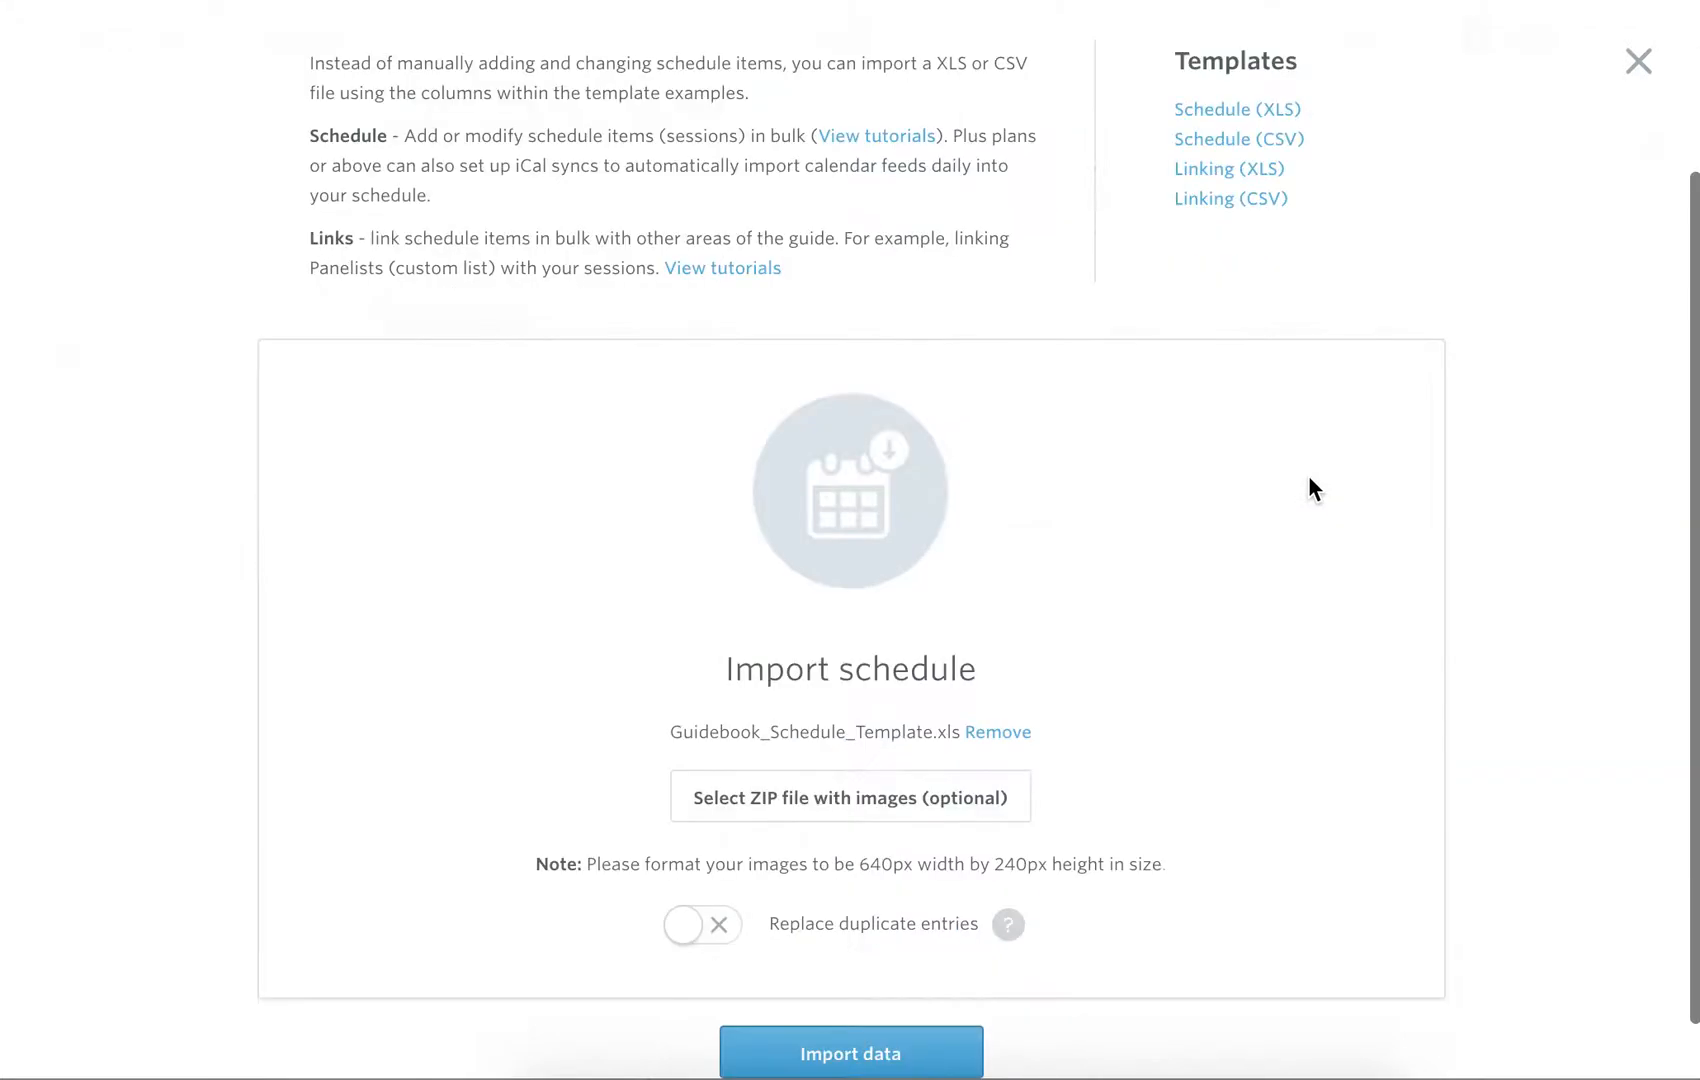
scroll(down, 3)
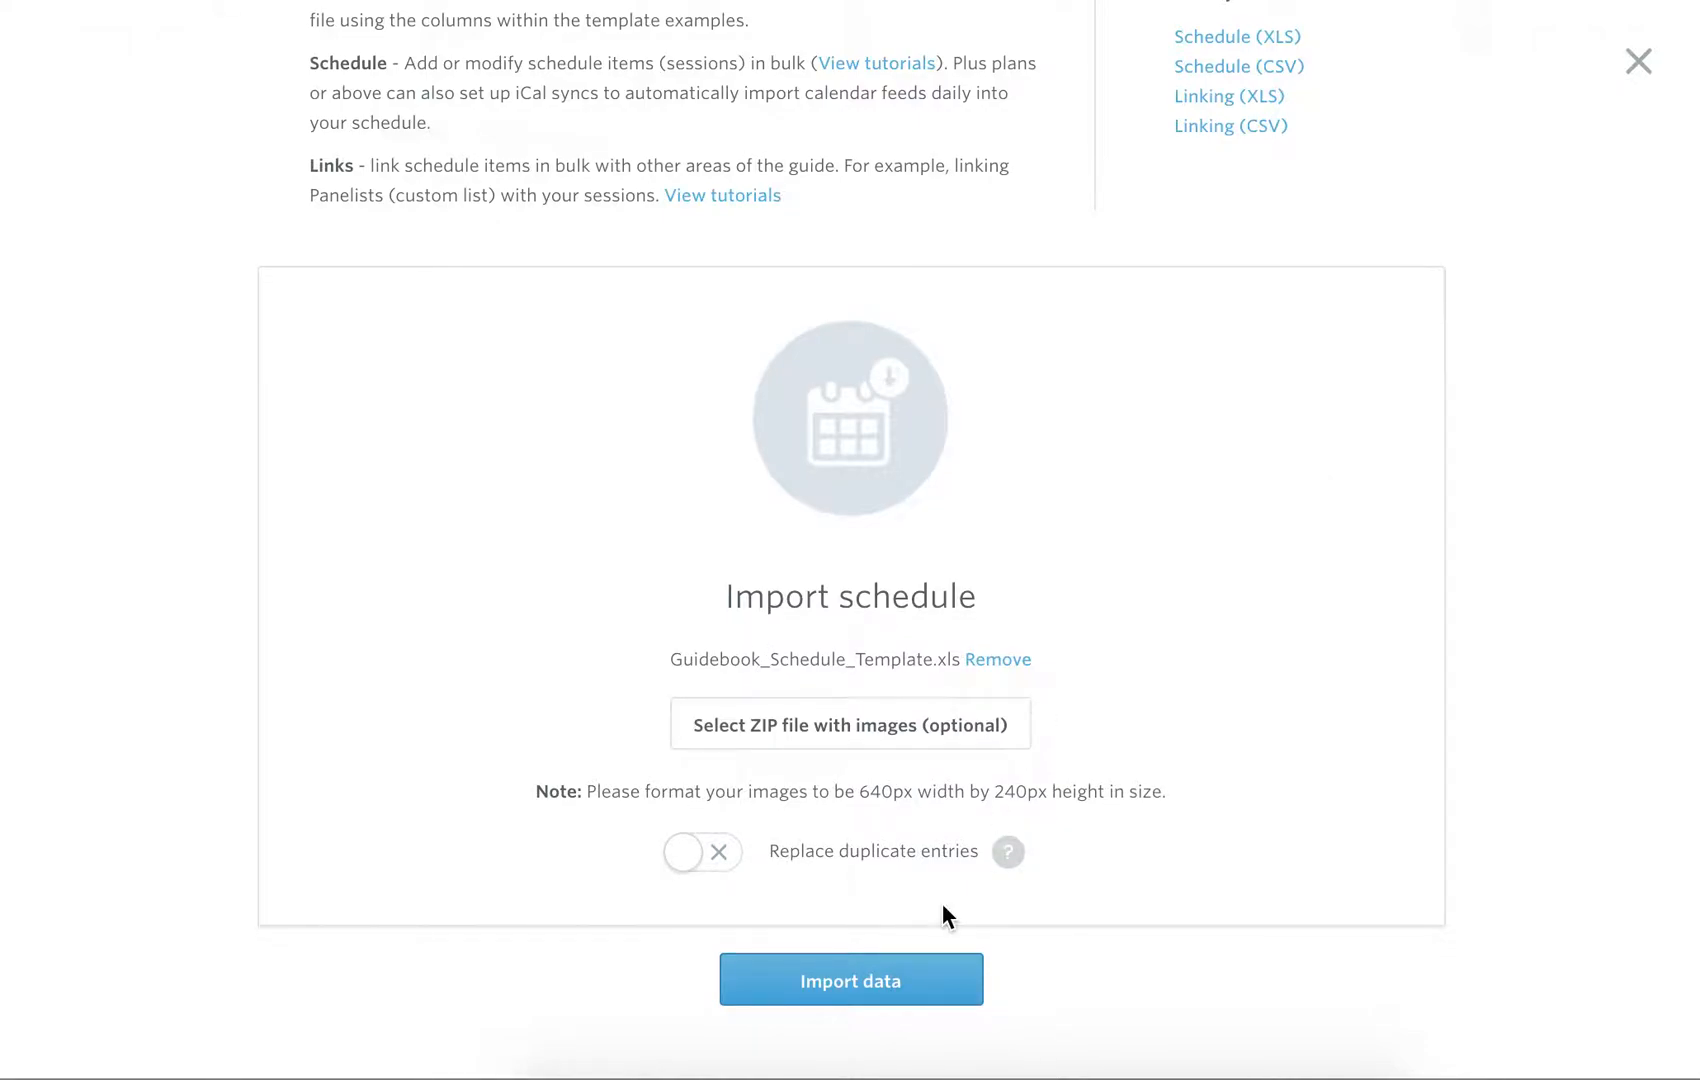
click(850, 980)
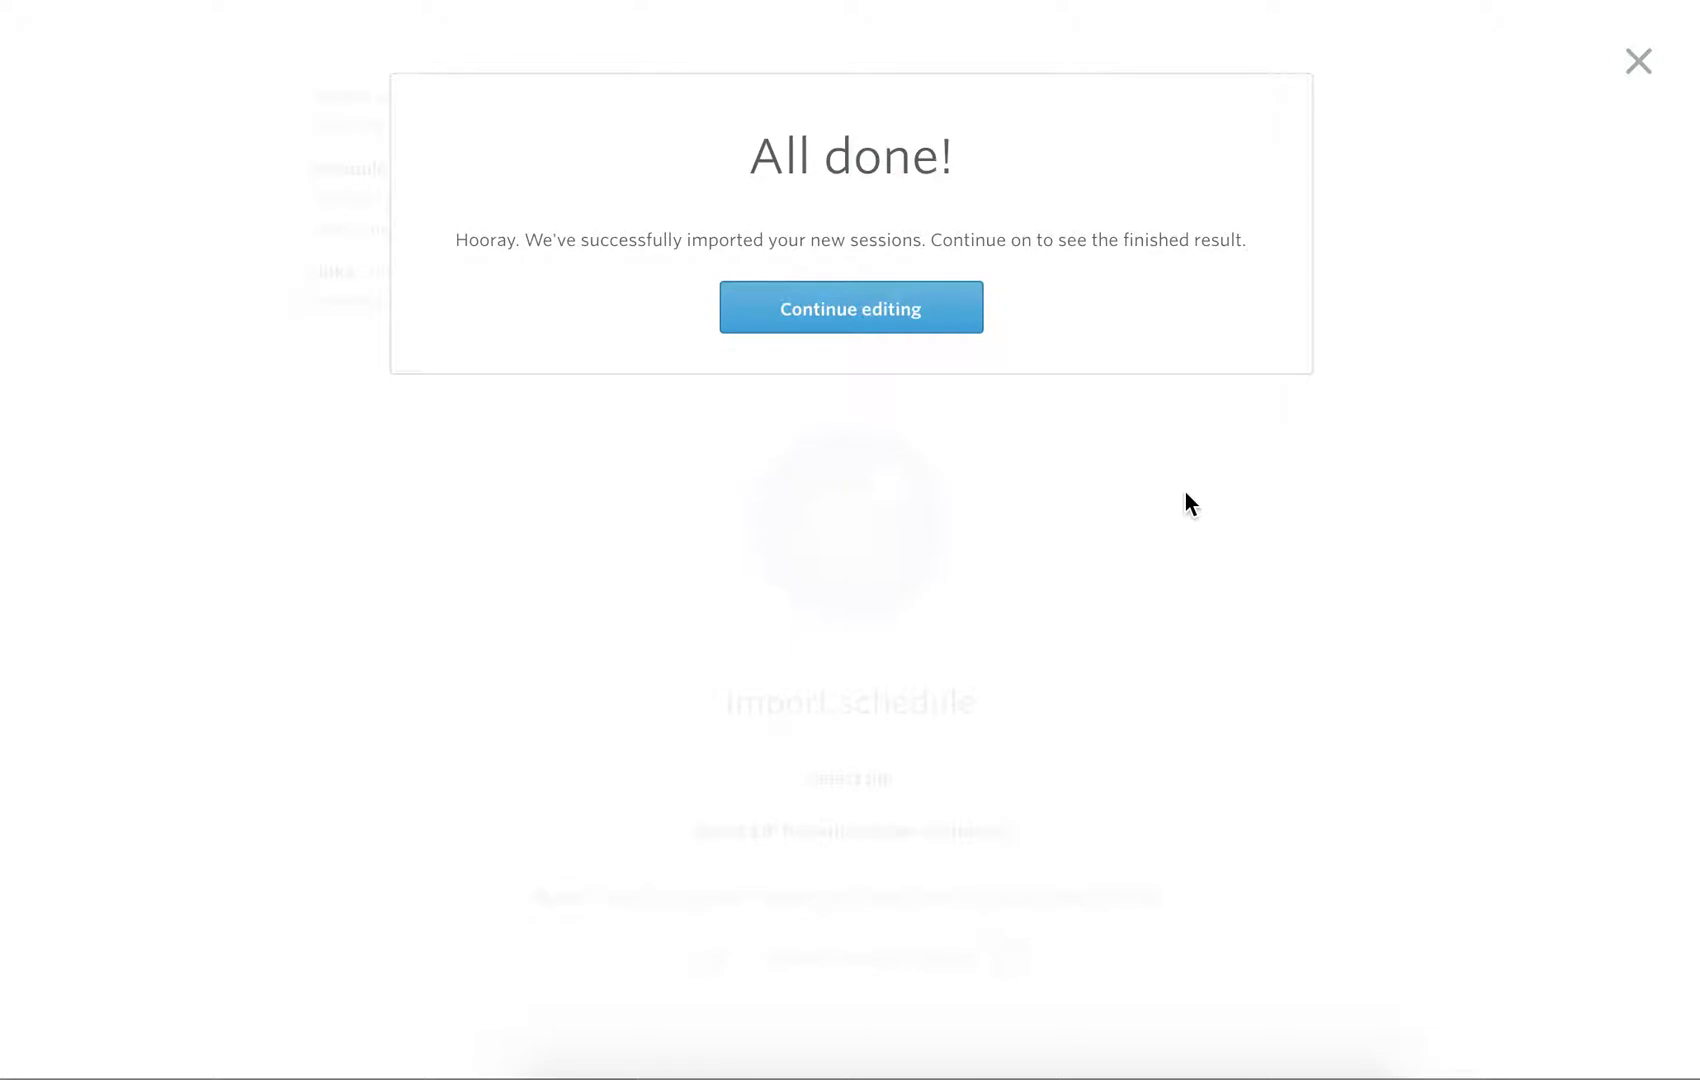
mouse_move(1028, 346)
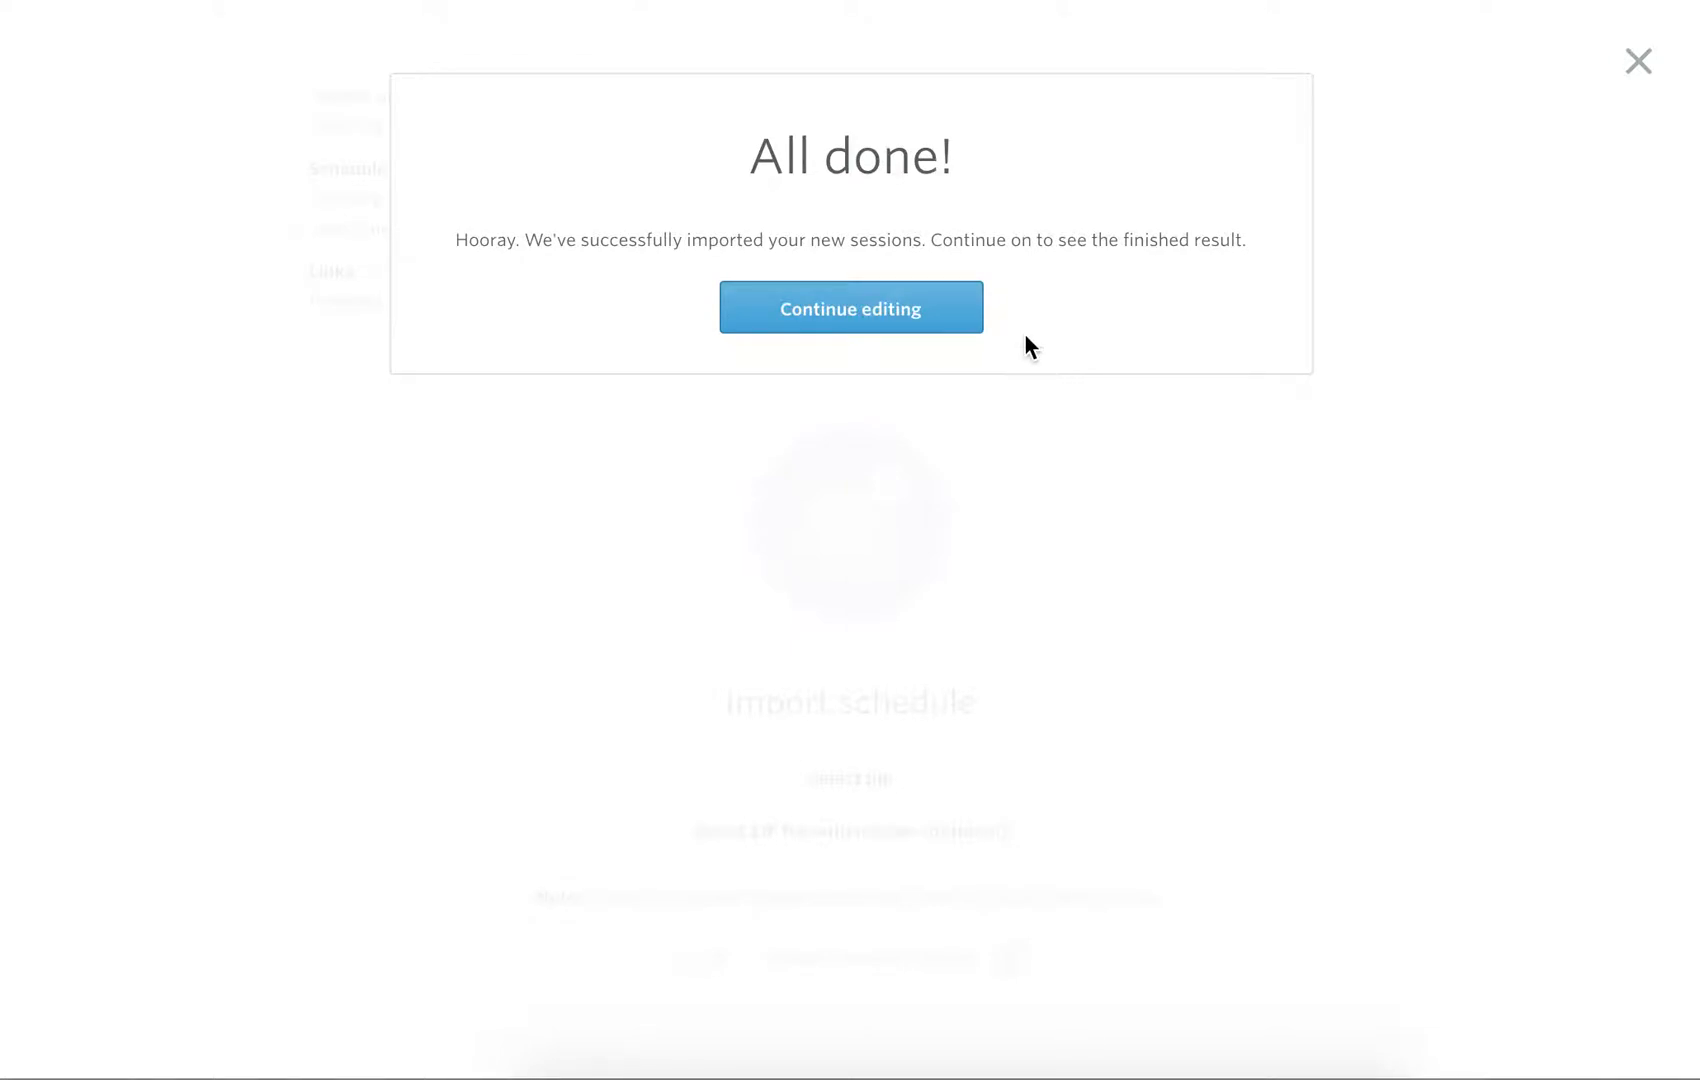
click(850, 308)
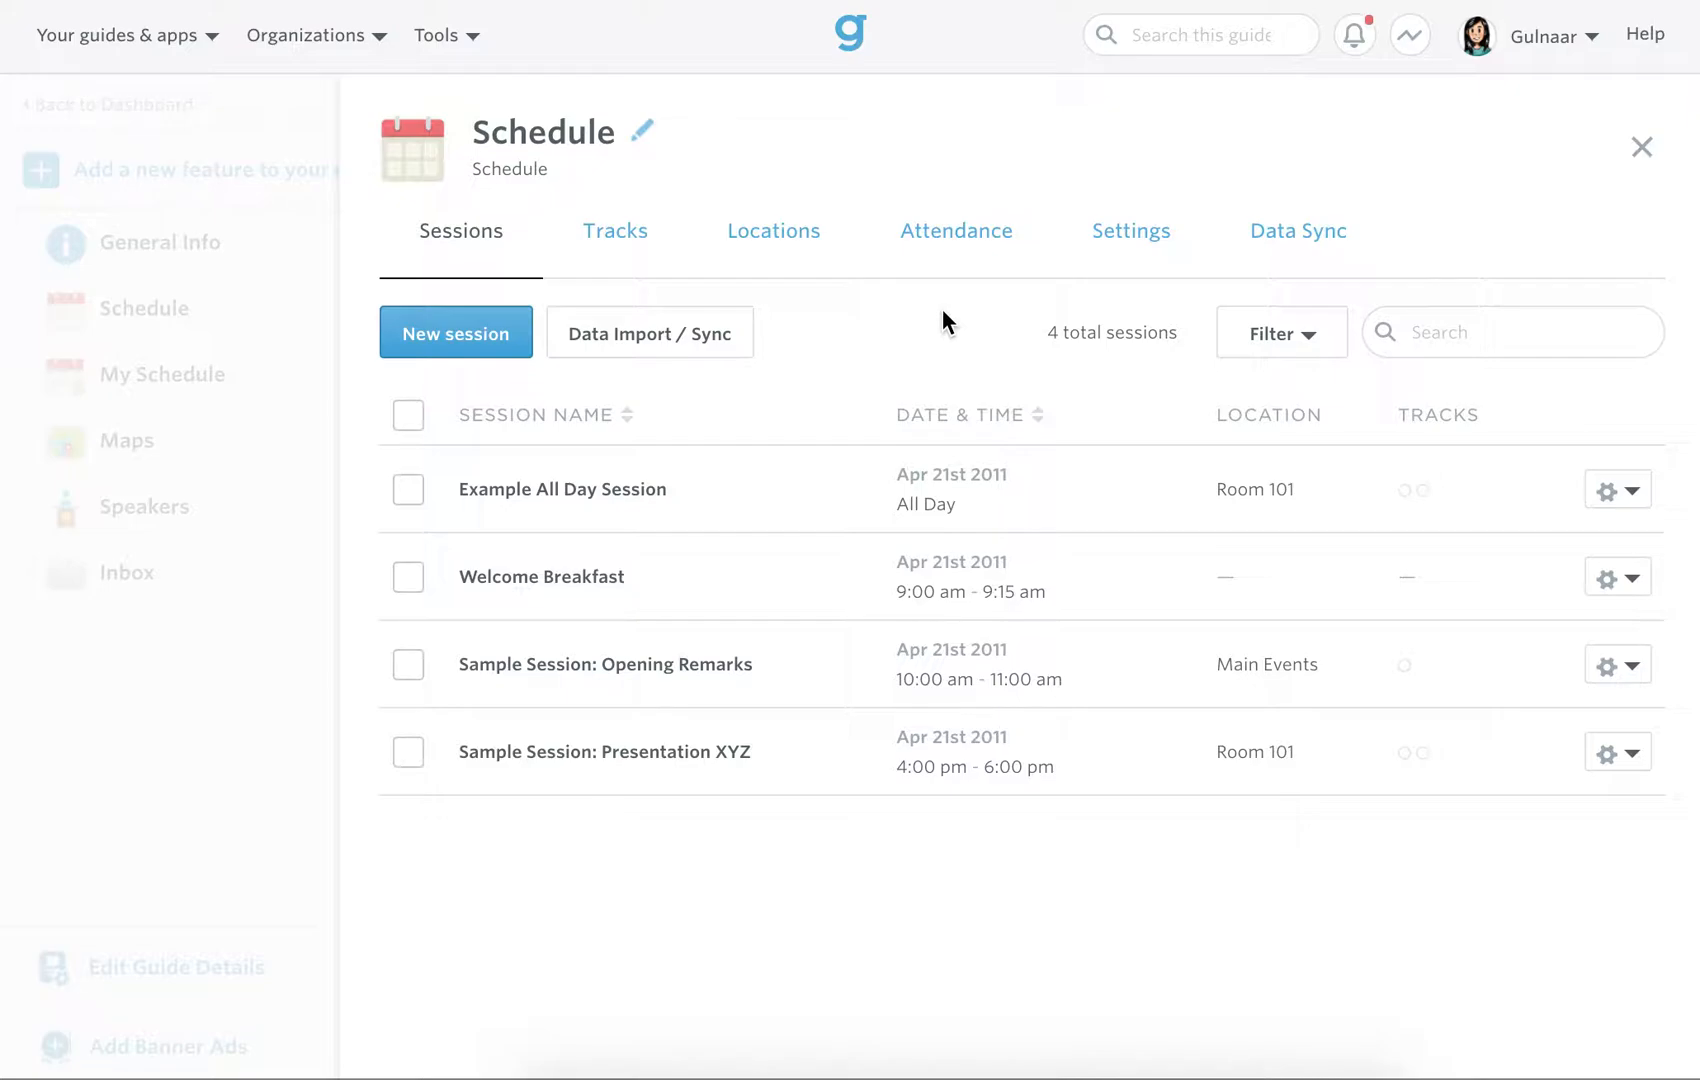
mouse_move(688, 962)
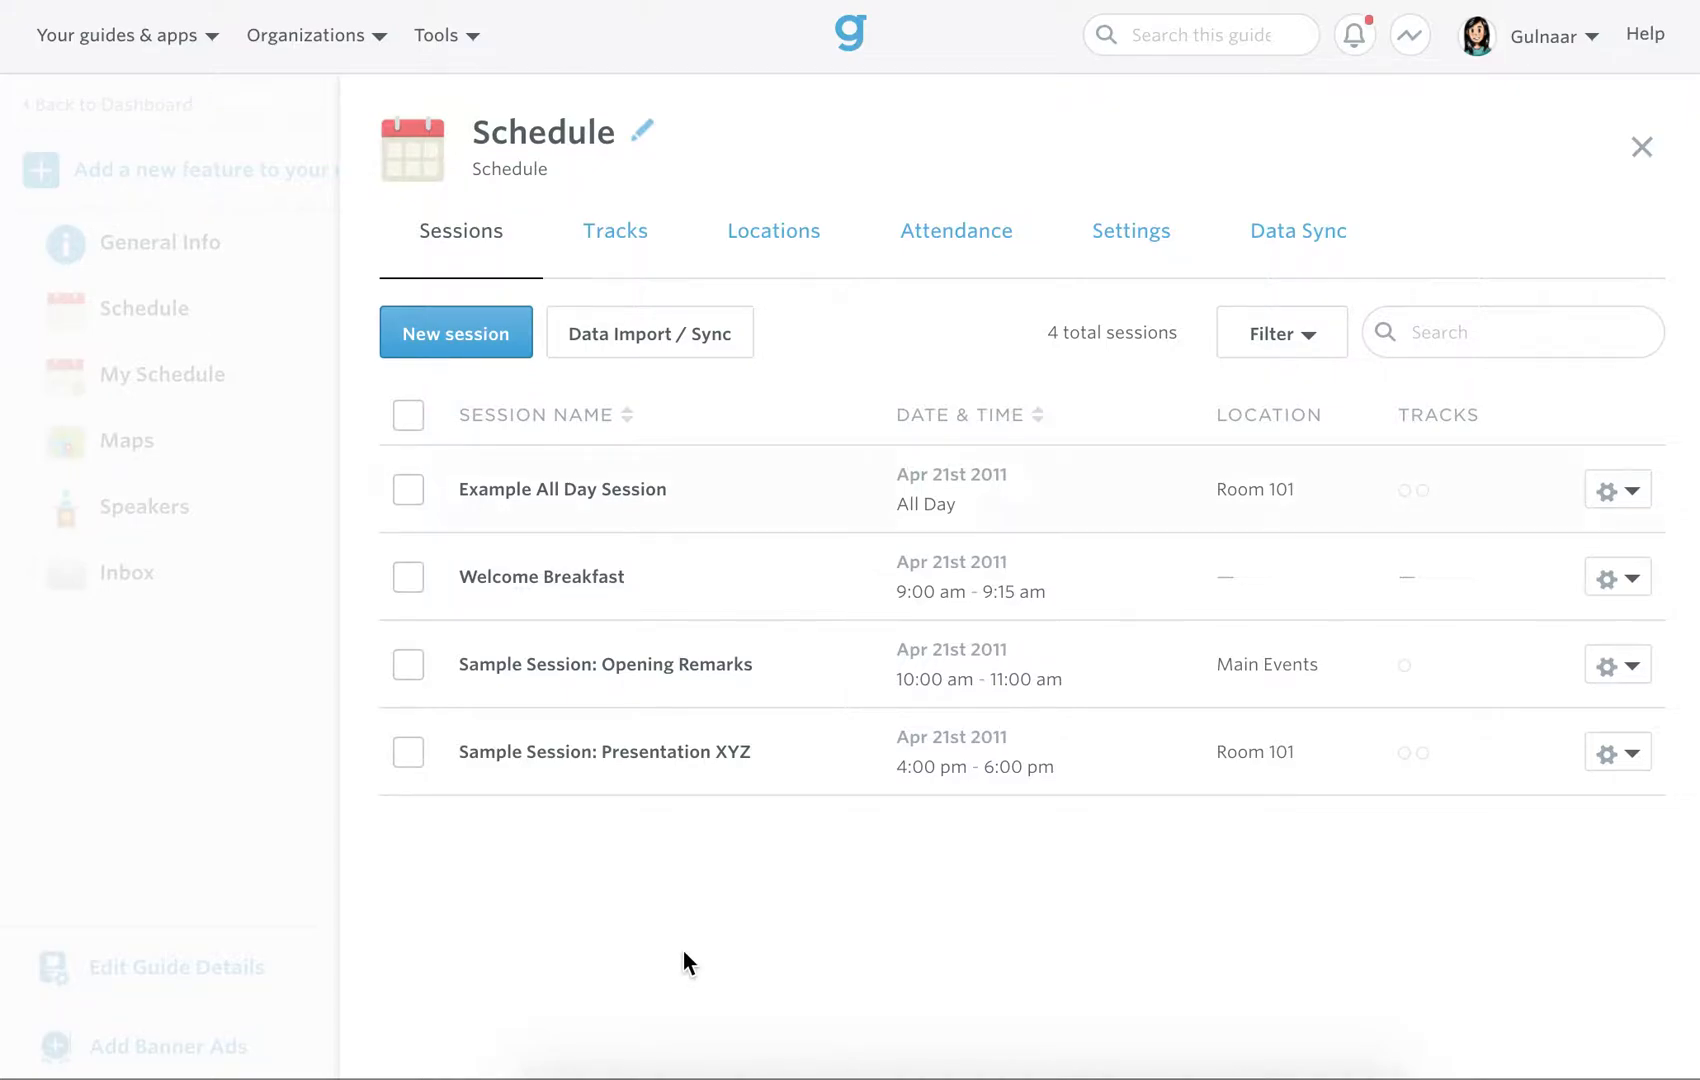
mouse_move(744, 538)
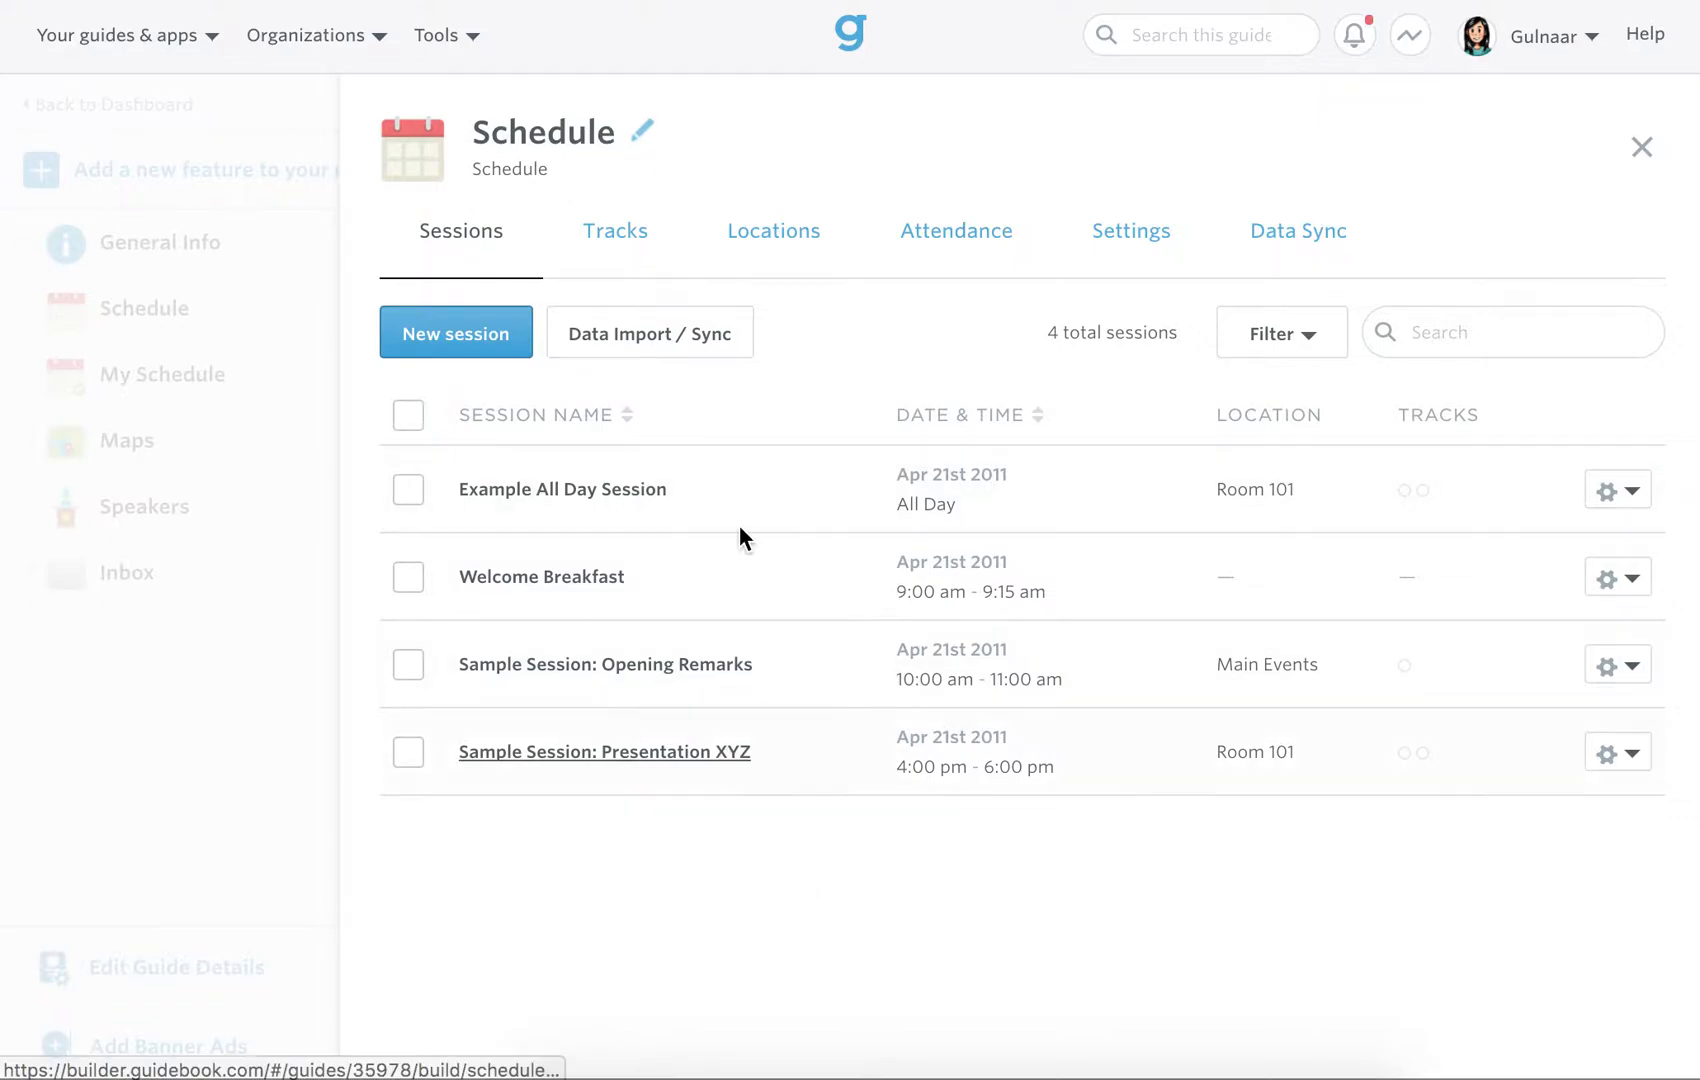
mouse_move(776, 890)
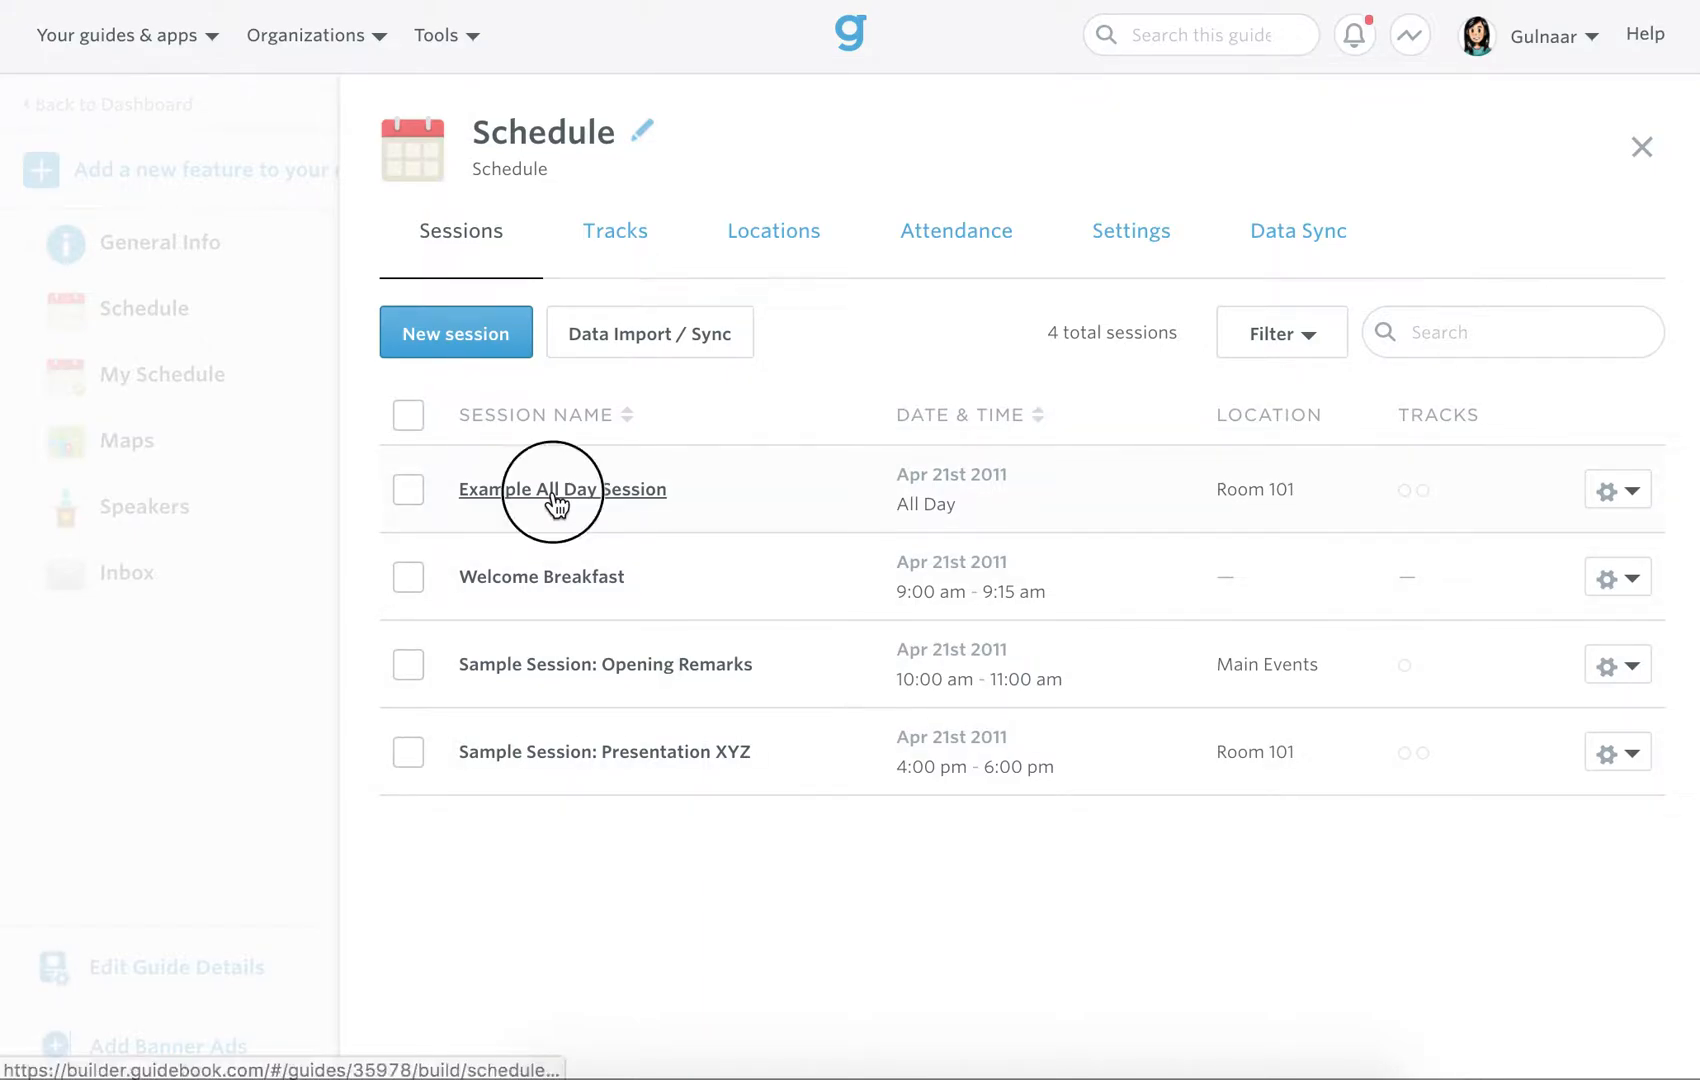
click(562, 490)
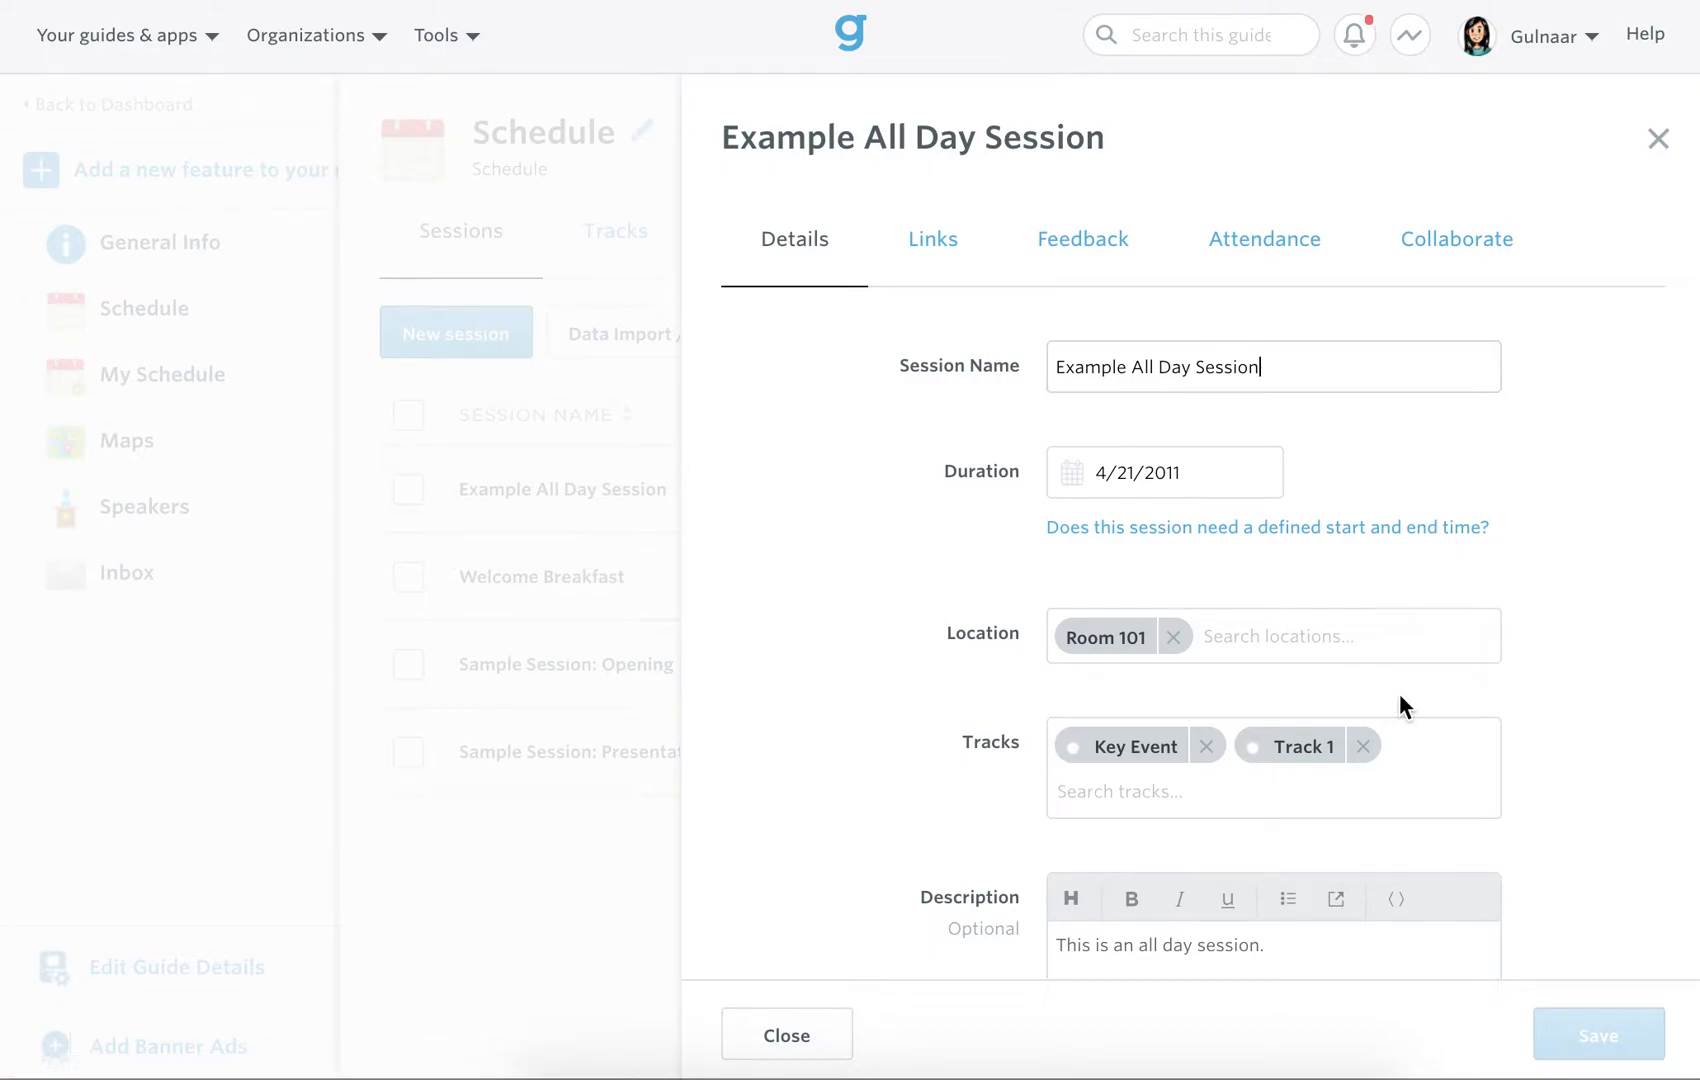
scroll(down, 3)
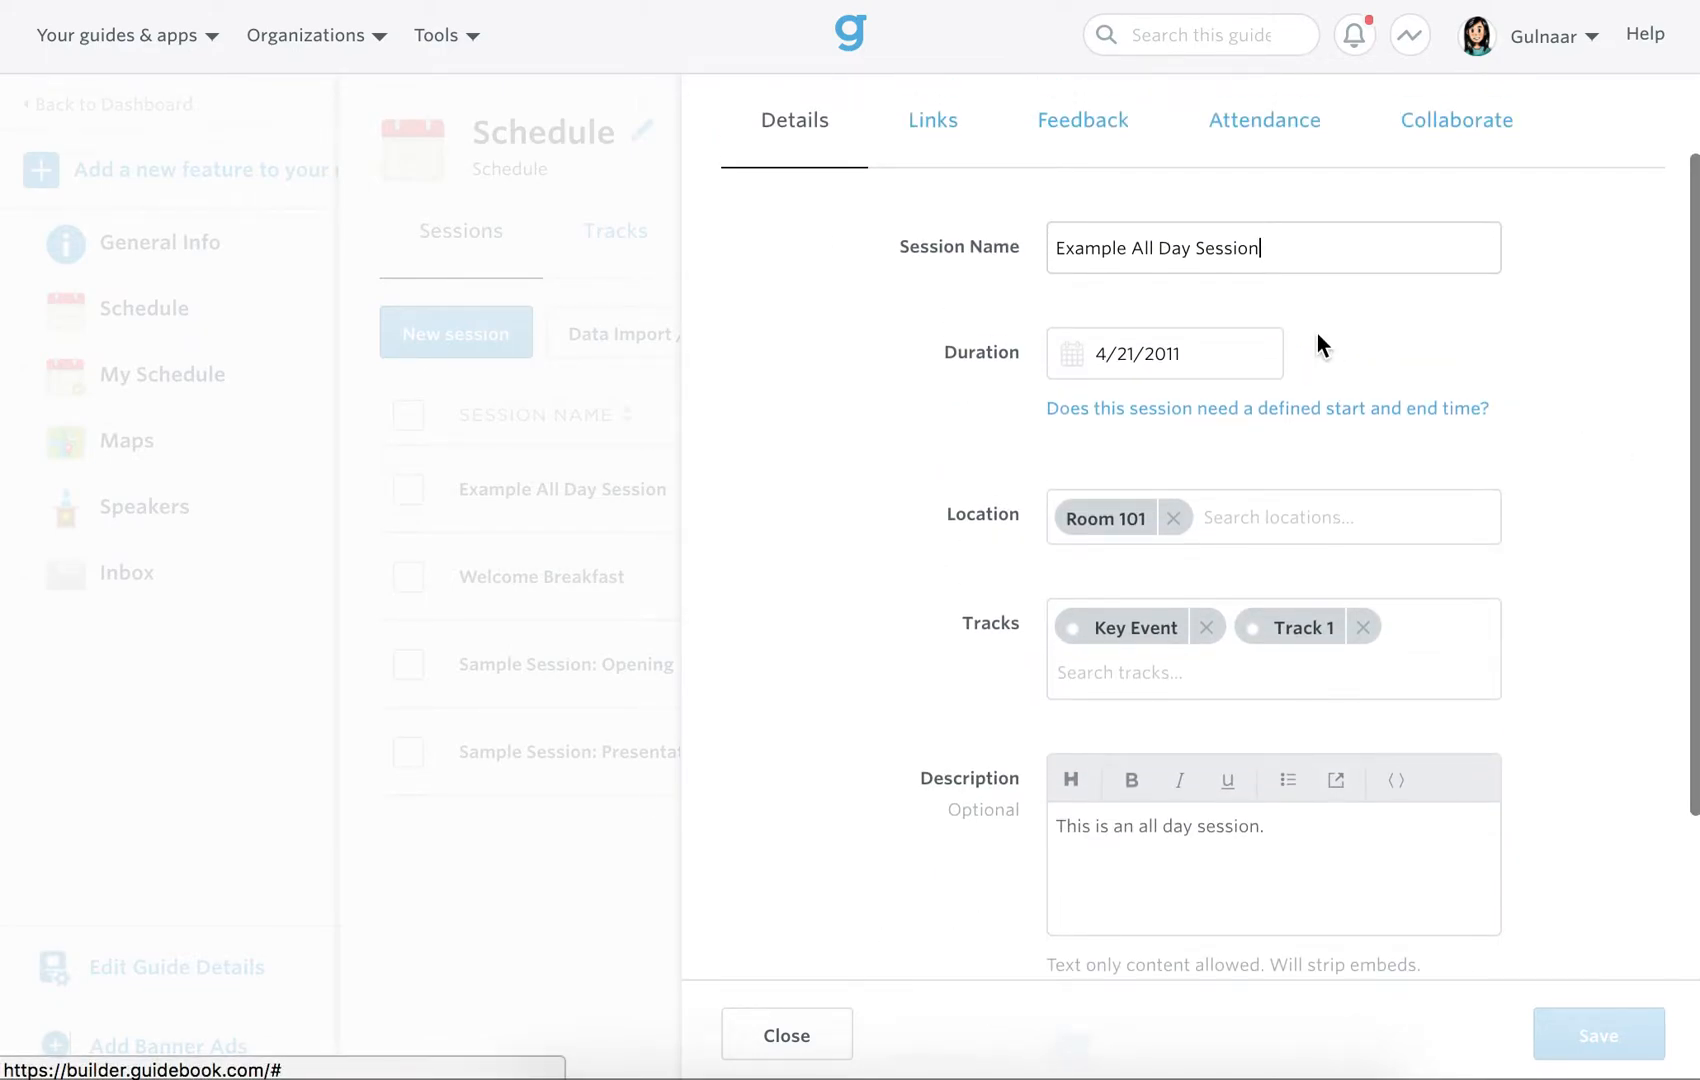
click(784, 1034)
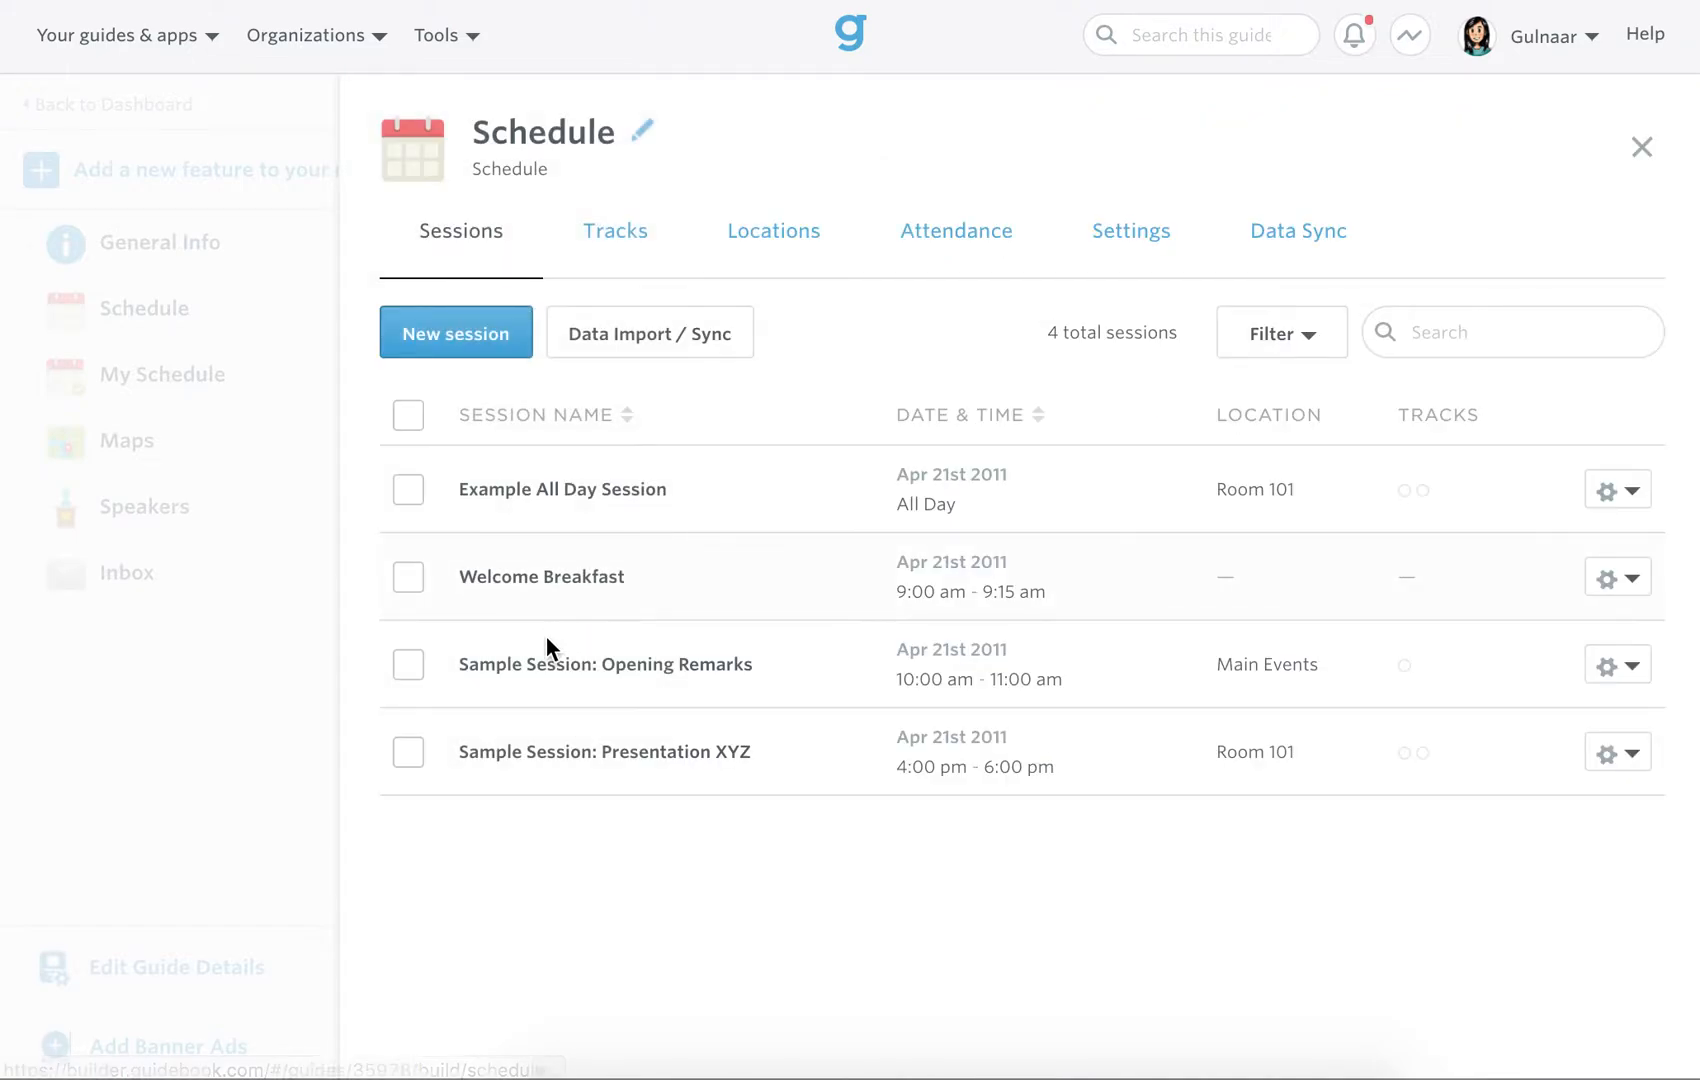
click(606, 664)
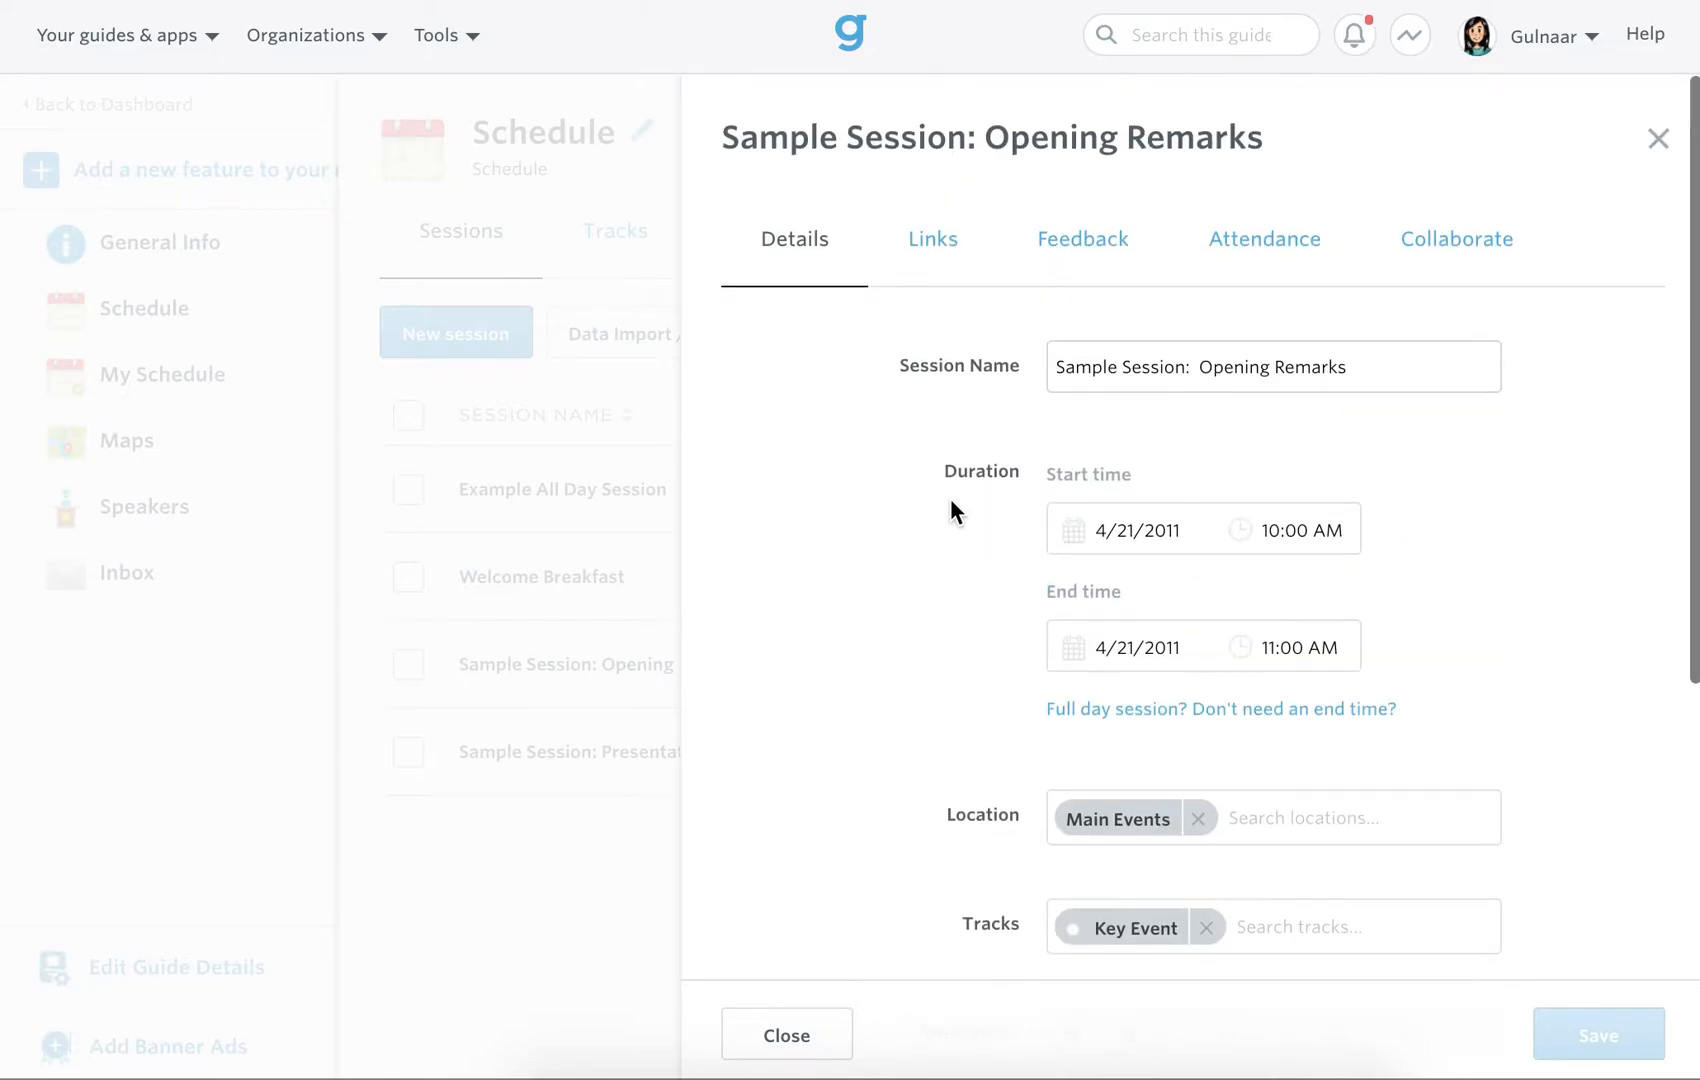
click(786, 1034)
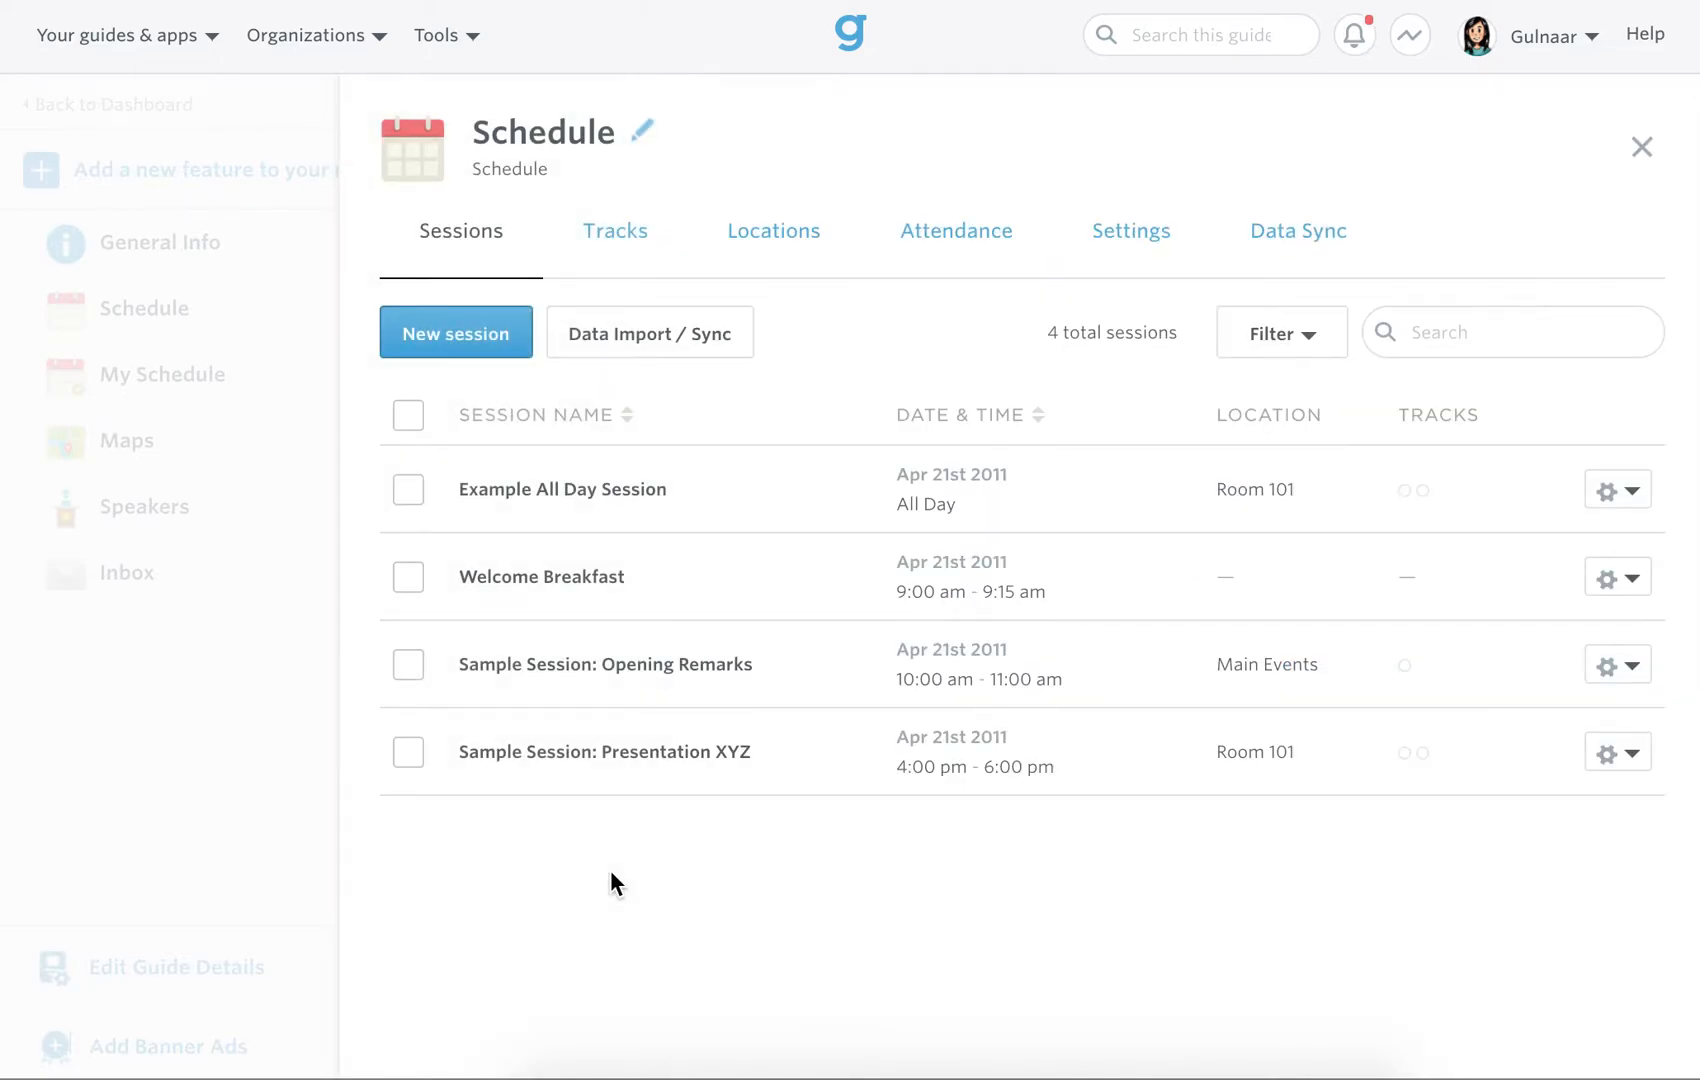